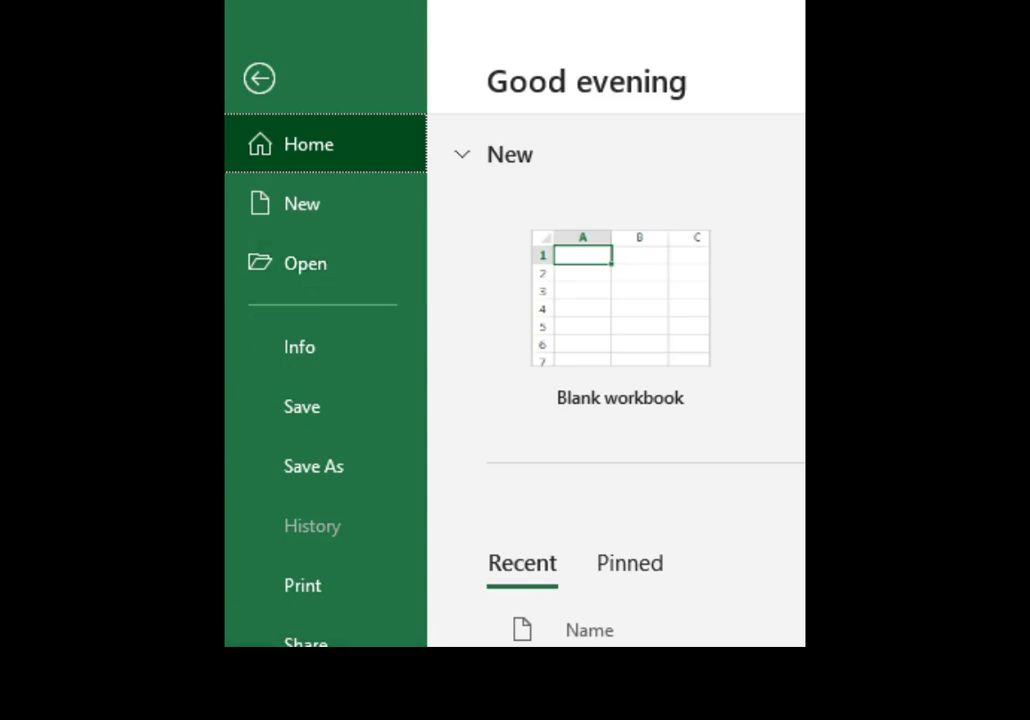
- Browse with the All Files (*.*) filter and choose the run5…Durhan.txt bounce-data file
{"action": "left_click", "coordinate": [310, 264]}
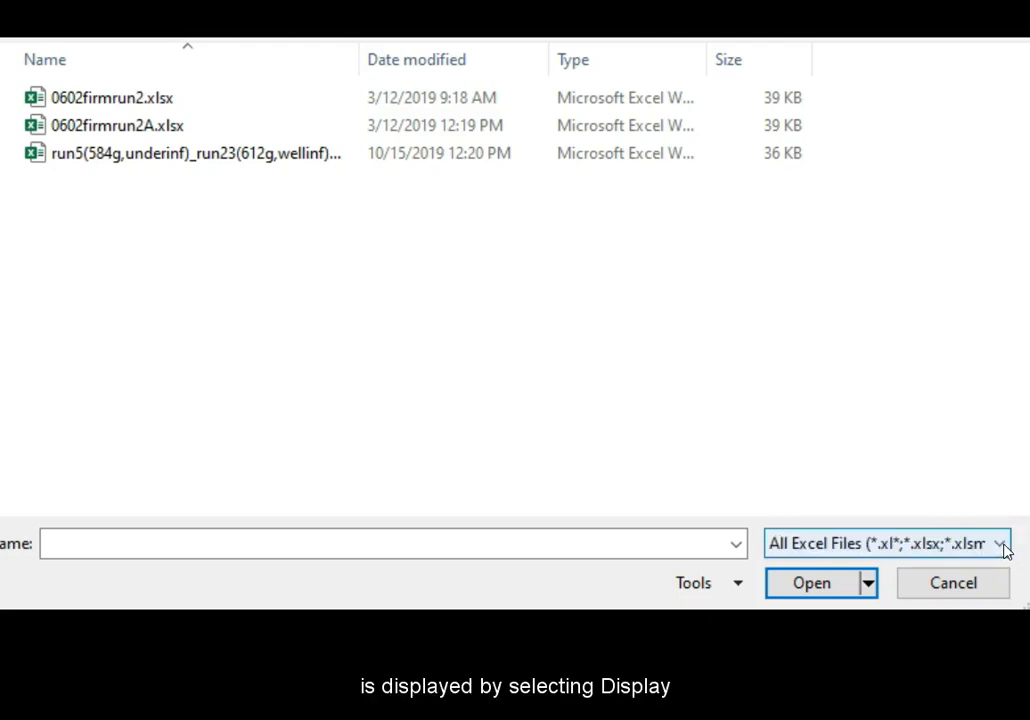
{"action": "left_click", "coordinate": [1006, 544]}
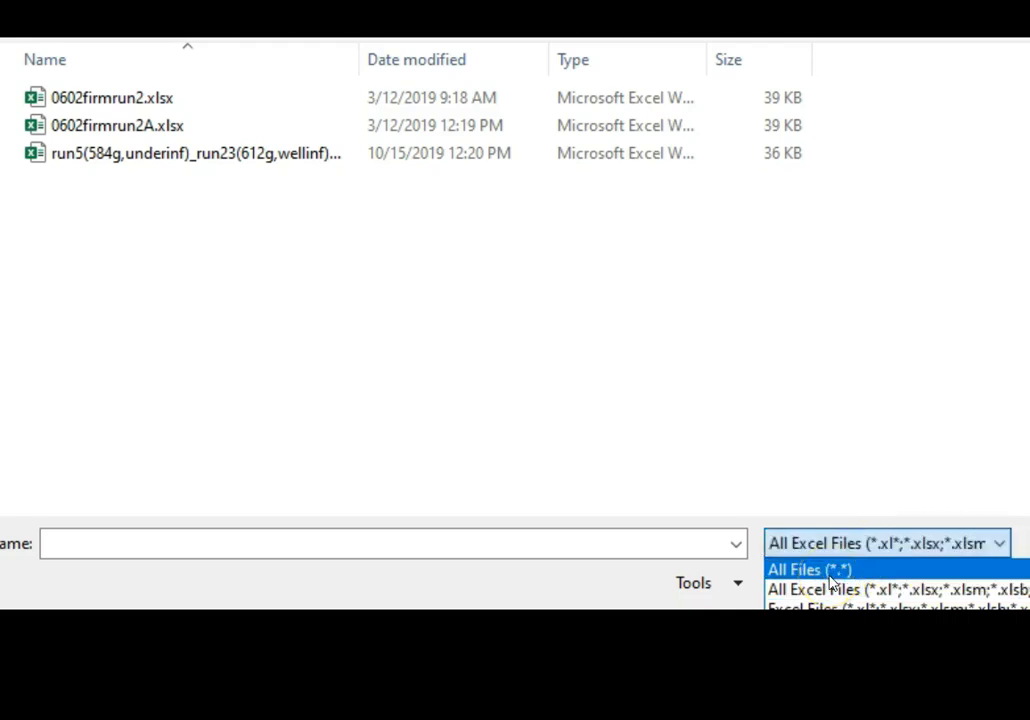
{"action": "left_click", "coordinate": [808, 568]}
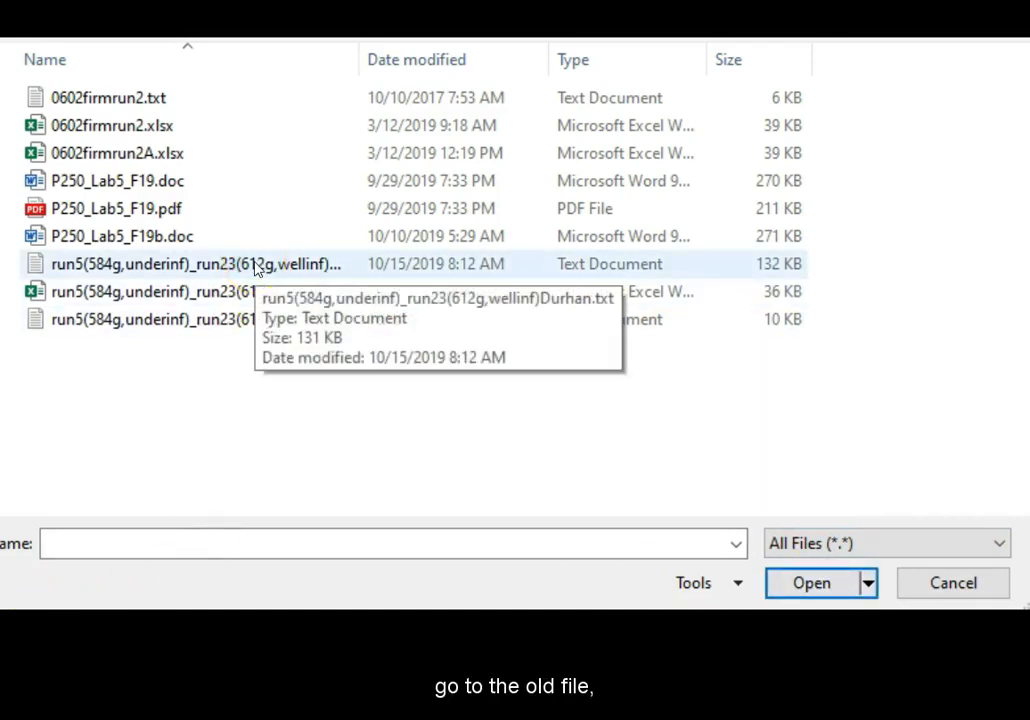
{"action": "left_click", "coordinate": [196, 264]}
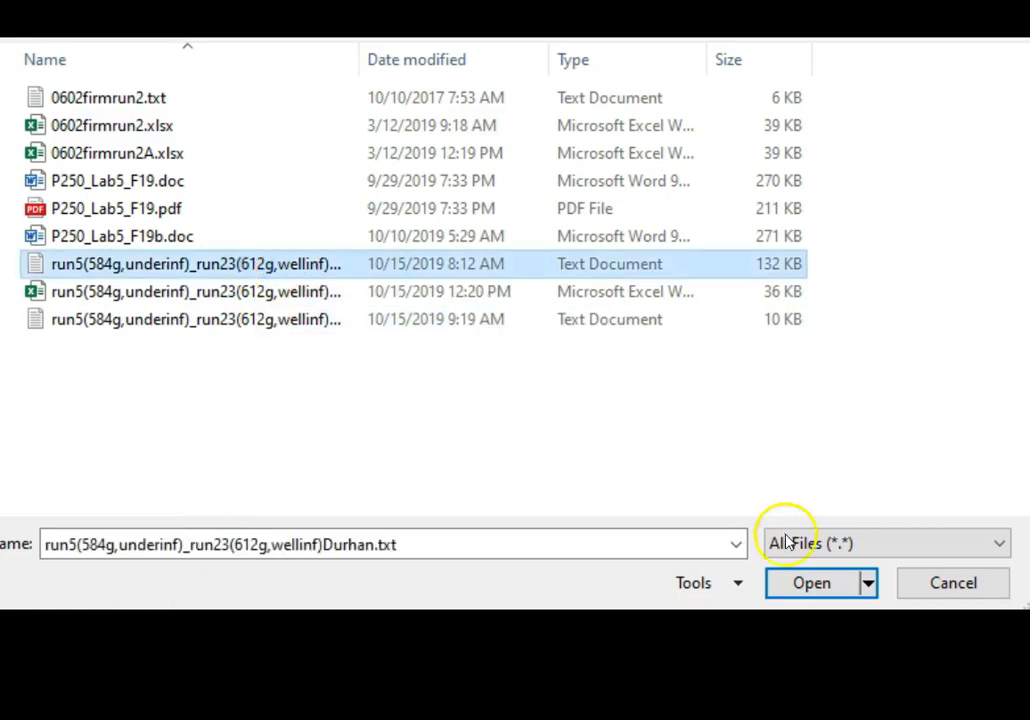
- Import the text file through the wizard as Delimited, Tab-separated data into a worksheet
{"action": "left_click", "coordinate": [812, 582]}
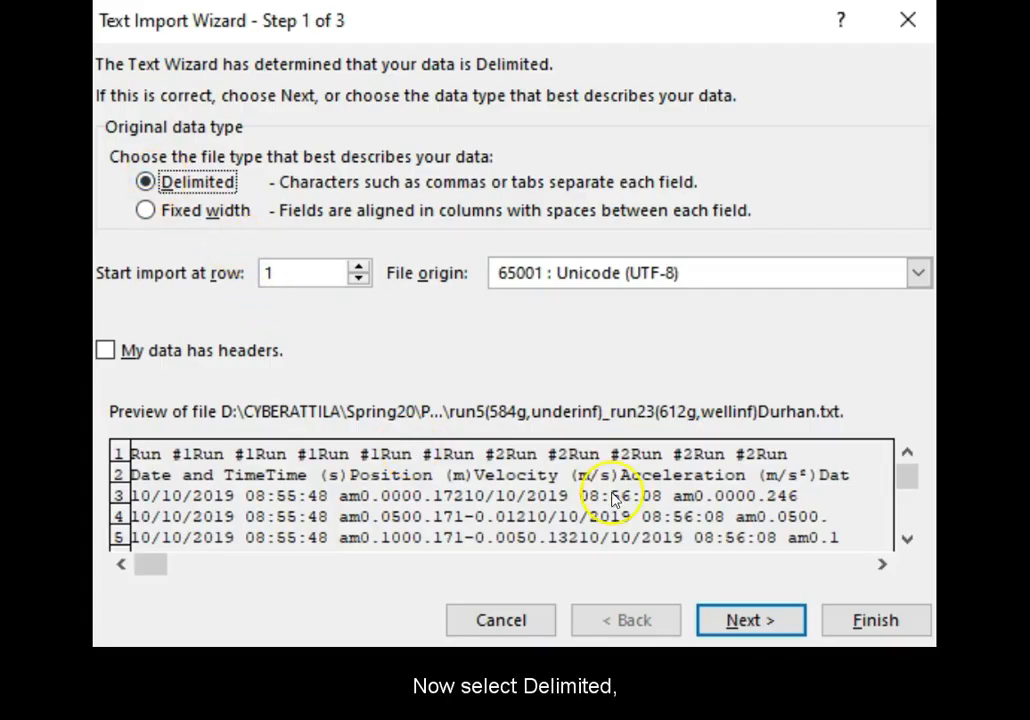
{"action": "left_click", "coordinate": [750, 620]}
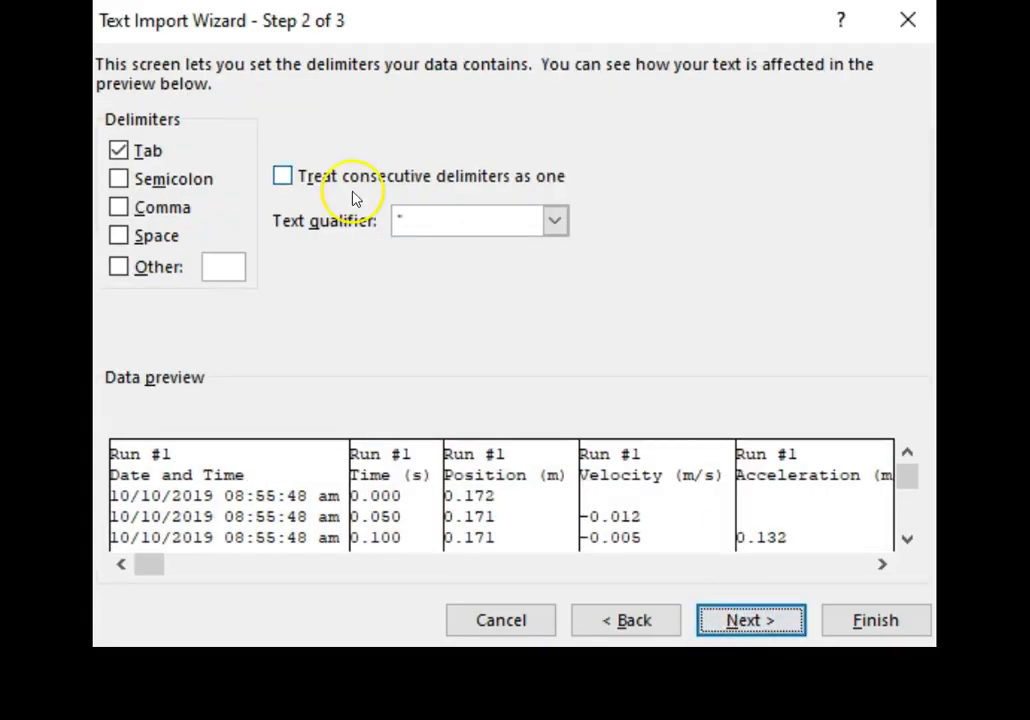
{"action": "left_click", "coordinate": [752, 620]}
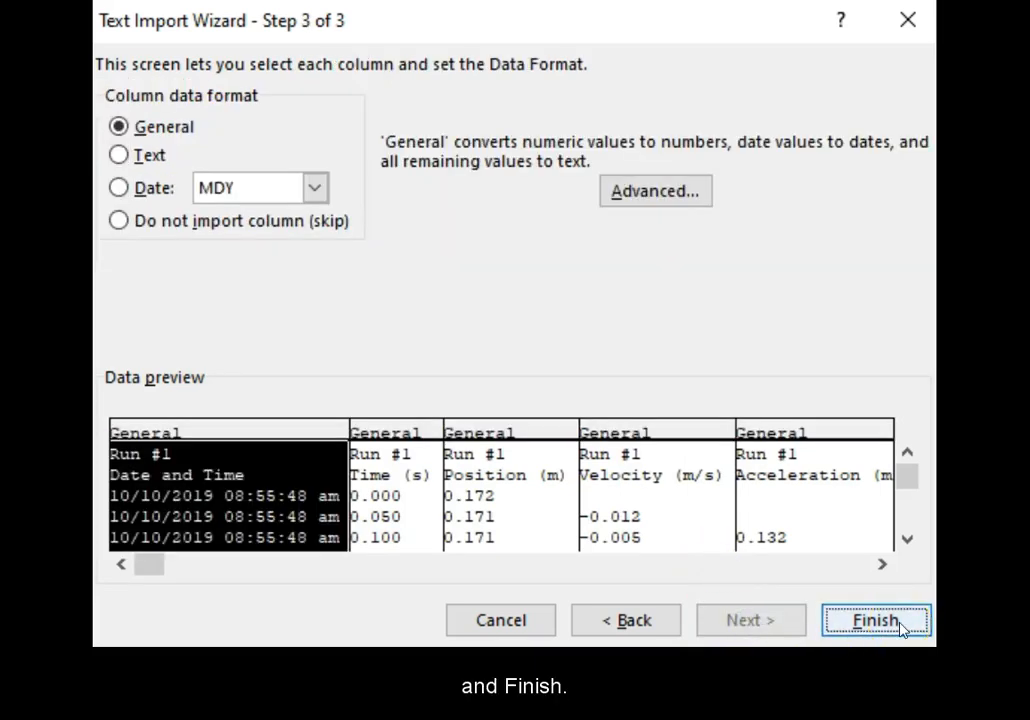
{"action": "left_click", "coordinate": [884, 620]}
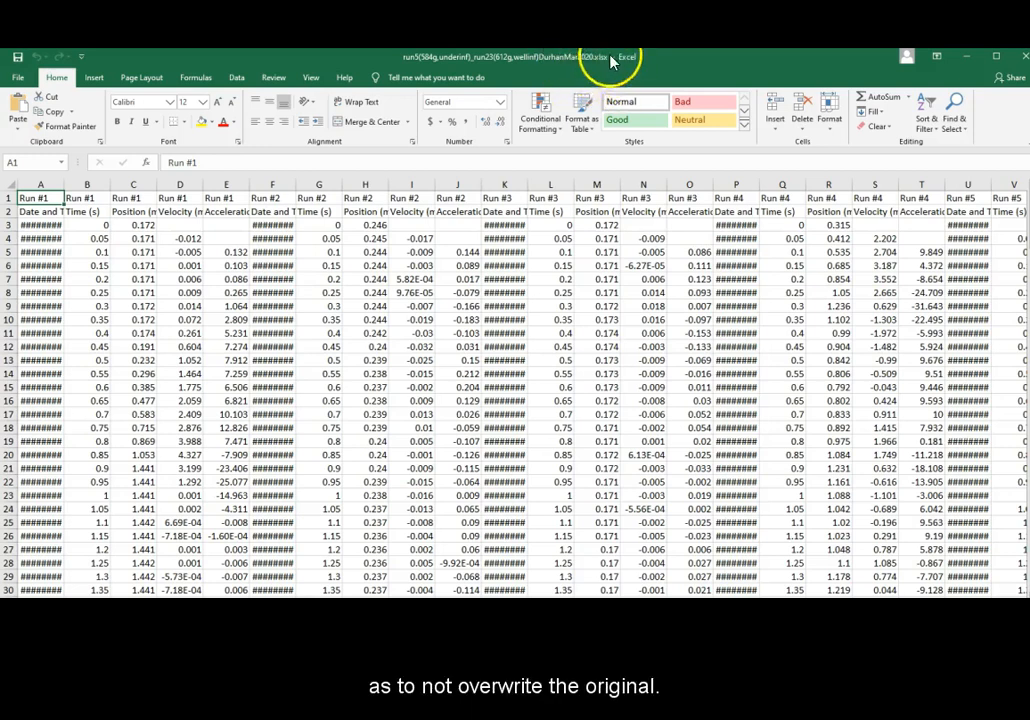
{"action": "mouse_move", "coordinate": [552, 70]}
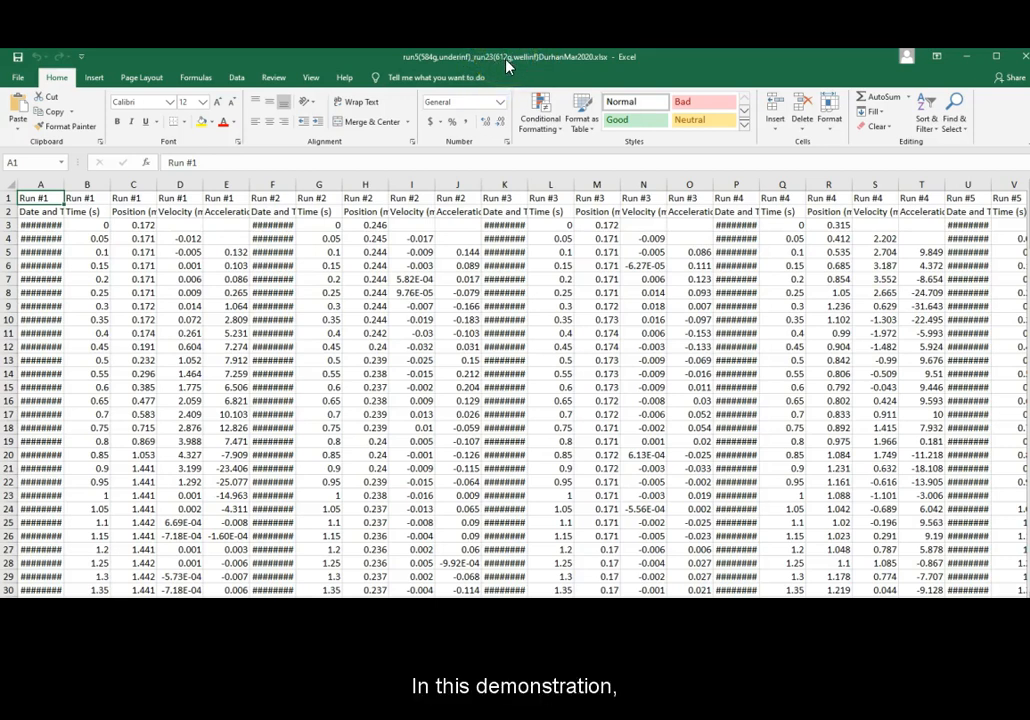
{"action": "mouse_move", "coordinate": [512, 70]}
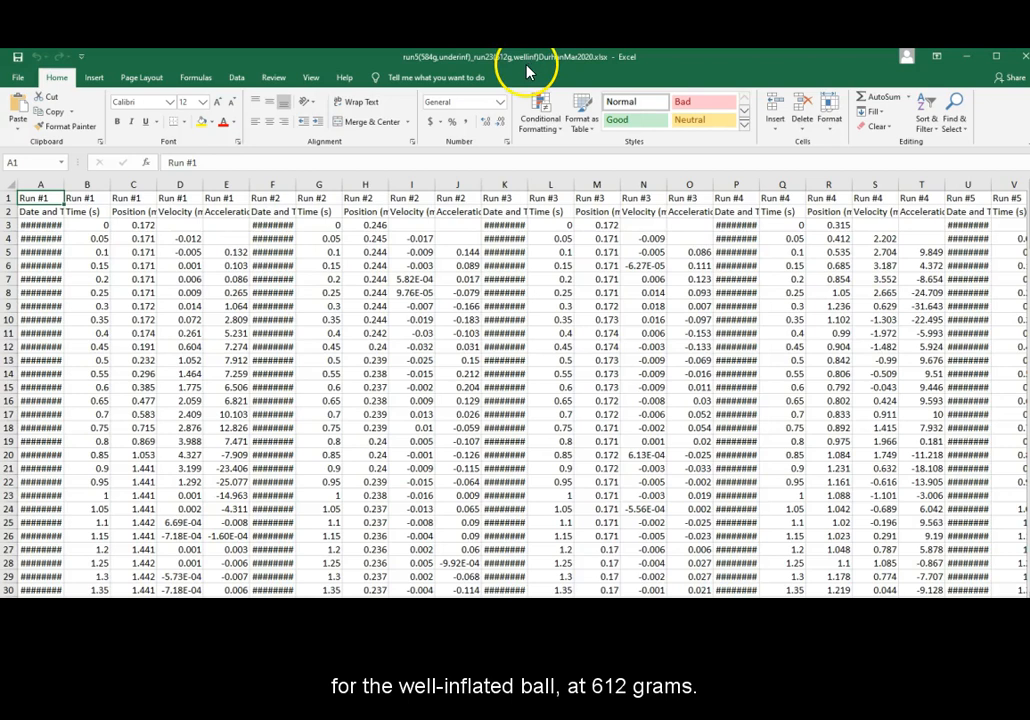
{"action": "mouse_move", "coordinate": [510, 72]}
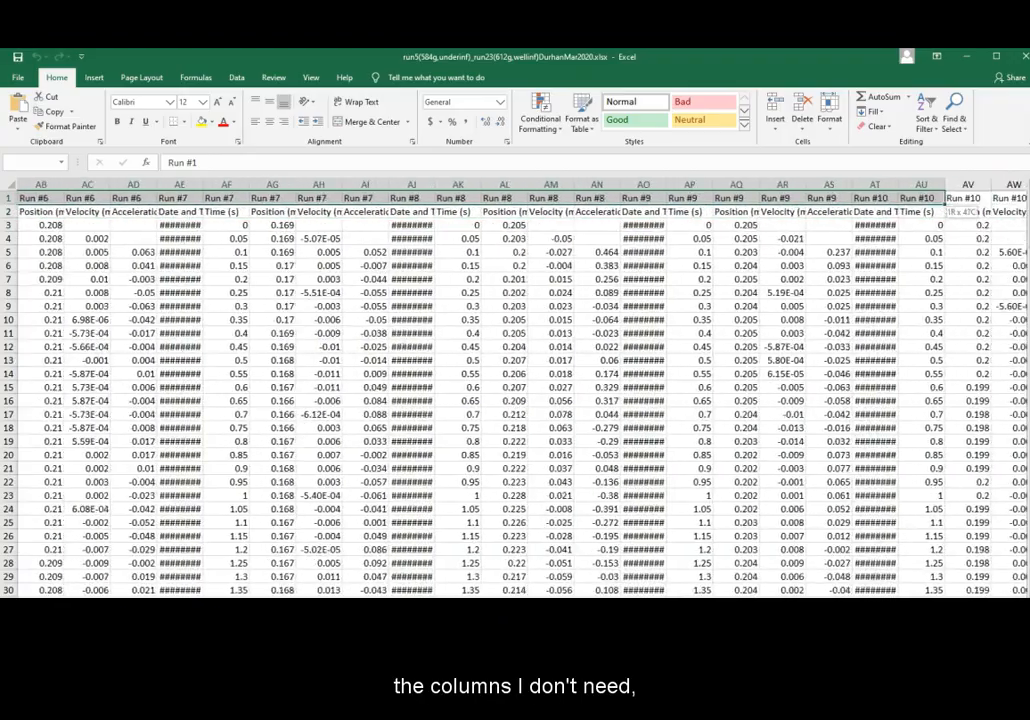
- Delete the other runs' entire columns so only Run #23's four data columns remain
{"action": "scroll", "scroll_direction": "right", "scroll_amount": 3}
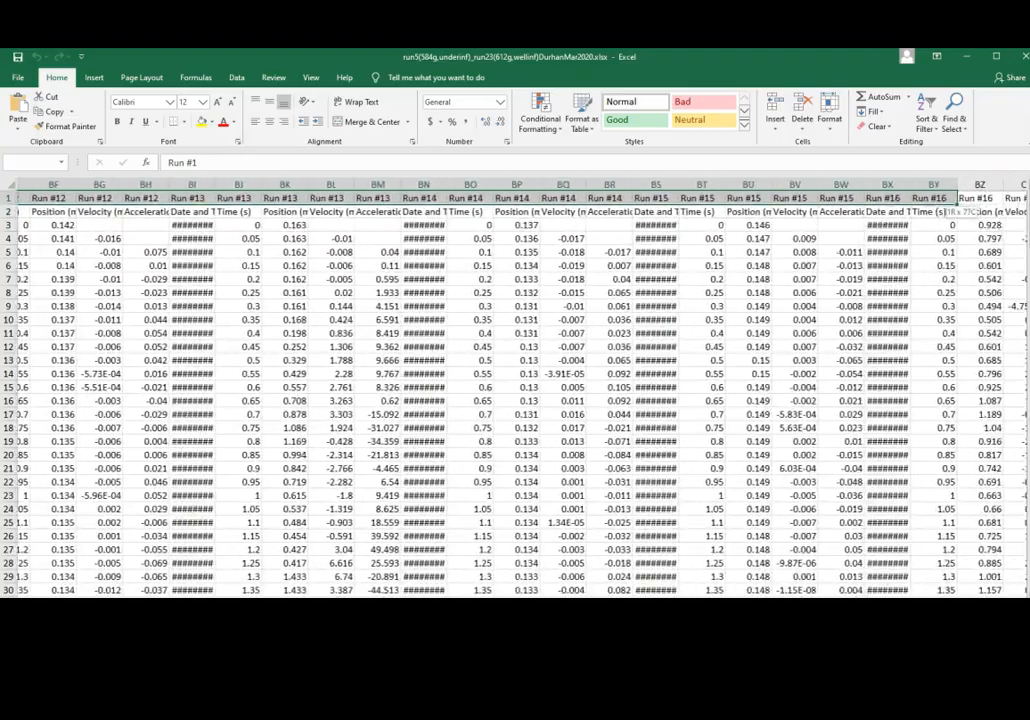
{"action": "scroll", "scroll_direction": "right", "scroll_amount": 3}
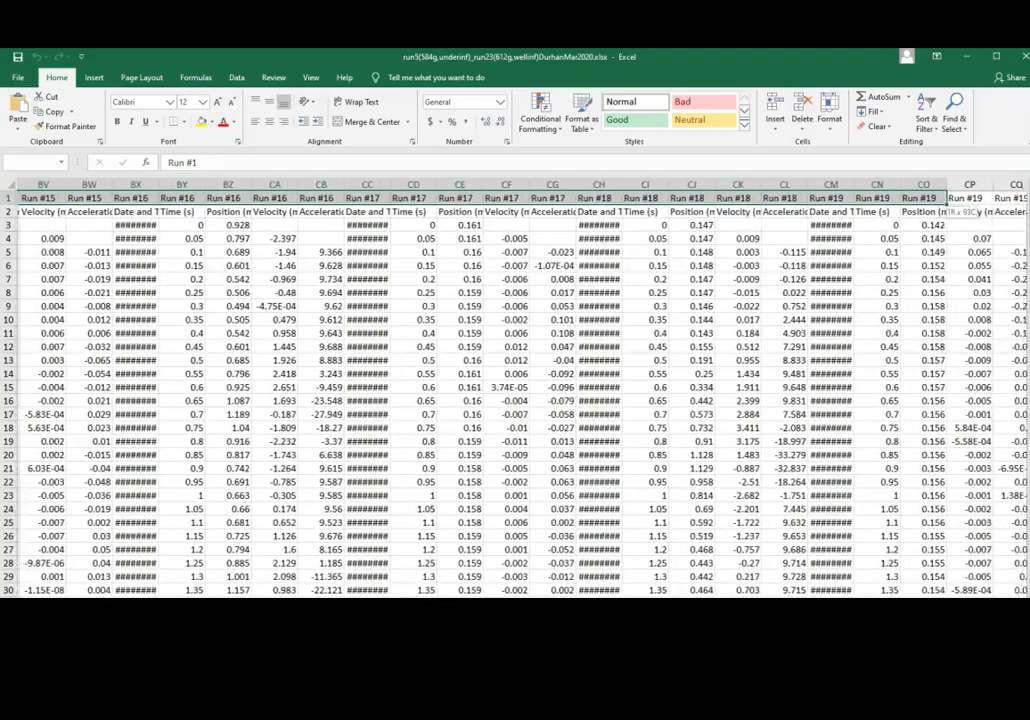
{"action": "scroll", "scroll_direction": "right", "scroll_amount": 3}
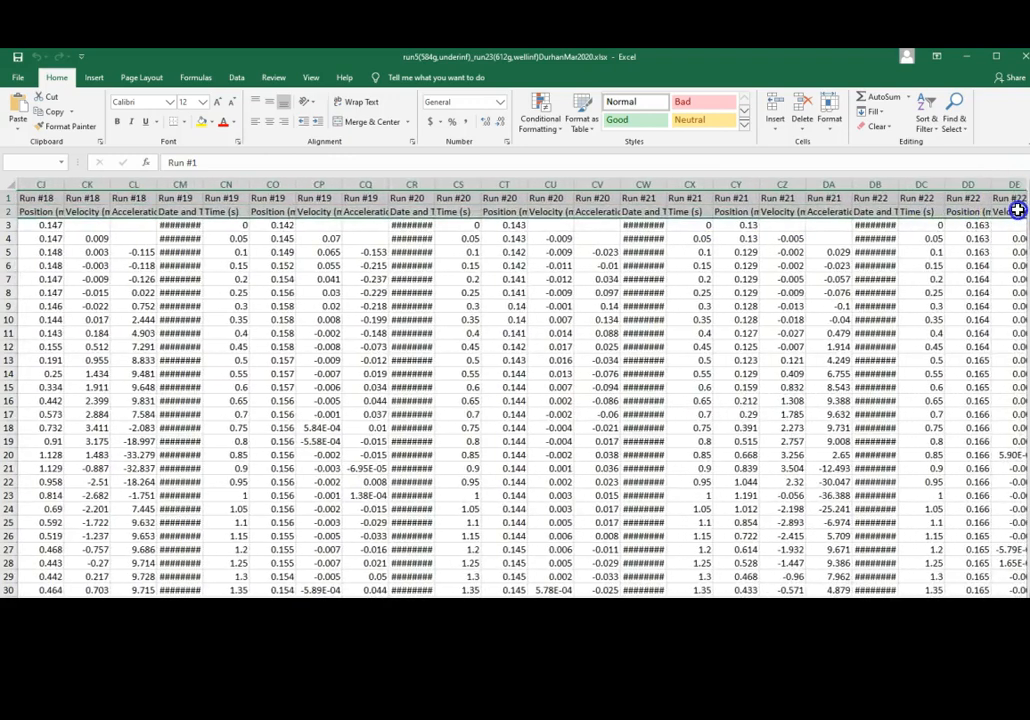
{"action": "scroll", "scroll_direction": "right", "scroll_amount": 3}
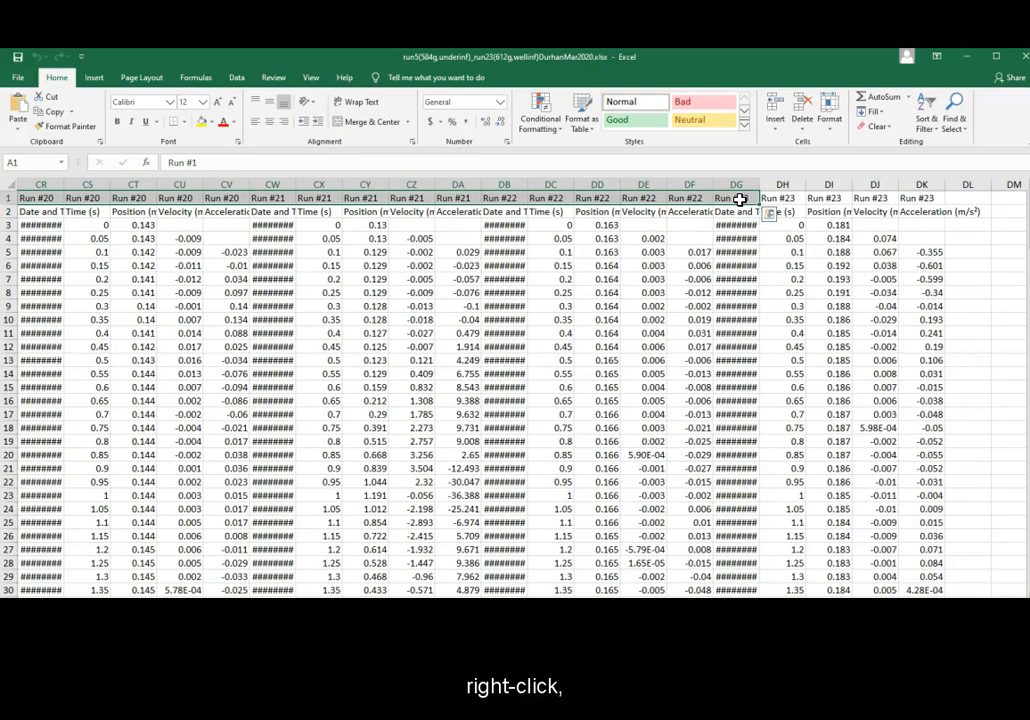
{"action": "right_click", "coordinate": [740, 204]}
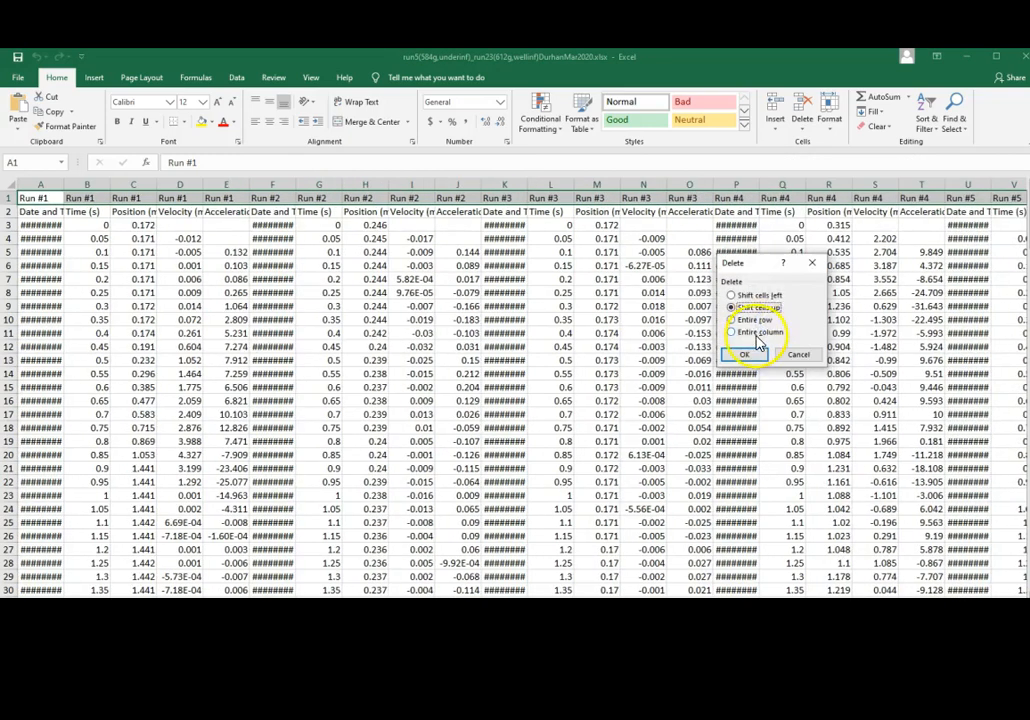
{"action": "left_click", "coordinate": [750, 354]}
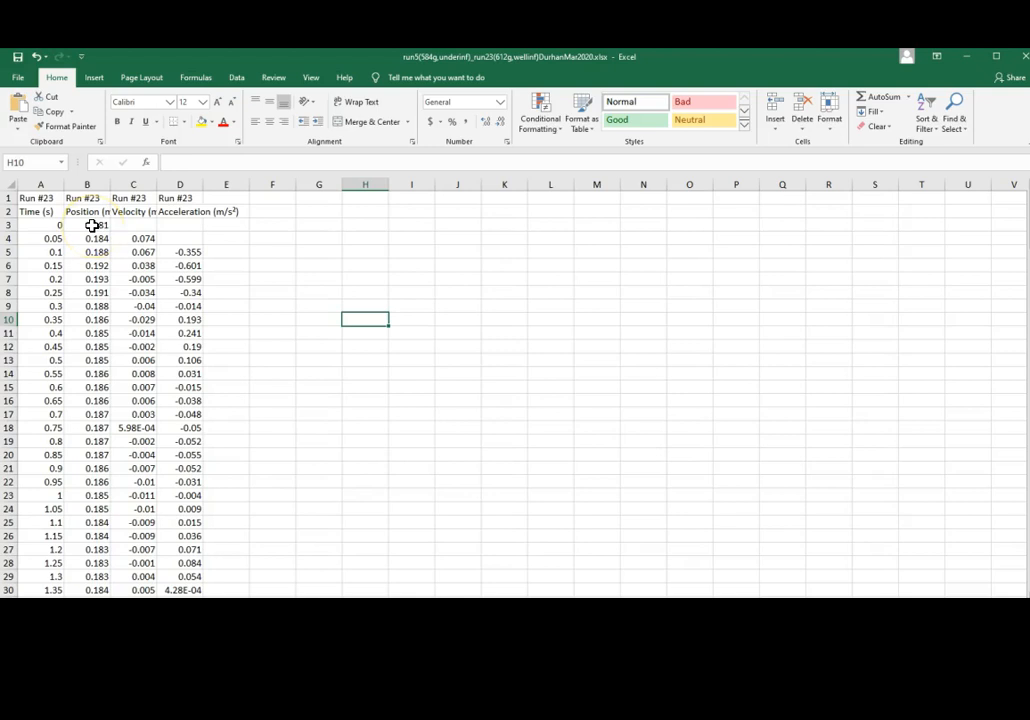
{"action": "left_click", "coordinate": [84, 224]}
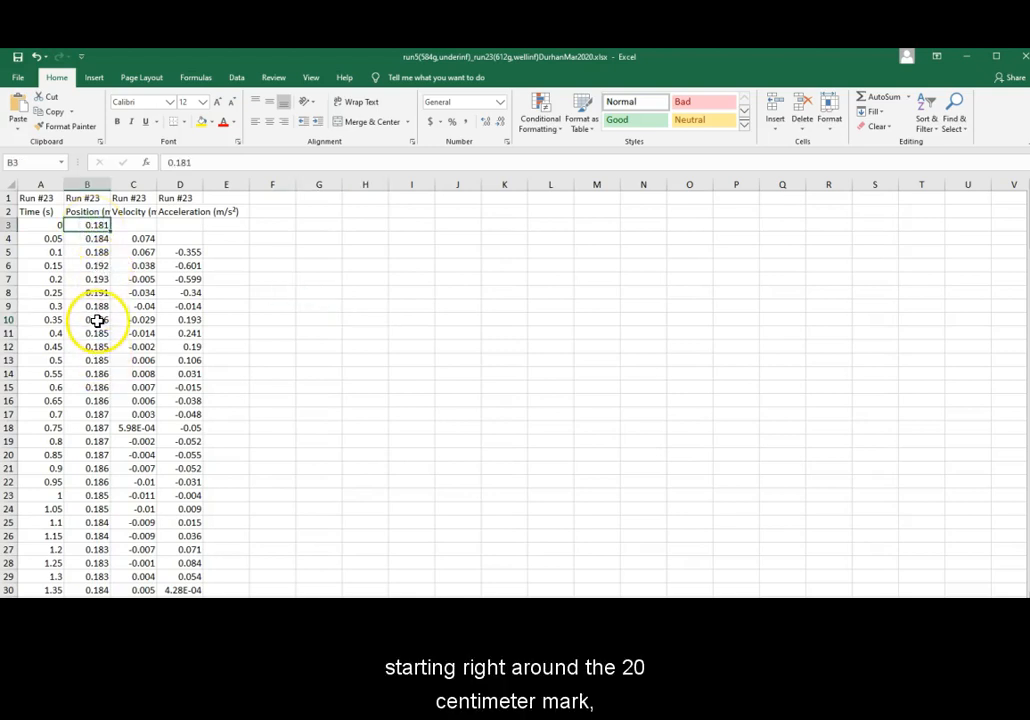
{"action": "scroll", "scroll_direction": "down", "scroll_amount": 3}
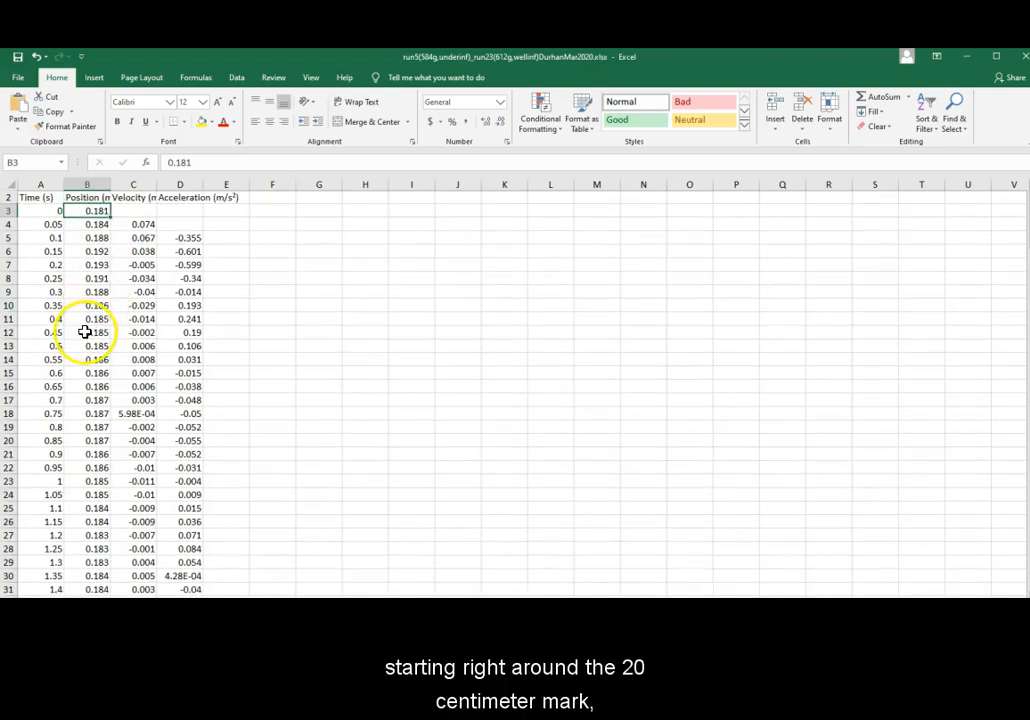
{"action": "scroll", "scroll_direction": "down", "scroll_amount": 3}
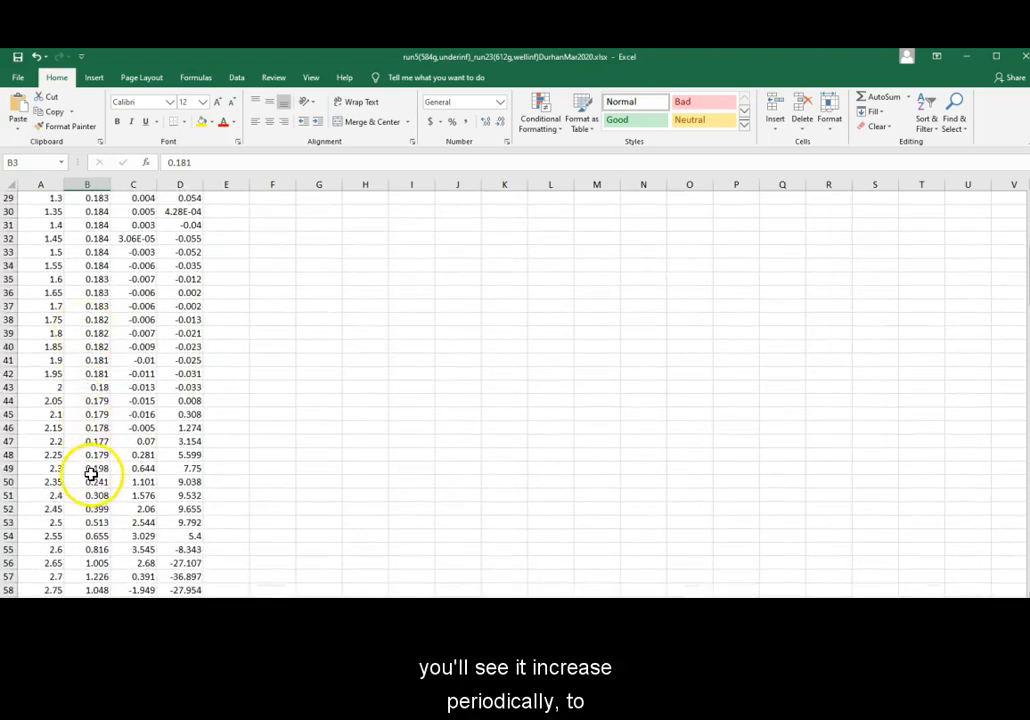
{"action": "scroll", "scroll_direction": "down", "scroll_amount": 3}
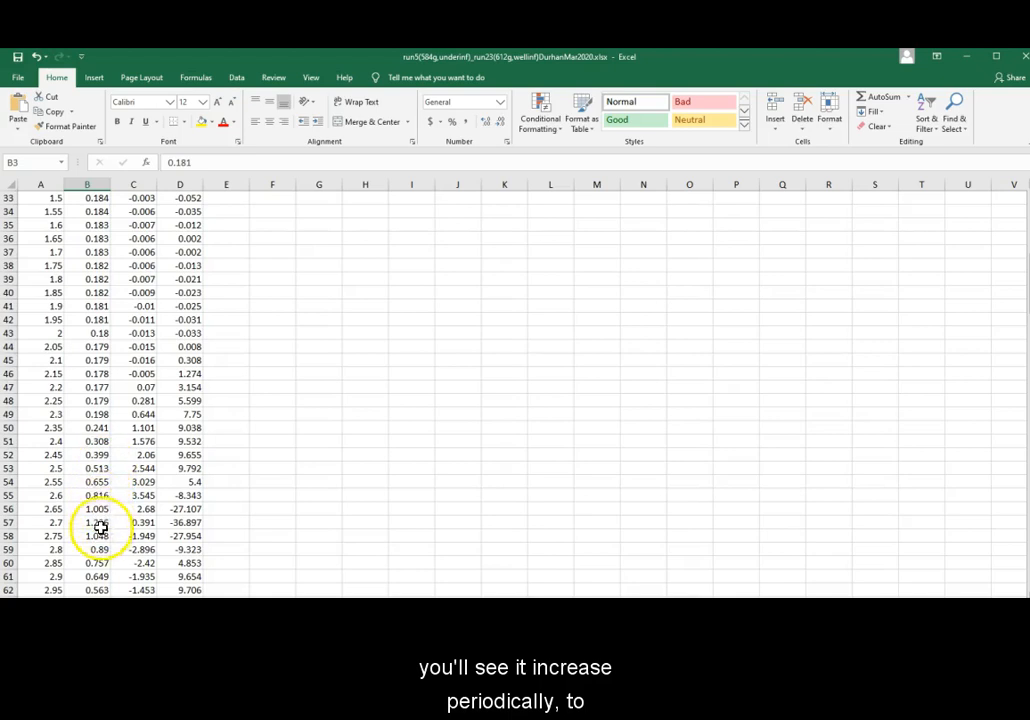
{"action": "left_click", "coordinate": [88, 544]}
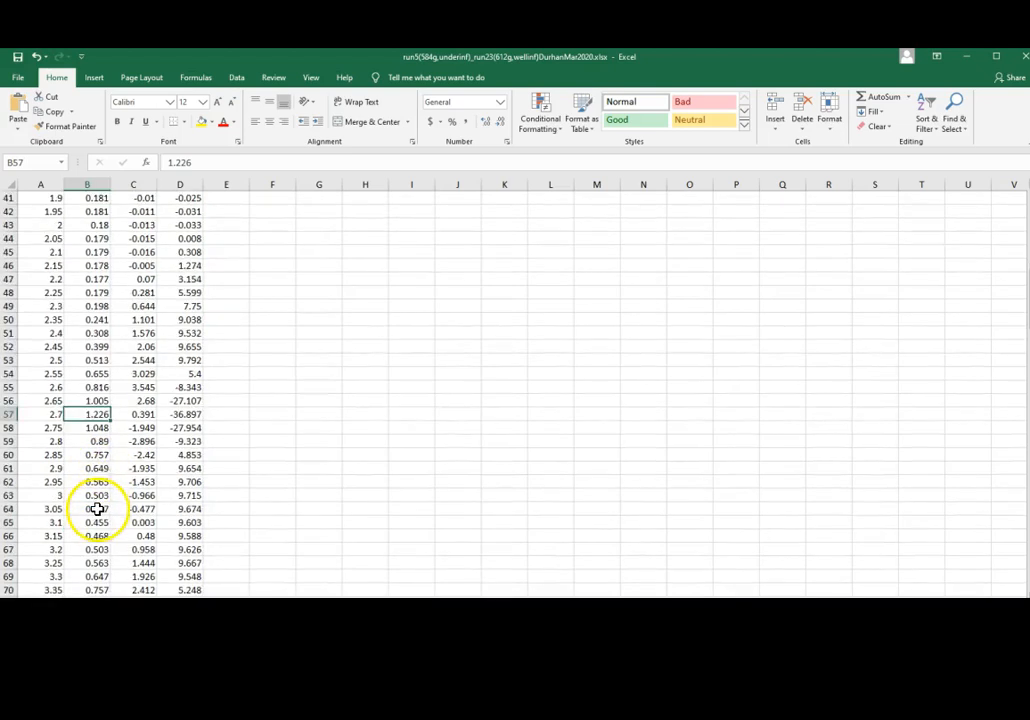
{"action": "scroll", "scroll_direction": "down", "scroll_amount": 3}
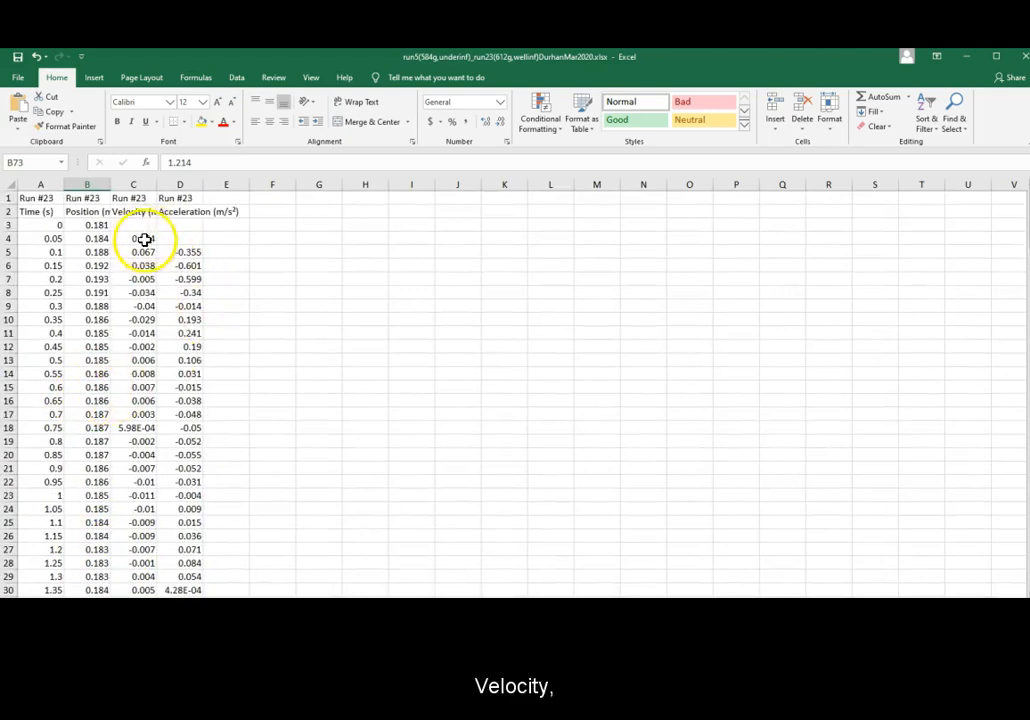
{"action": "left_click", "coordinate": [132, 224]}
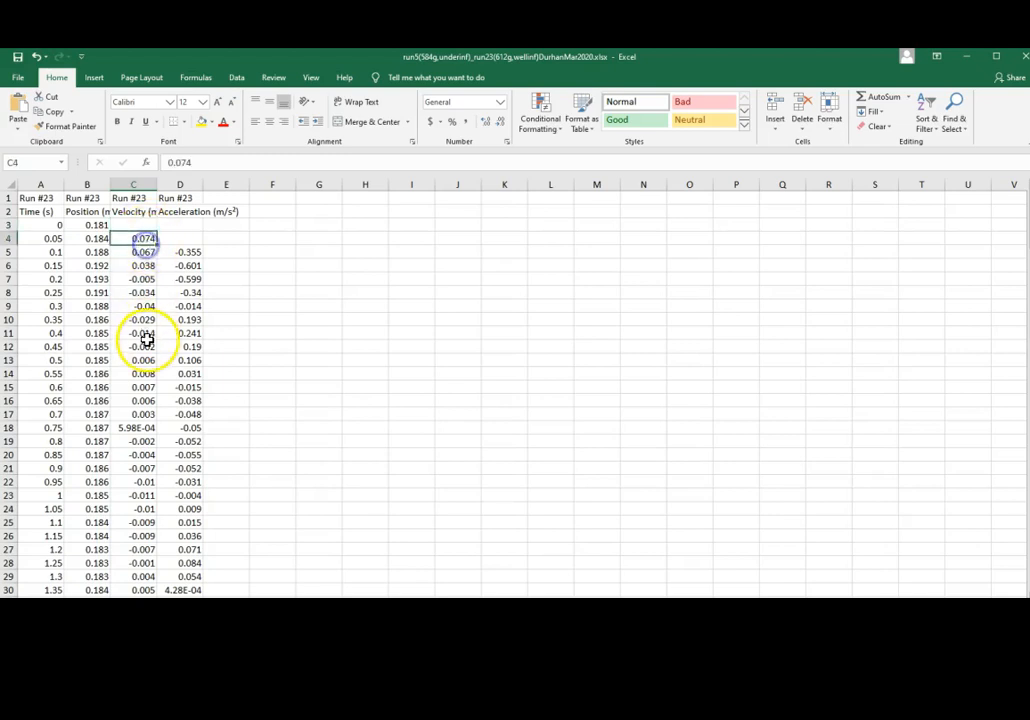
{"action": "left_click", "coordinate": [134, 346]}
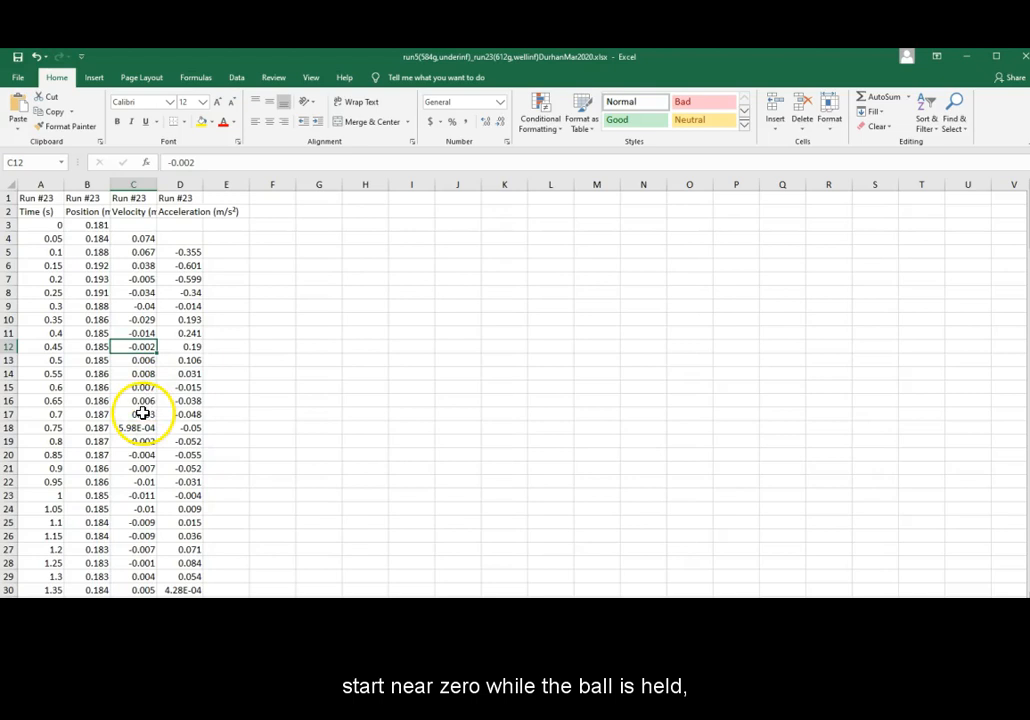
{"action": "scroll", "scroll_direction": "down", "scroll_amount": 3}
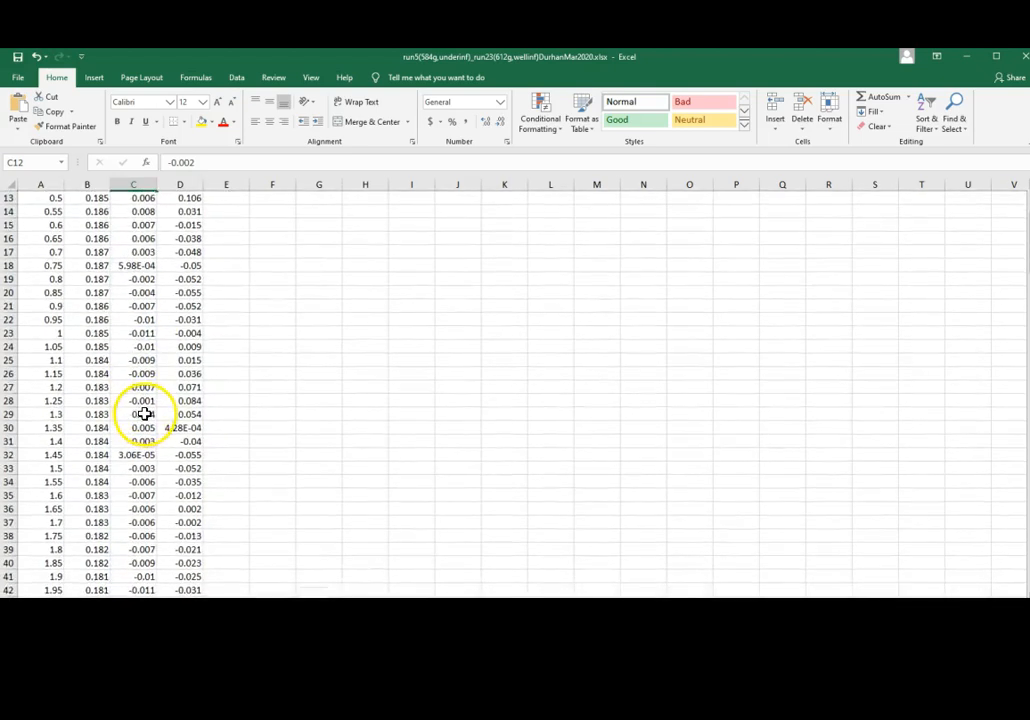
{"action": "scroll", "scroll_direction": "down", "scroll_amount": 3}
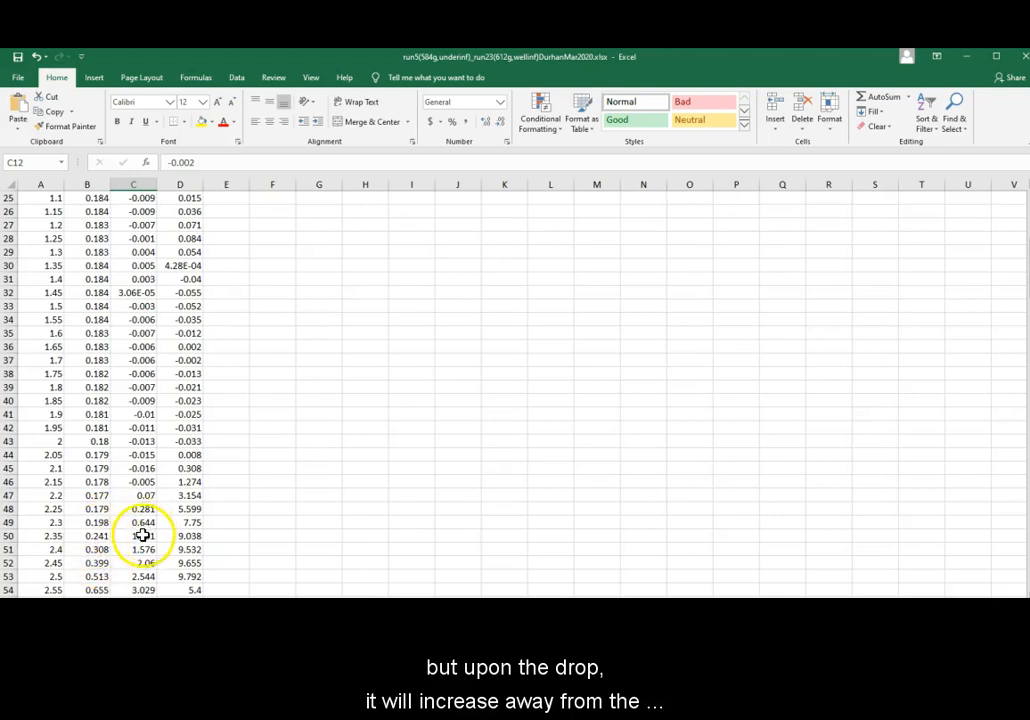
{"action": "scroll", "scroll_direction": "down", "scroll_amount": 3}
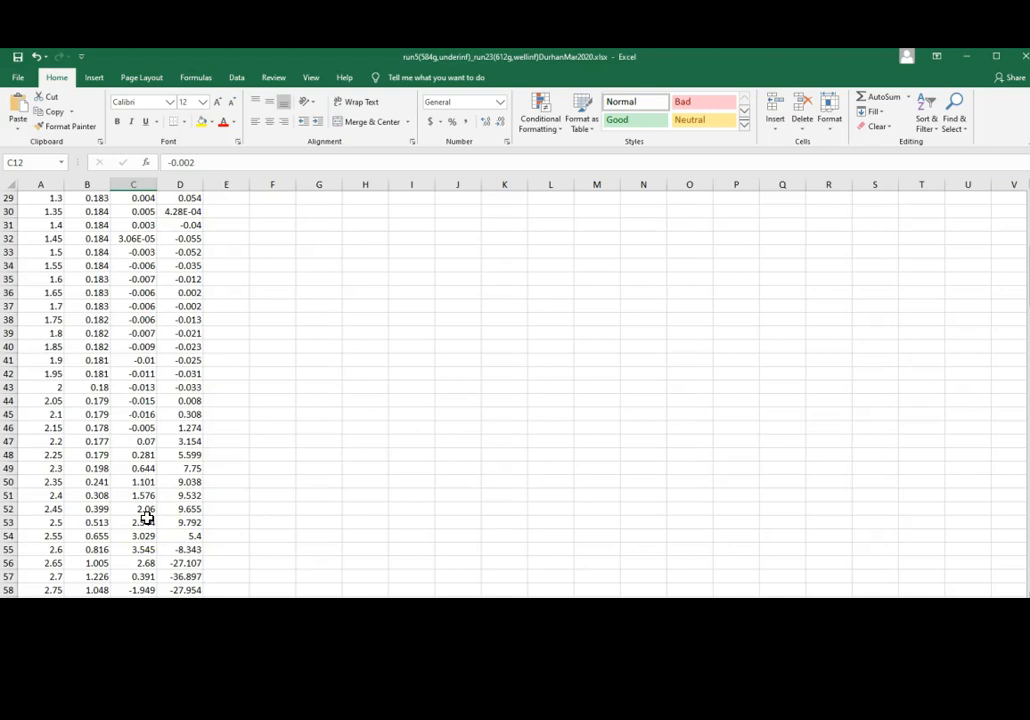
{"action": "scroll", "scroll_direction": "down", "scroll_amount": 3}
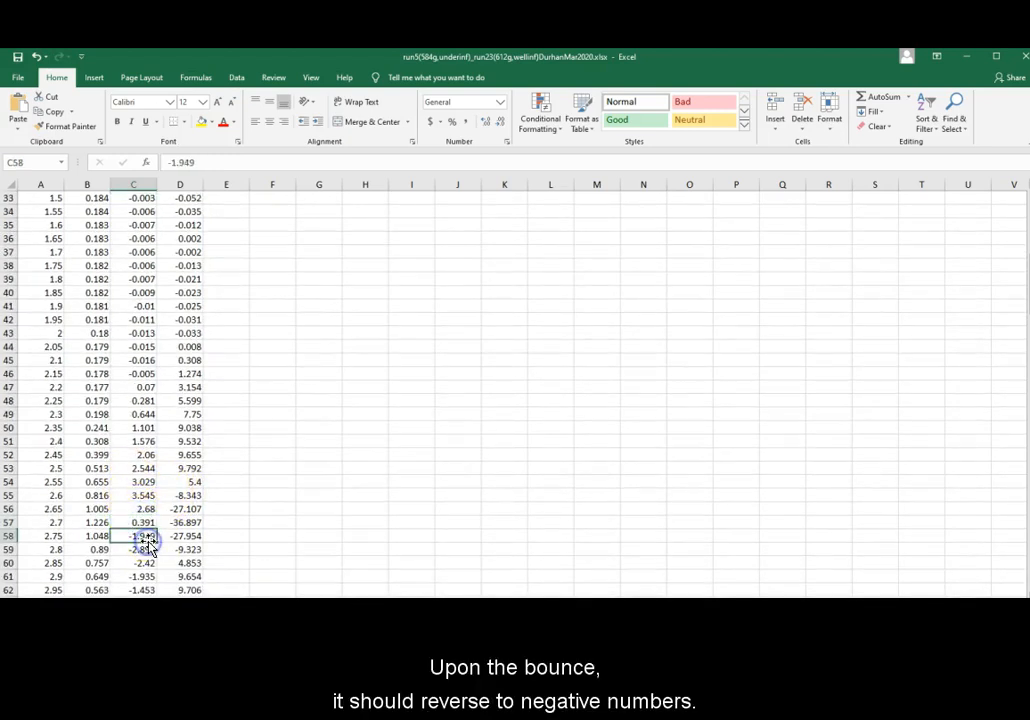
{"action": "left_click", "coordinate": [140, 548]}
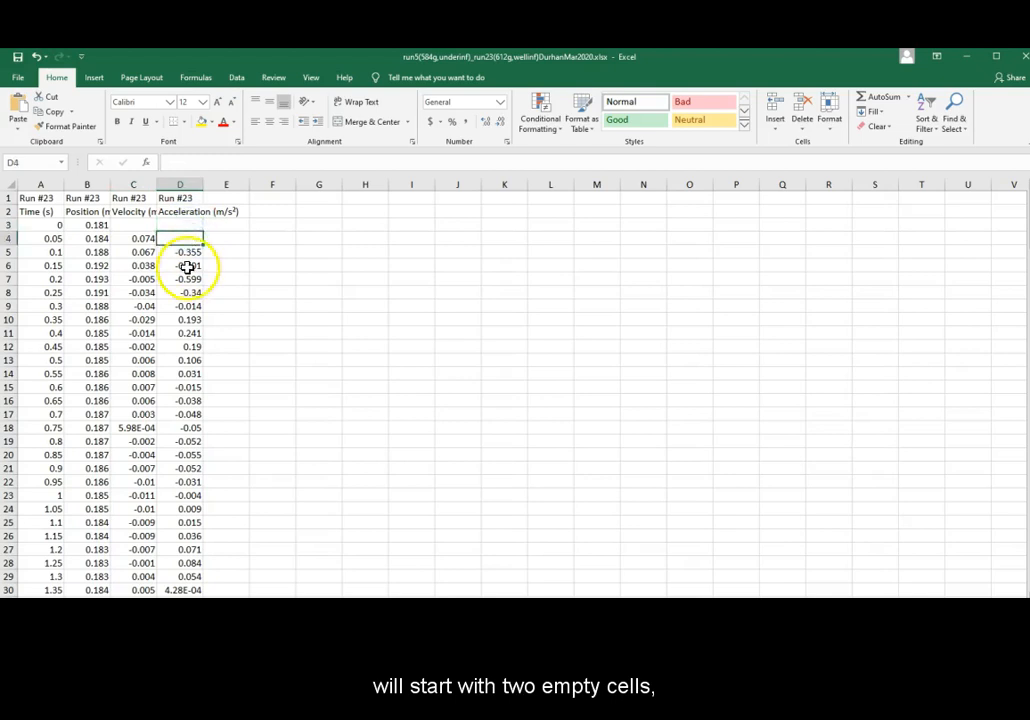
{"action": "left_click", "coordinate": [182, 264]}
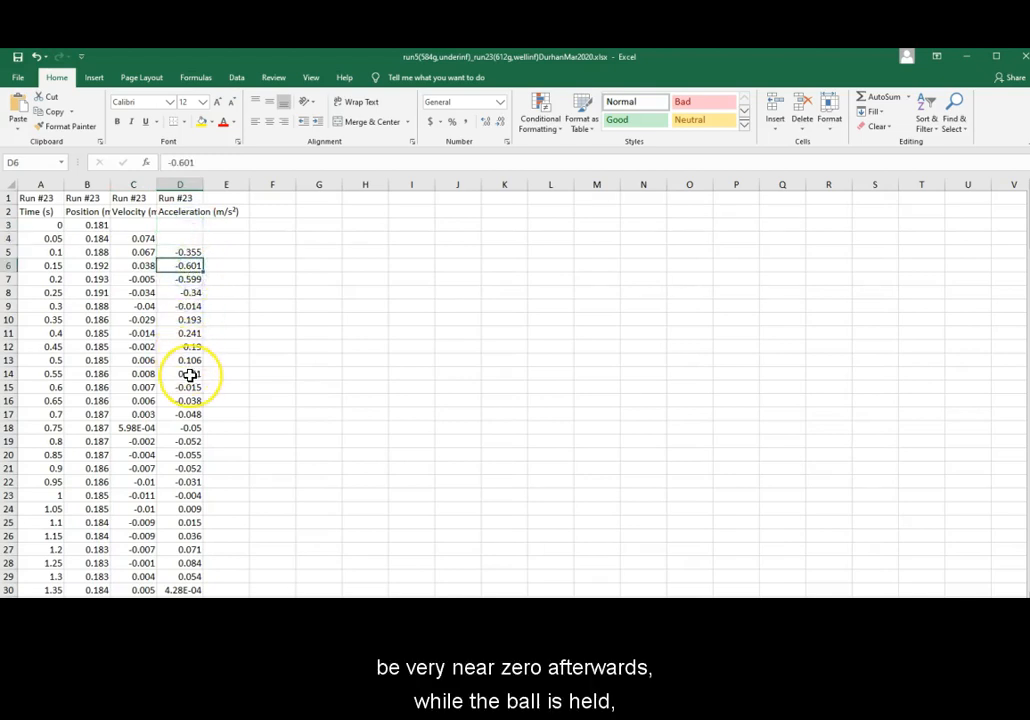
{"action": "scroll", "scroll_direction": "down", "scroll_amount": 3}
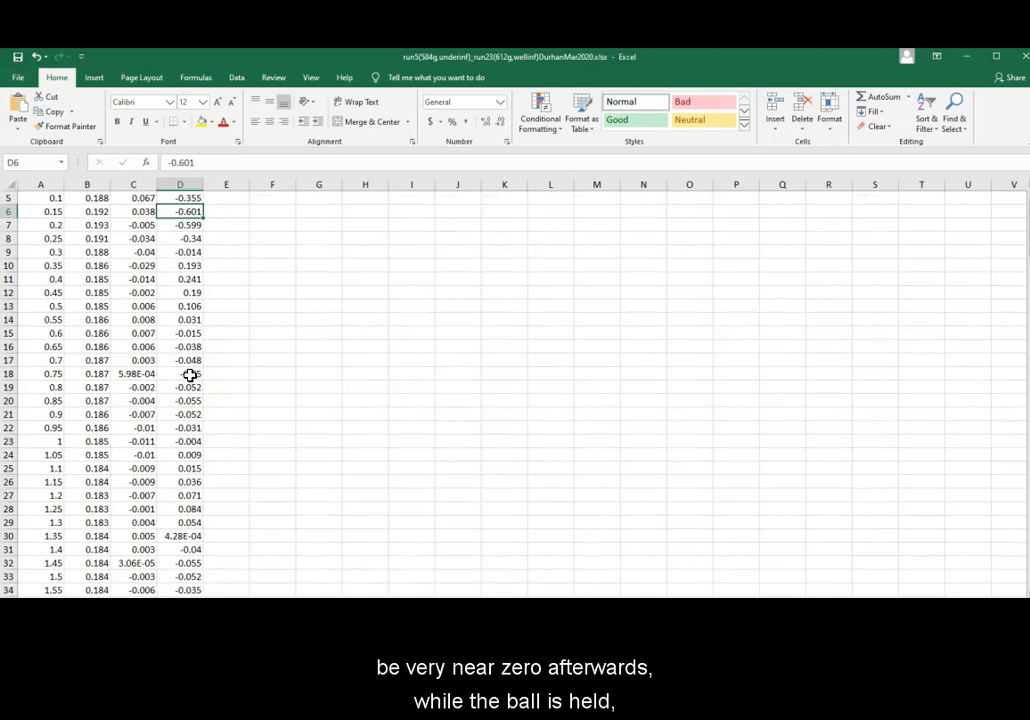
{"action": "scroll", "scroll_direction": "down", "scroll_amount": 3}
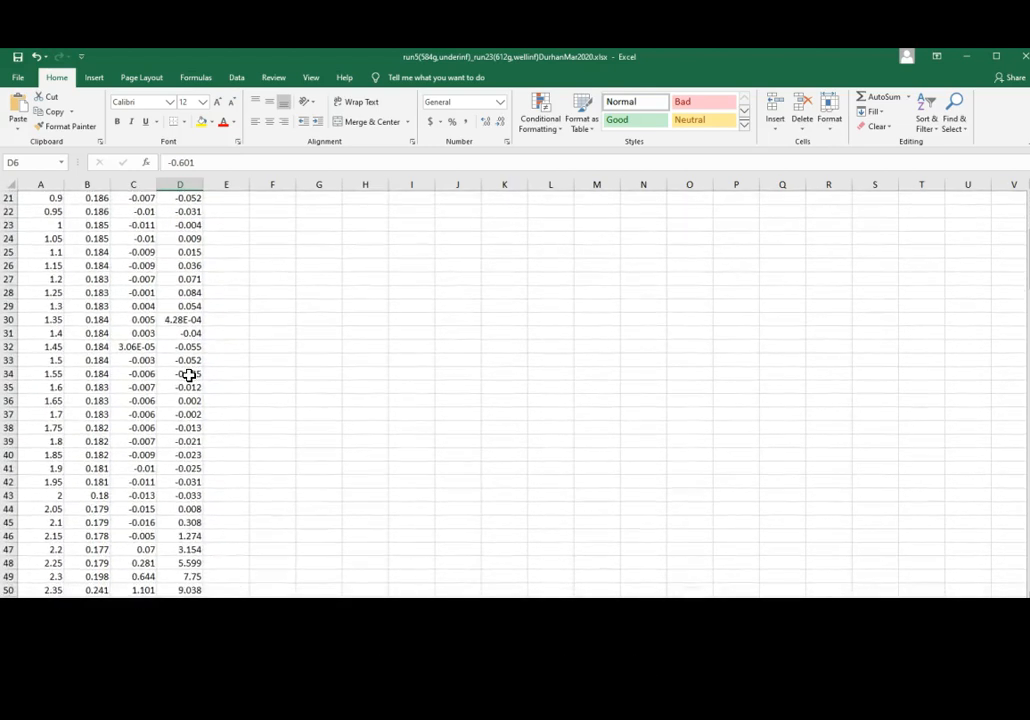
{"action": "scroll", "scroll_direction": "down", "scroll_amount": 3}
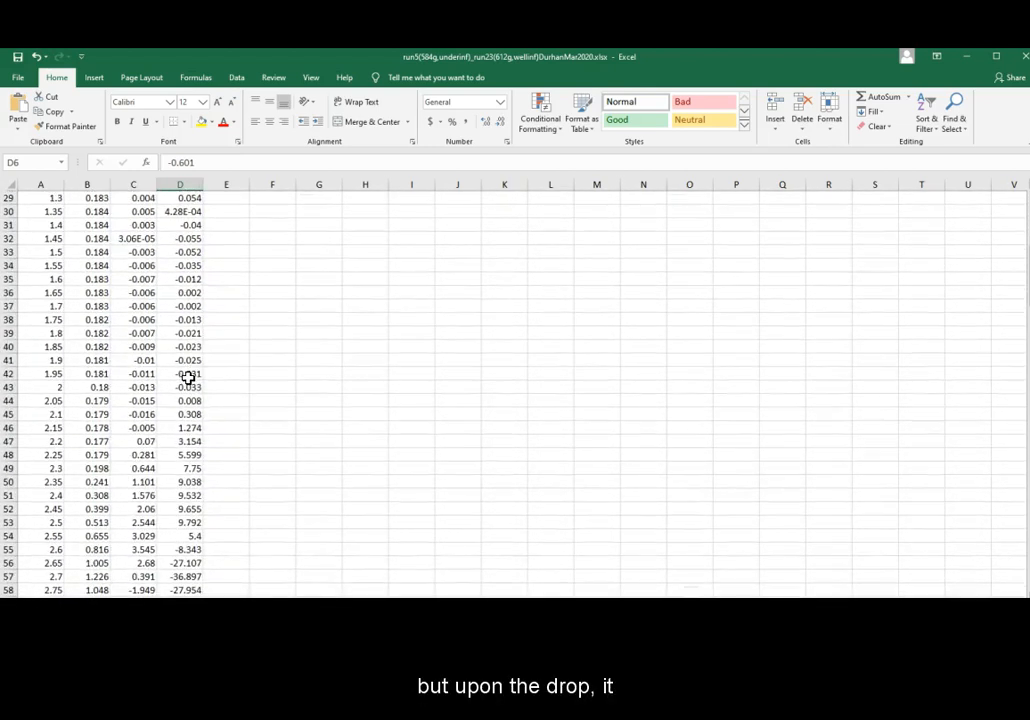
{"action": "left_click", "coordinate": [180, 496]}
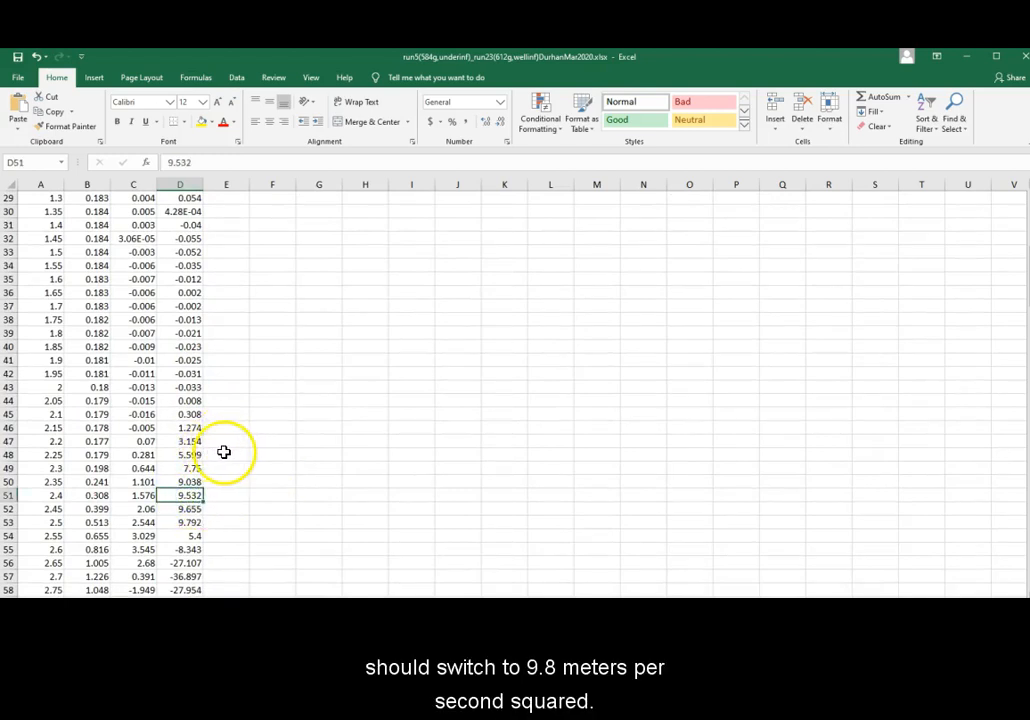
{"action": "scroll", "scroll_direction": "down", "scroll_amount": 3}
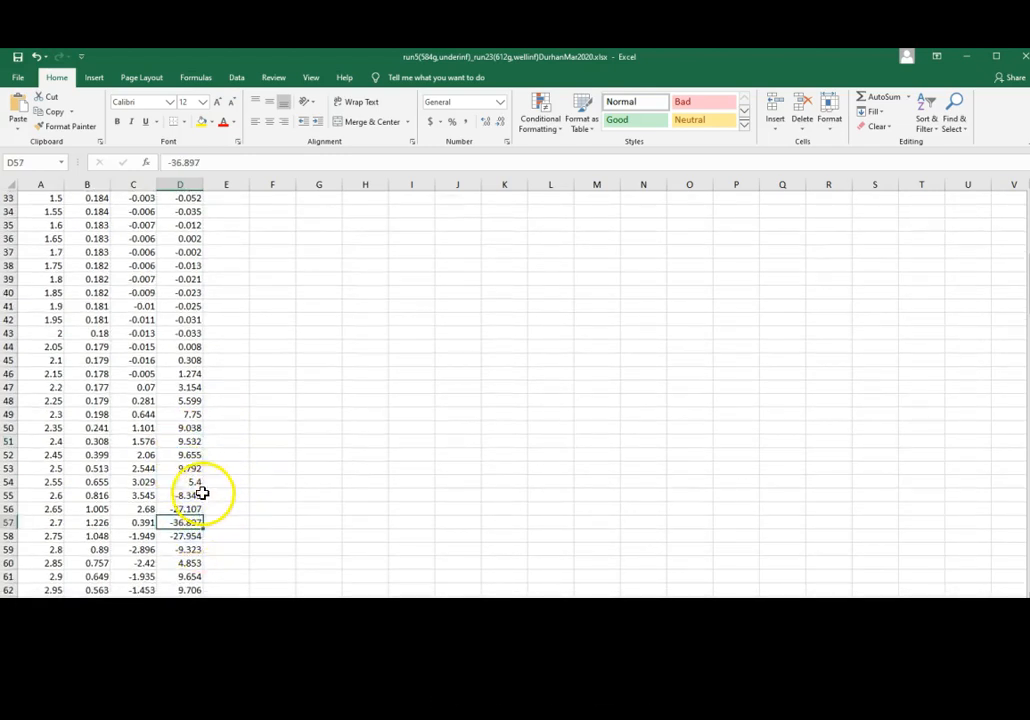
{"action": "scroll", "scroll_direction": "down", "scroll_amount": 3}
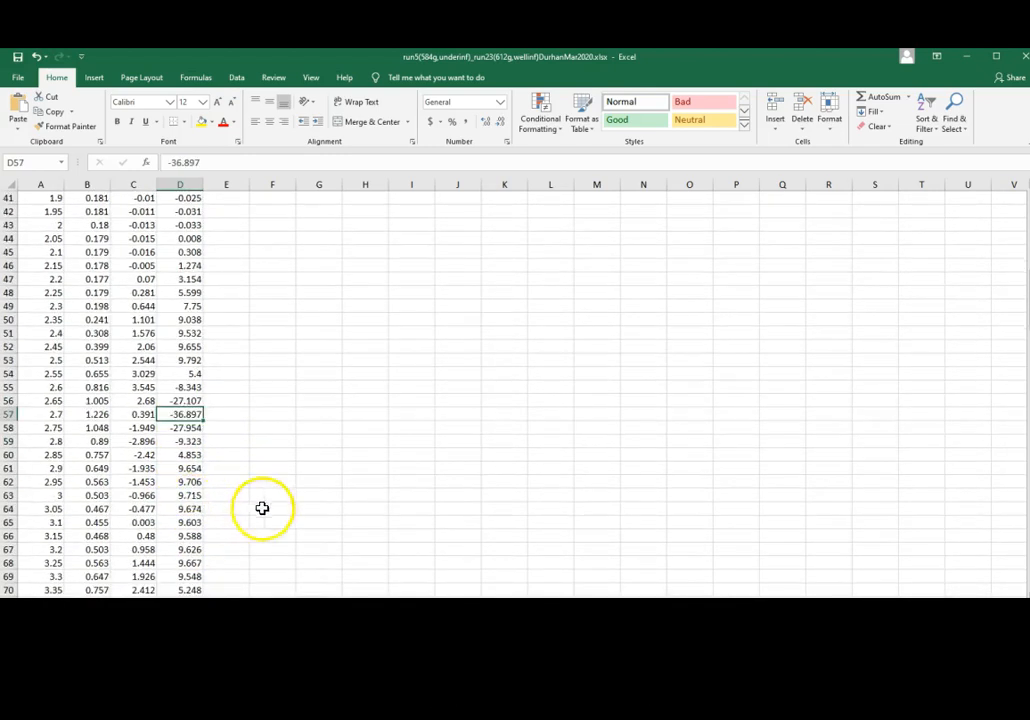
{"action": "left_click", "coordinate": [180, 482]}
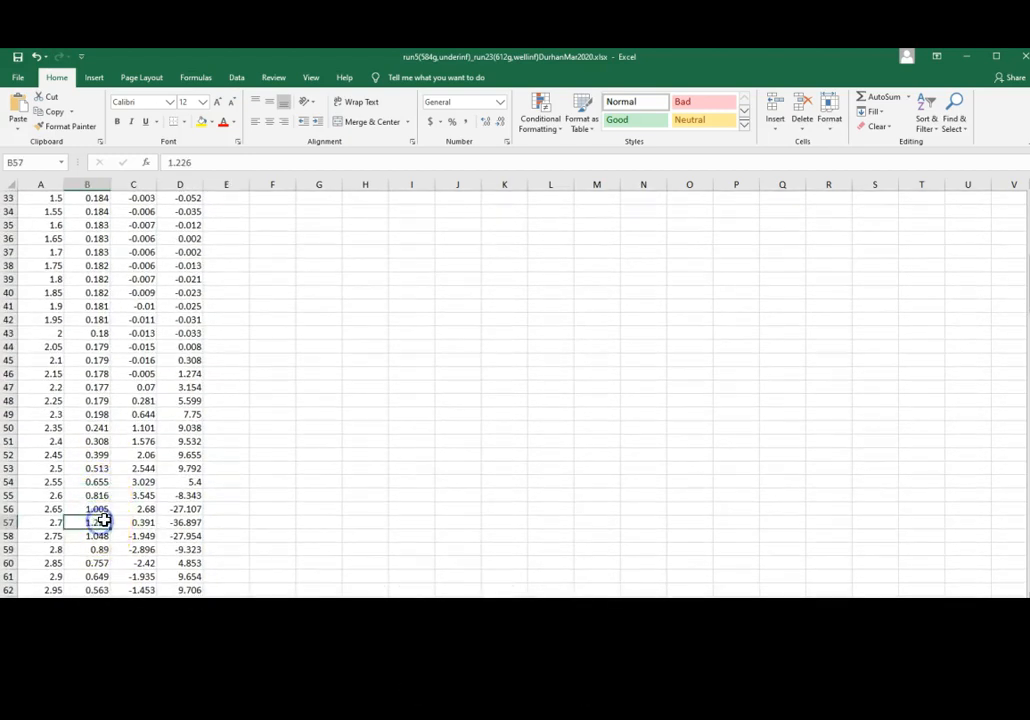
{"action": "scroll", "scroll_direction": "down", "scroll_amount": 3}
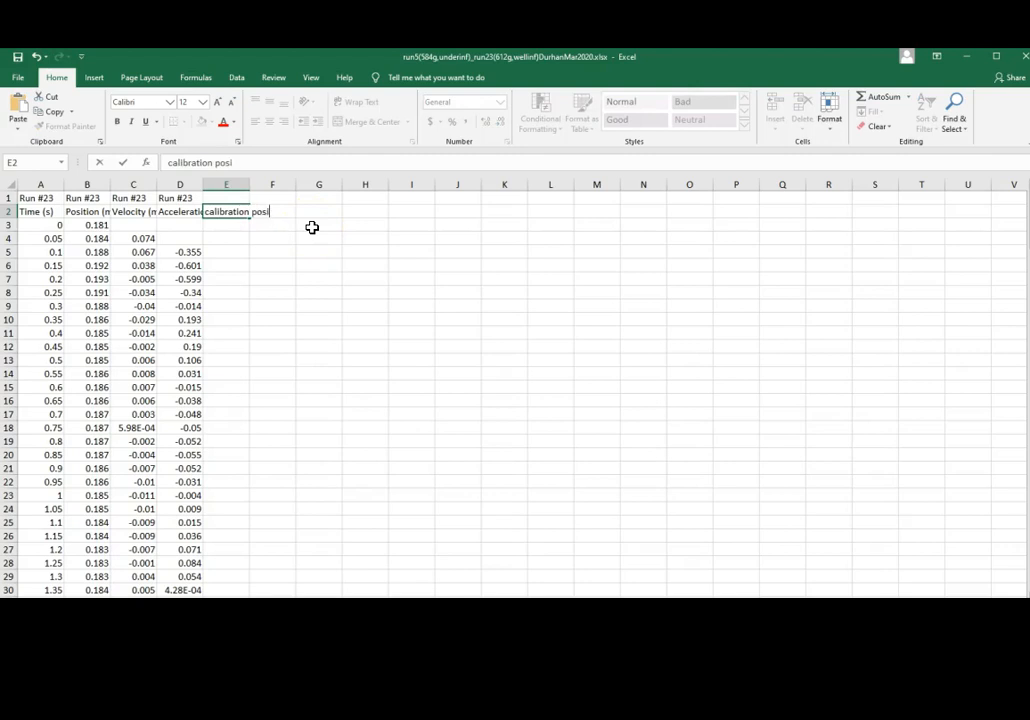
- Complete the 'calibration position (m)' heading in E2
{"action": "type", "text": "tion (m)"}
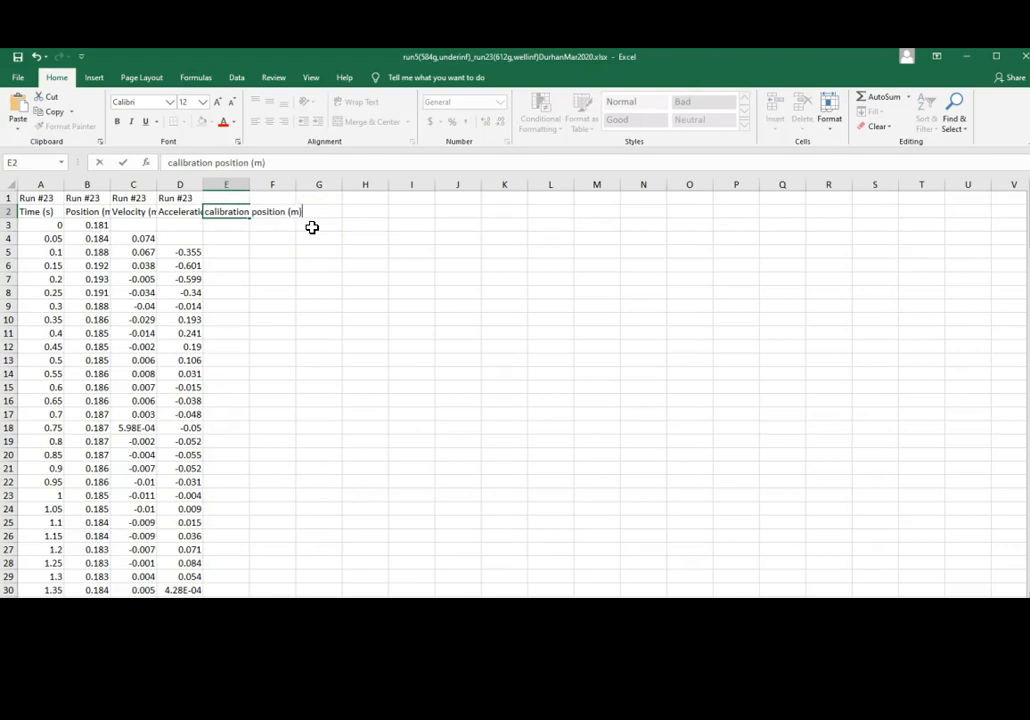
{"action": "key", "text": "Enter"}
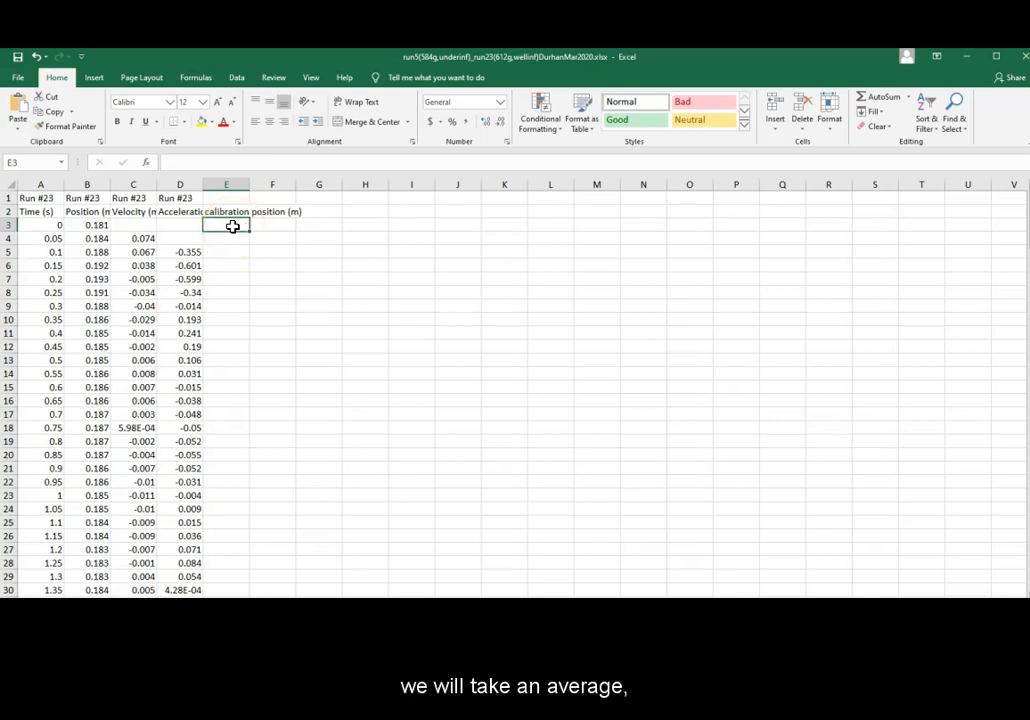
- Enter =AVERAGE( in E3 and add the first bounce peak position cells such as B57
{"action": "type", "text": "=a"}
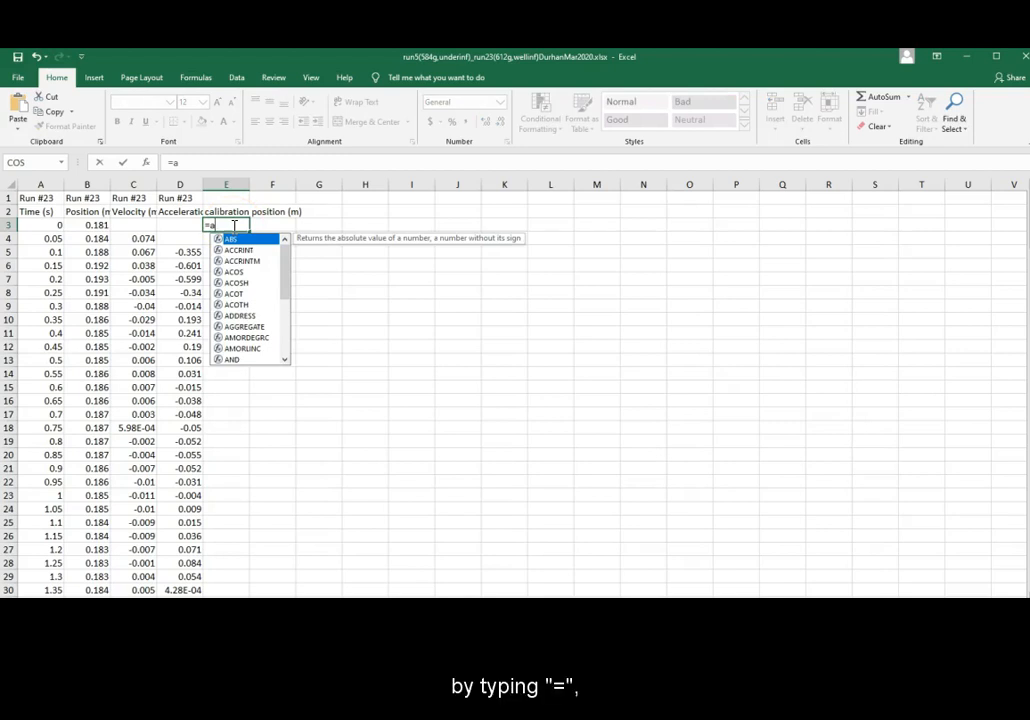
{"action": "type", "text": "average("}
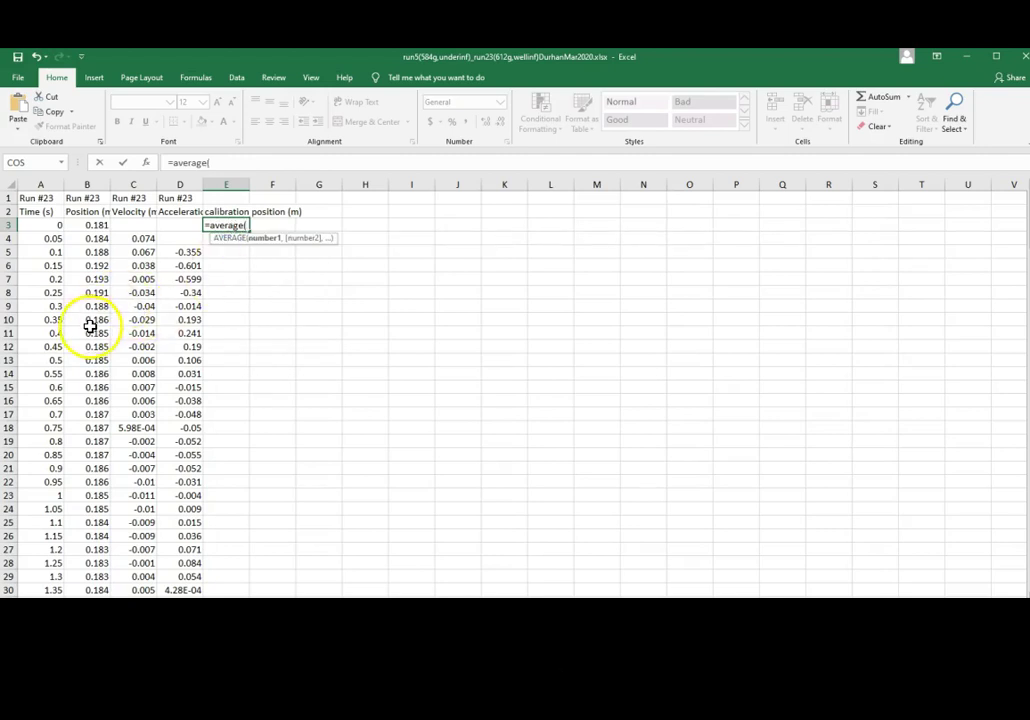
{"action": "scroll", "scroll_direction": "down", "scroll_amount": 3}
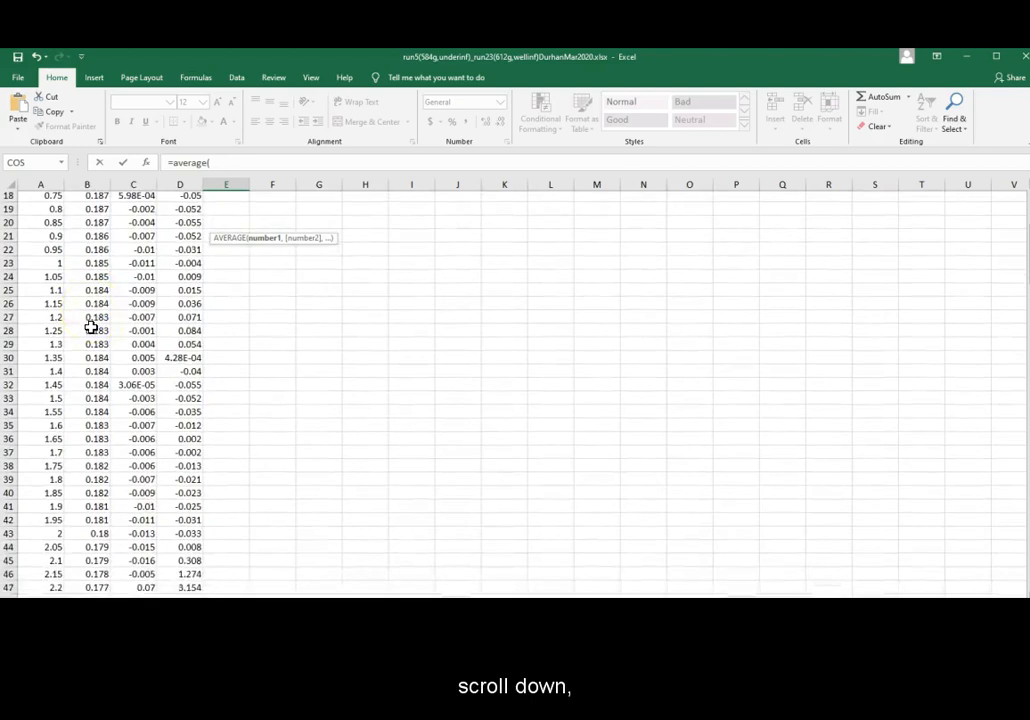
{"action": "scroll", "scroll_direction": "down", "scroll_amount": 3}
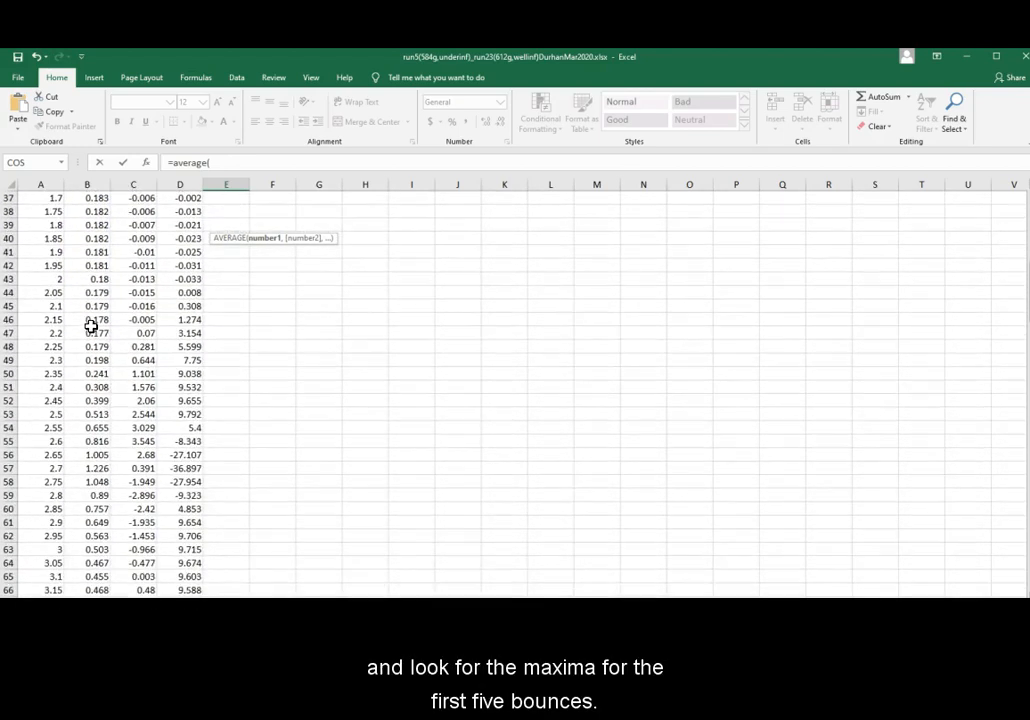
{"action": "scroll", "scroll_direction": "down", "scroll_amount": 3}
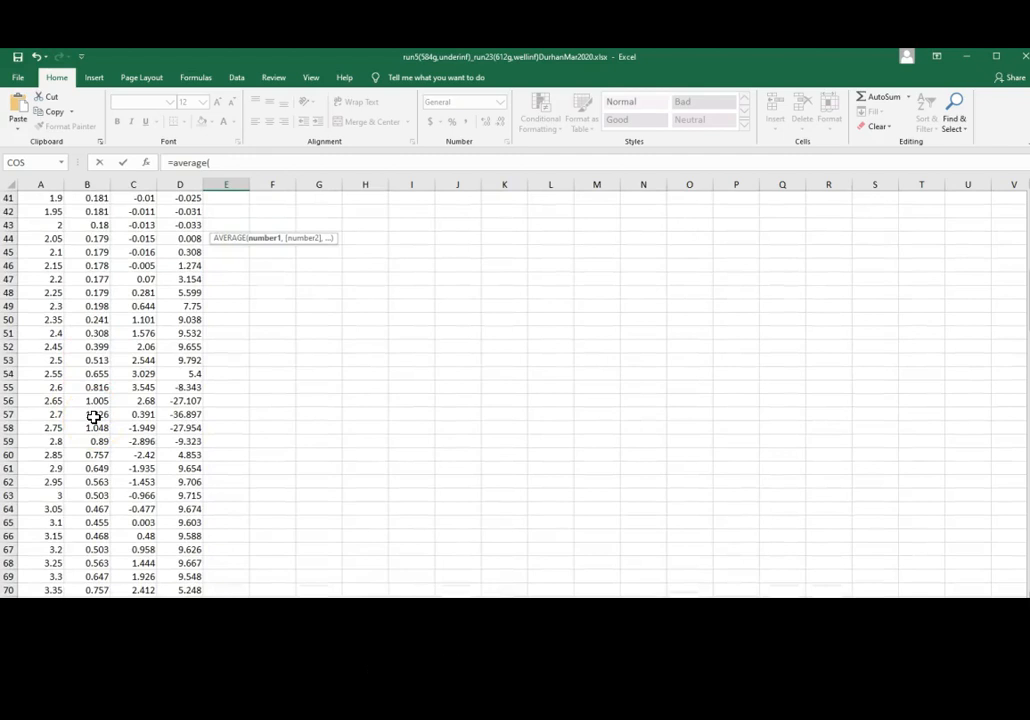
{"action": "left_click", "coordinate": [88, 414]}
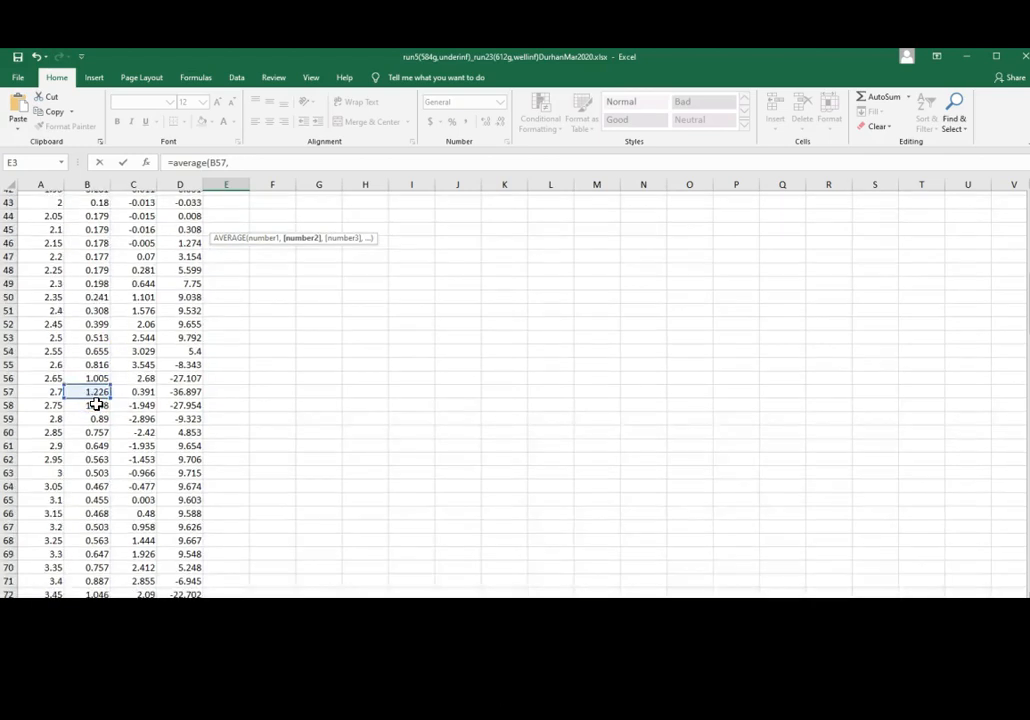
{"action": "scroll", "scroll_direction": "down", "scroll_amount": 3}
{"action": "type", "text": "B73,"}
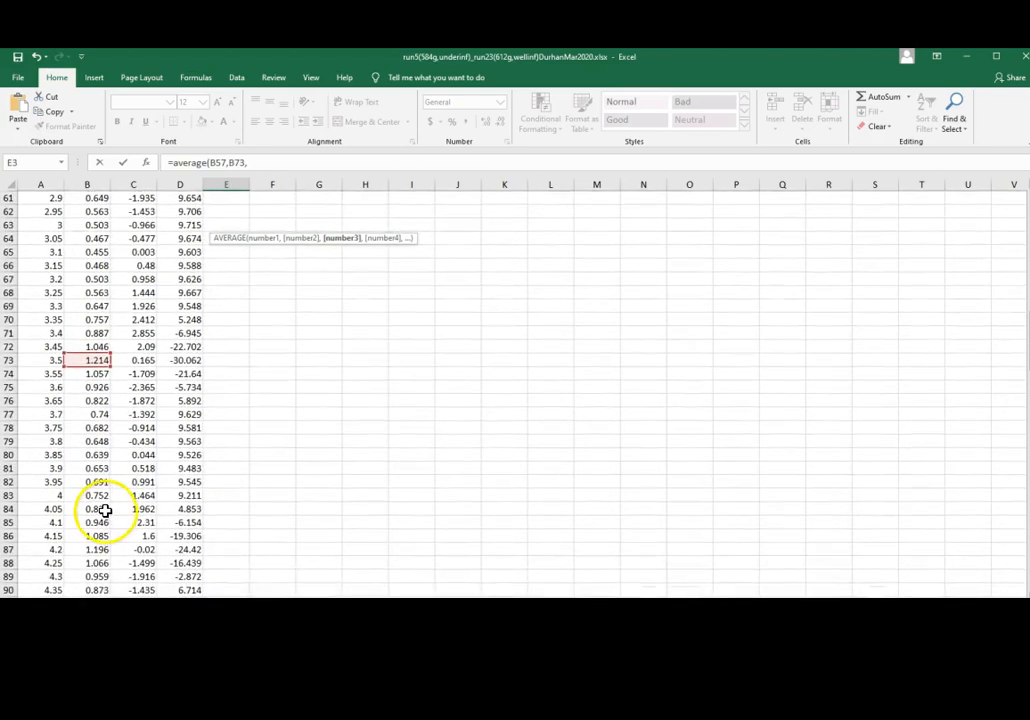
{"action": "scroll", "scroll_direction": "down", "scroll_amount": 3}
{"action": "type", "text": "B87,"}
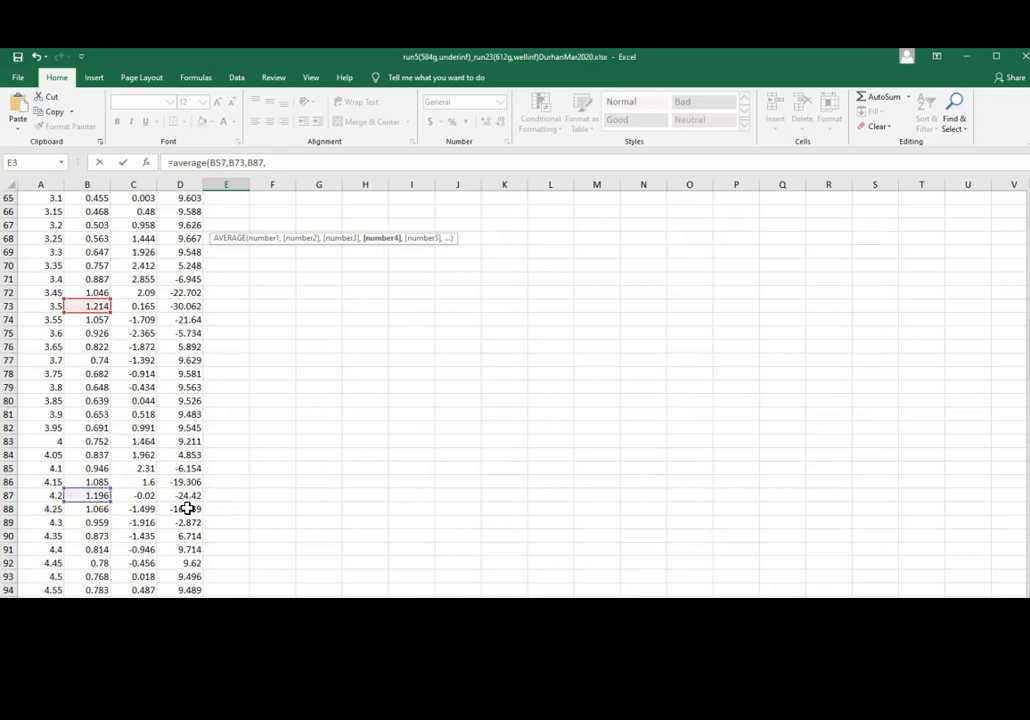
{"action": "scroll", "scroll_direction": "down", "scroll_amount": 3}
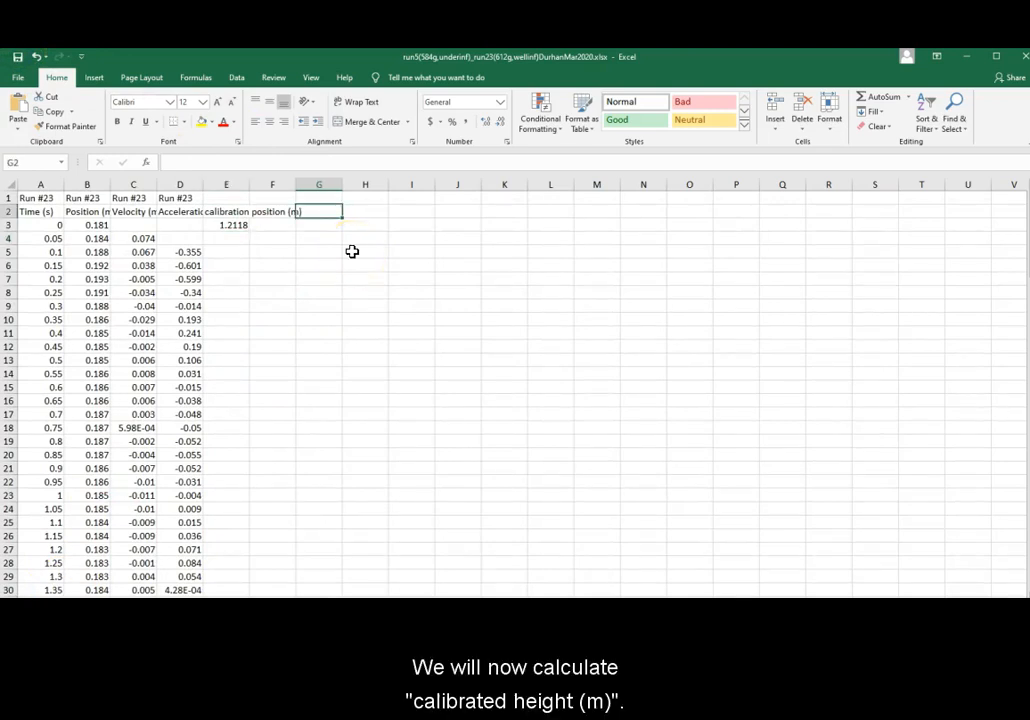
- Enter a 'calibrated height (M)' heading in G2 and move to G3 for the first value
{"action": "type", "text": "c"}
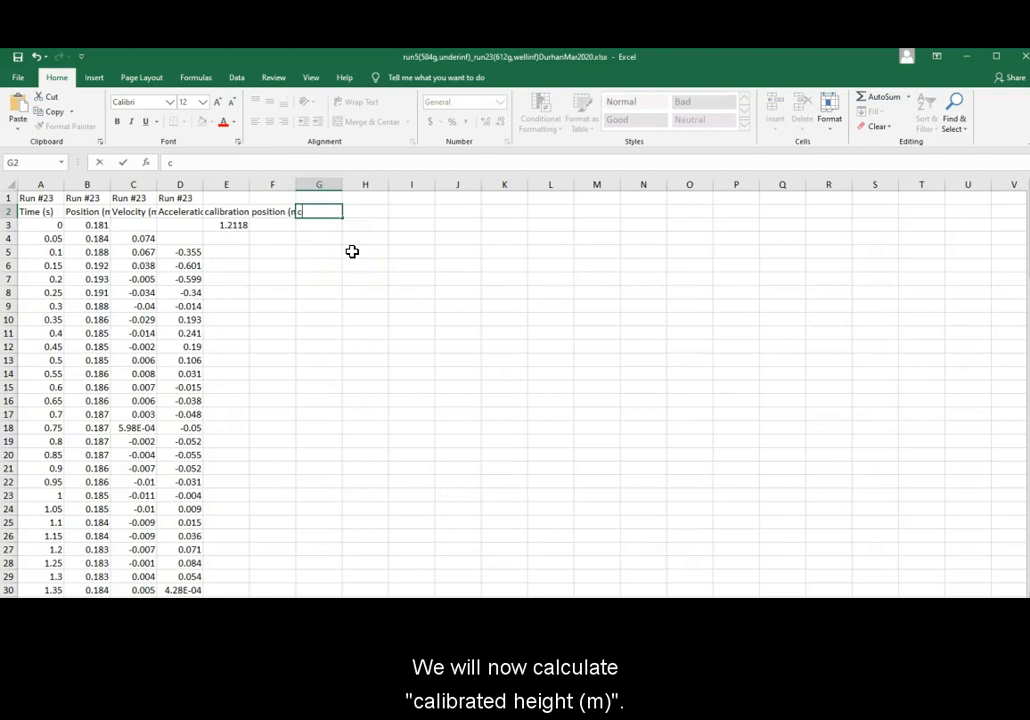
{"action": "type", "text": "calibrated"}
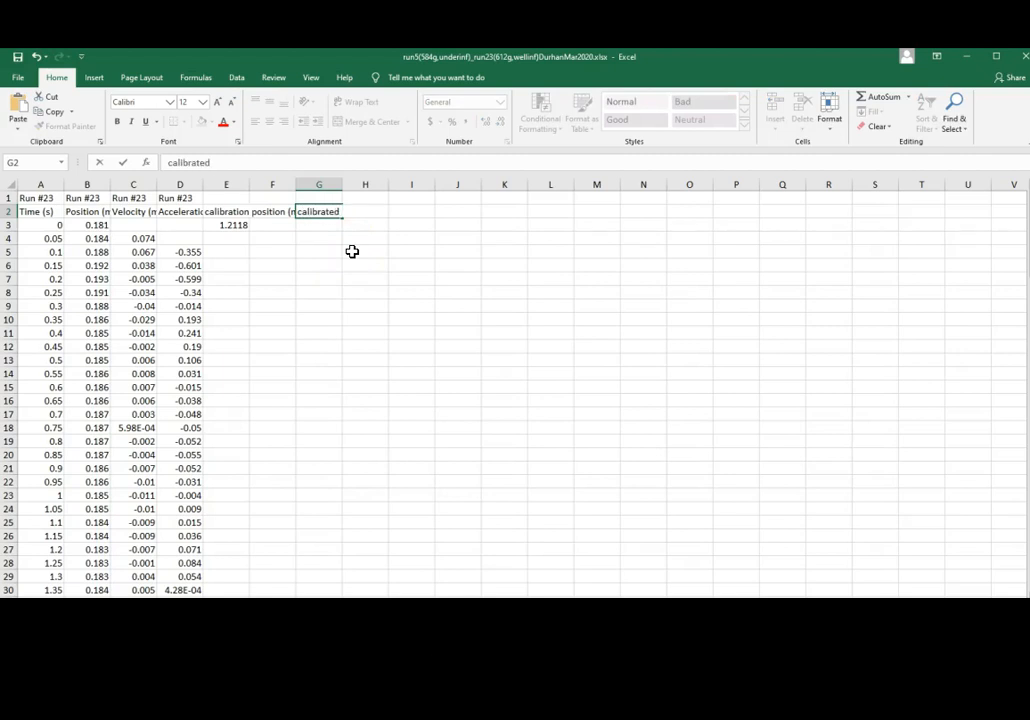
{"action": "type", "text": "height (M"}
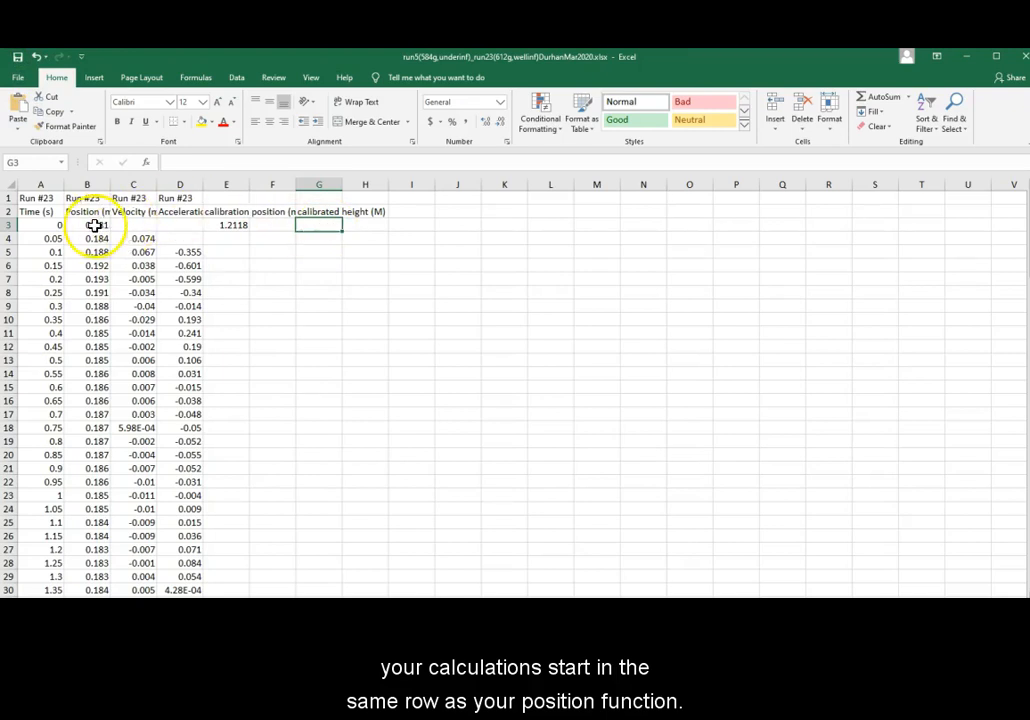
{"action": "left_click", "coordinate": [84, 224]}
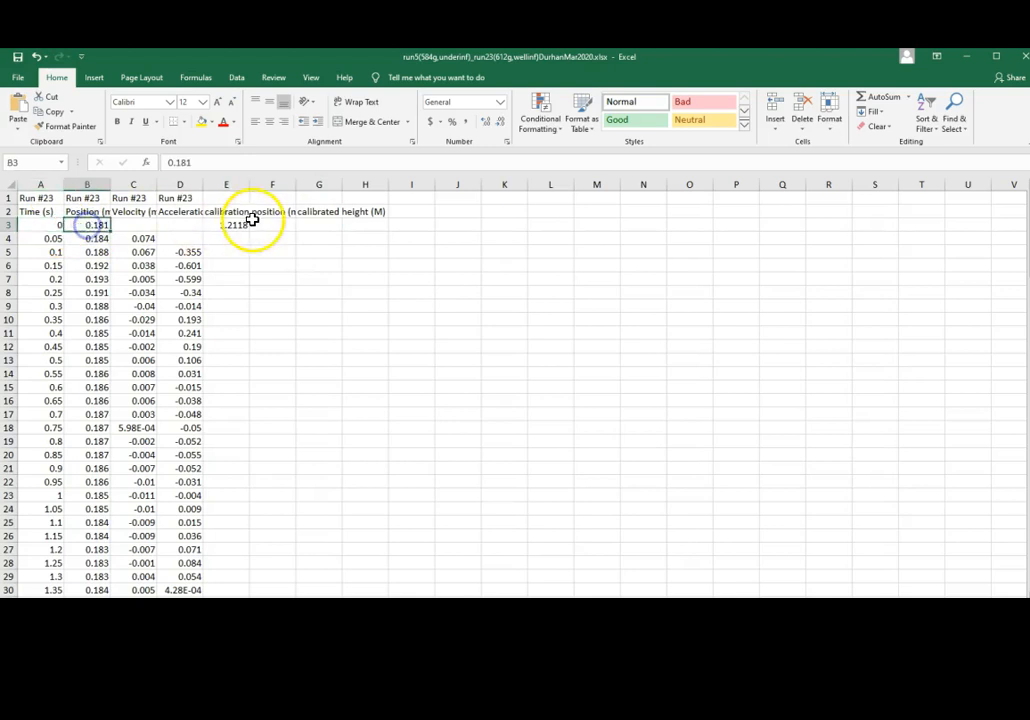
{"action": "left_click", "coordinate": [318, 224]}
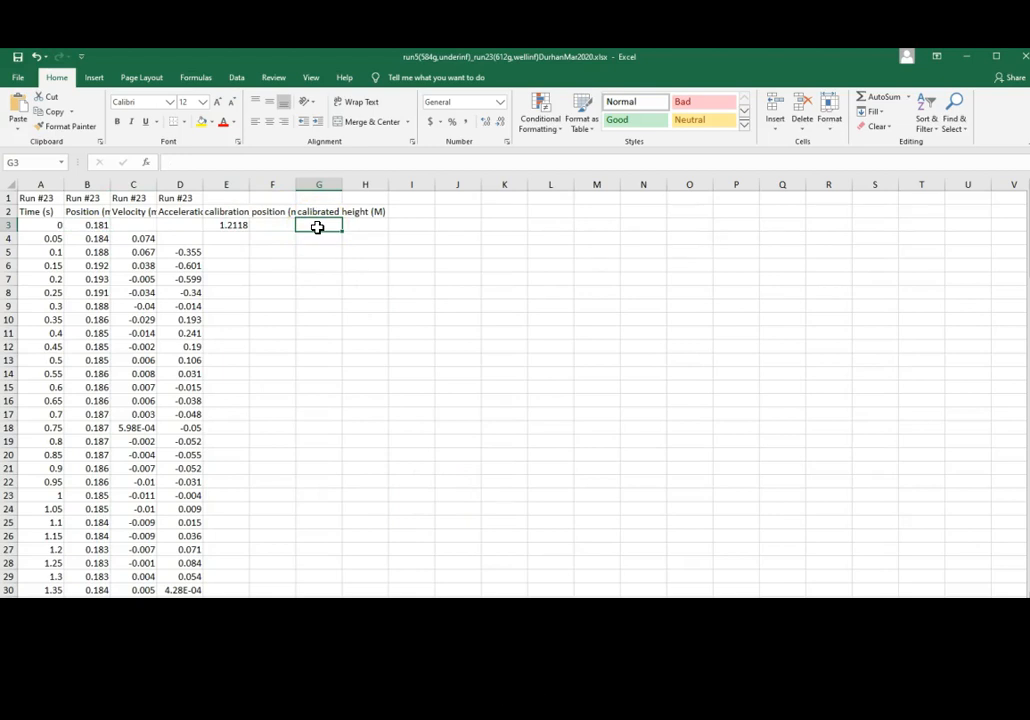
{"action": "mouse_move", "coordinate": [322, 224]}
{"action": "type", "text": "="}
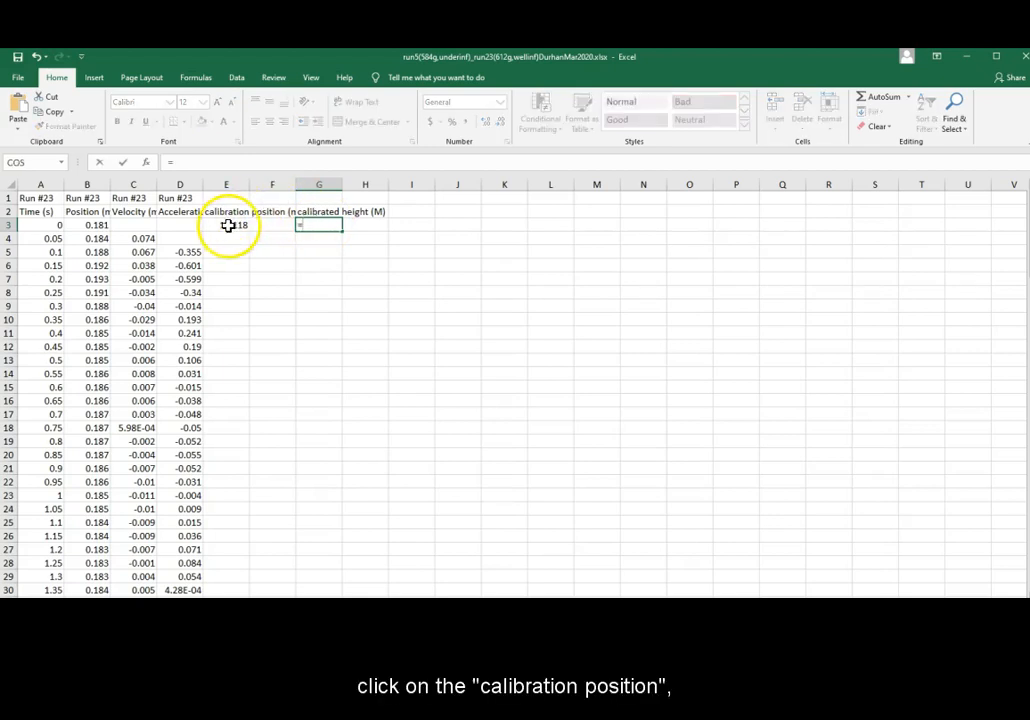
- Make G3 compute =$E$3-B3, locking the calibration cell, giving about 1.03 m
{"action": "left_click", "coordinate": [226, 224]}
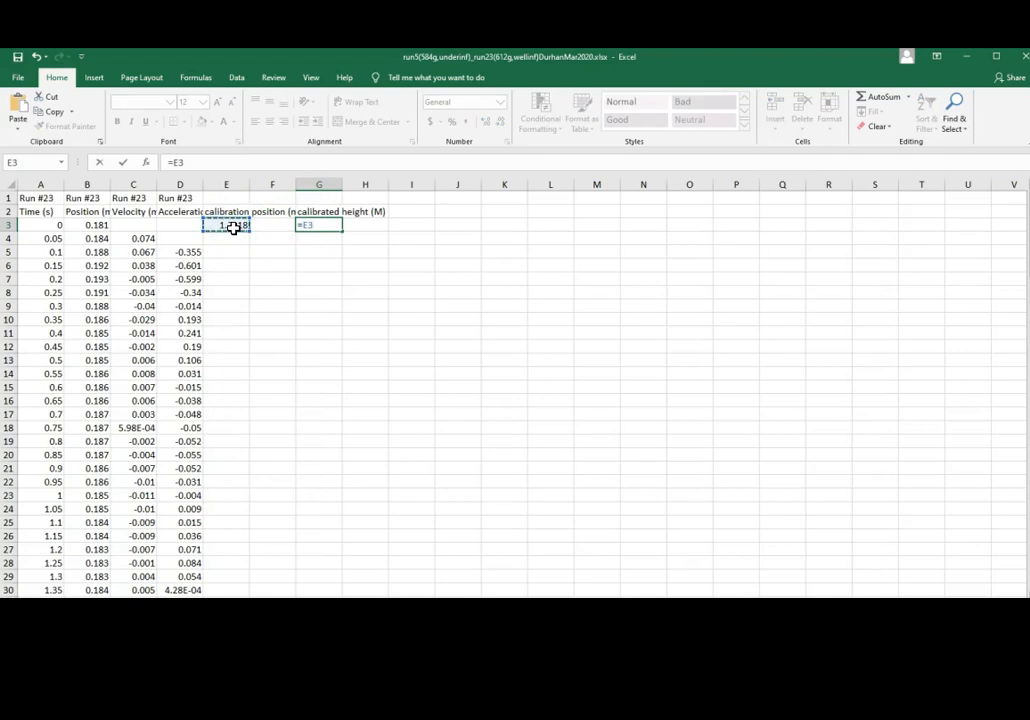
{"action": "type", "text": "-"}
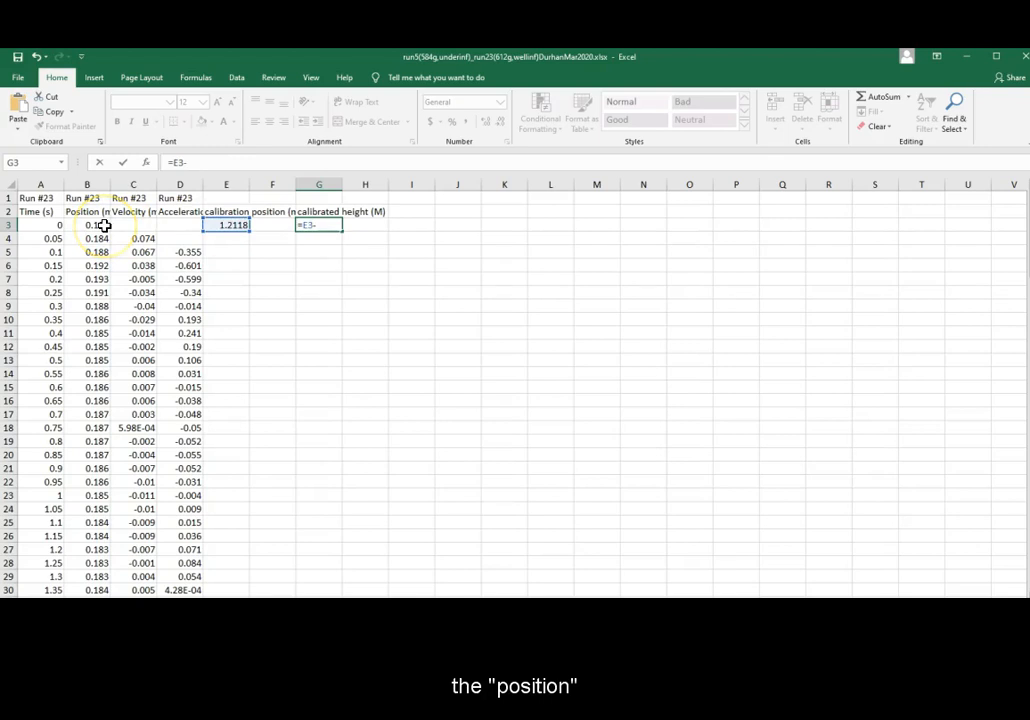
{"action": "left_click", "coordinate": [94, 226]}
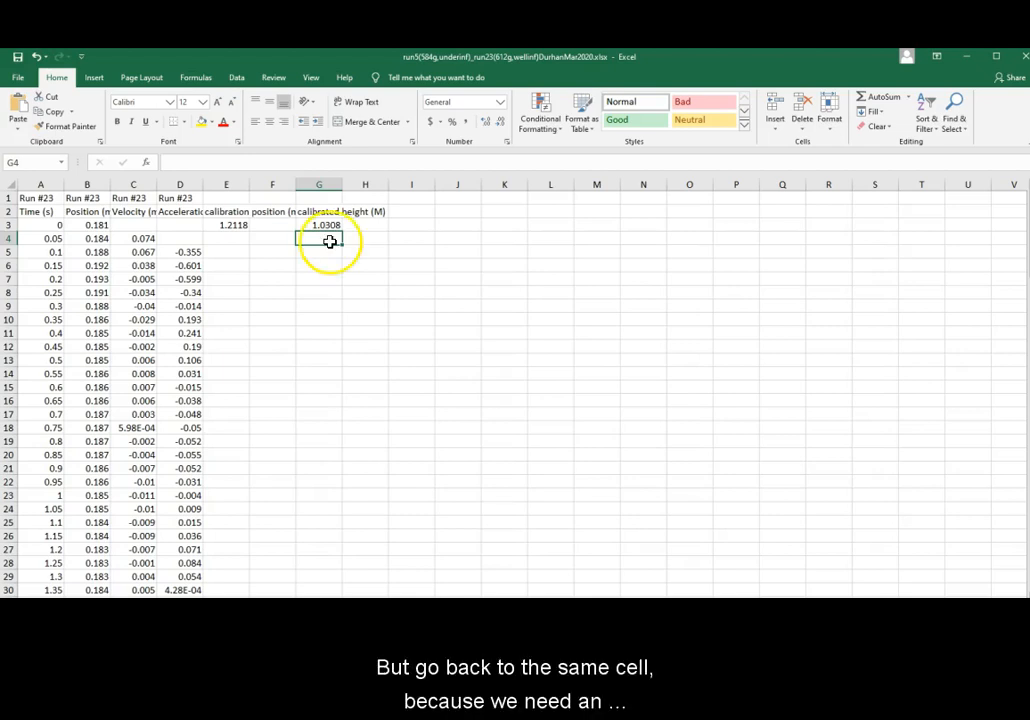
{"action": "left_click", "coordinate": [320, 224]}
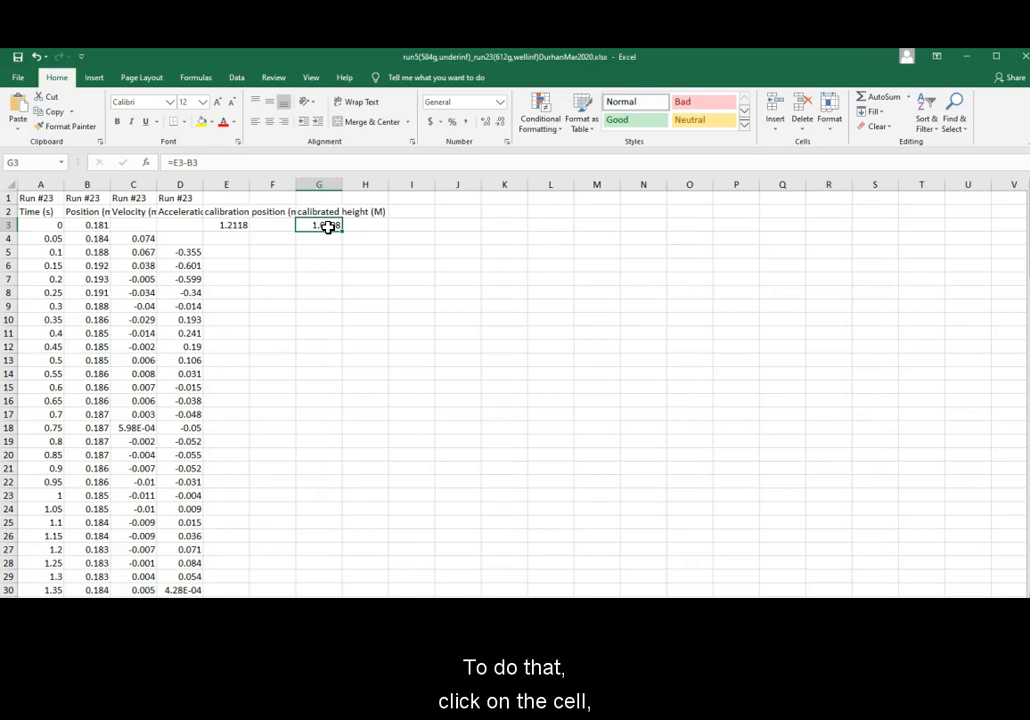
{"action": "left_click", "coordinate": [318, 224]}
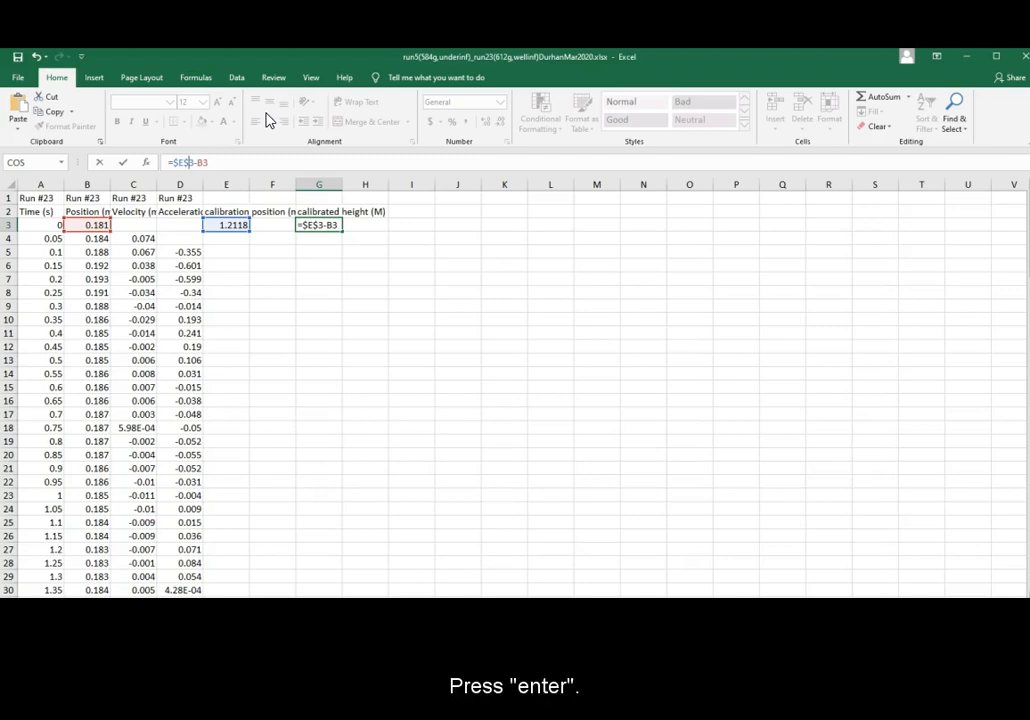
{"action": "key", "text": "enter"}
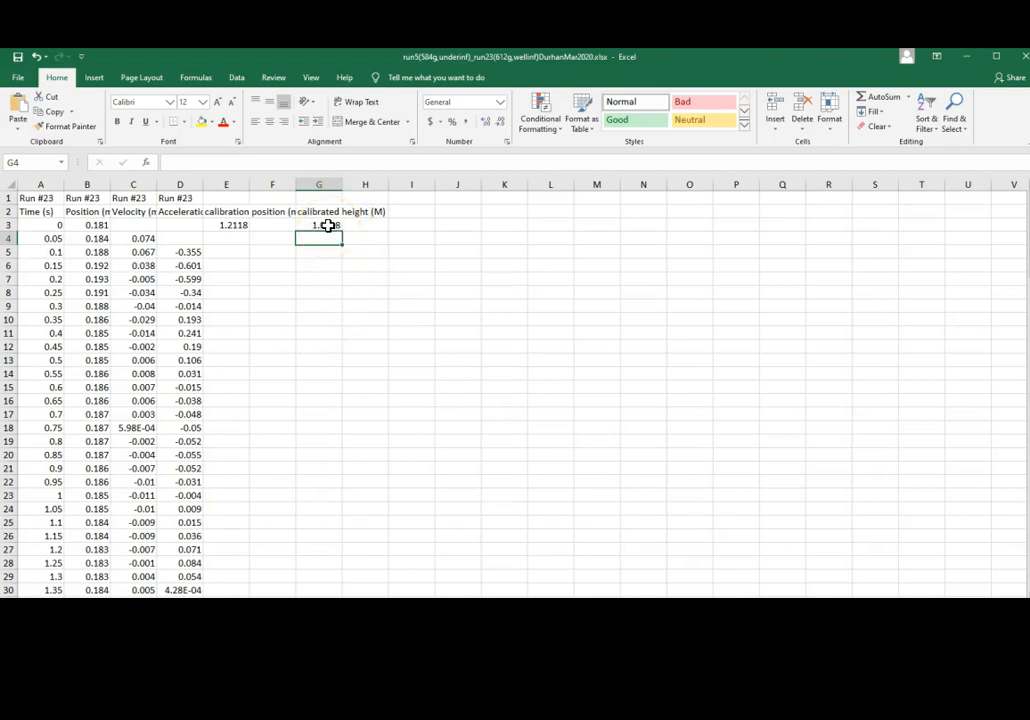
- Fill the G3 height formula down to the last data row and check values fall to near zero
{"action": "left_click", "coordinate": [320, 224]}
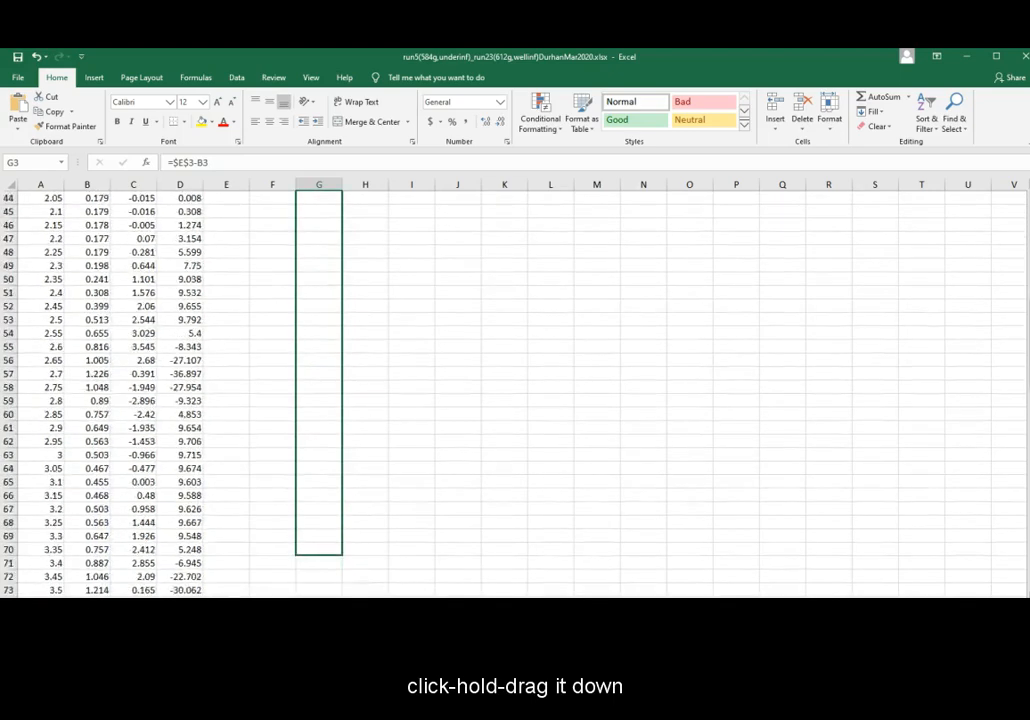
{"action": "left_click_drag", "start_coordinate": [338, 558], "coordinate": [338, 580]}
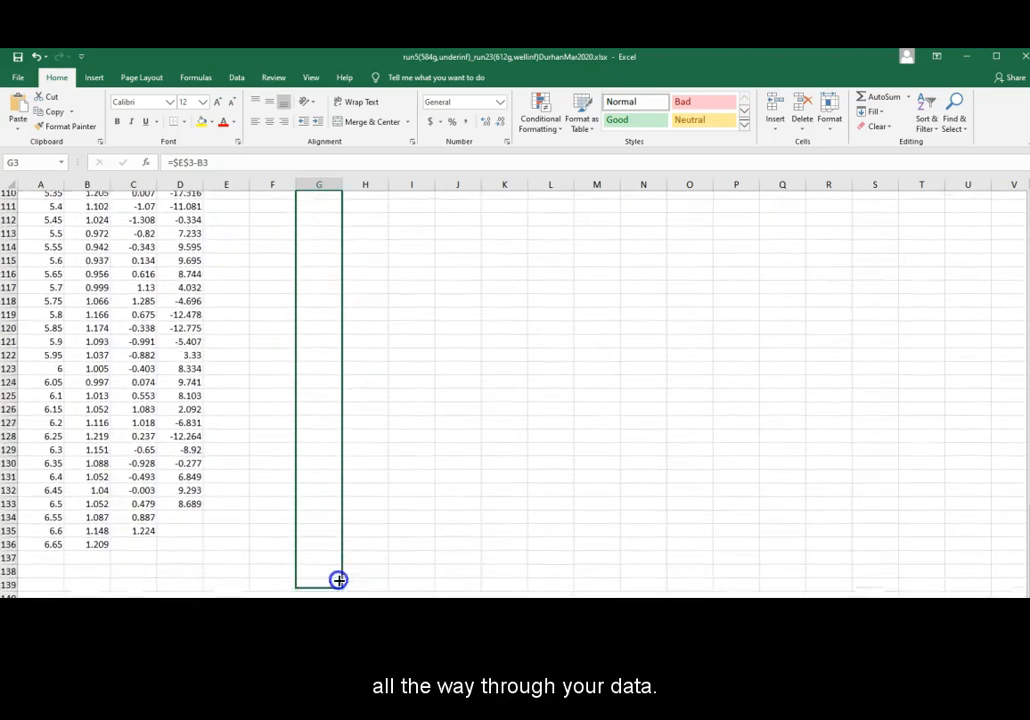
{"action": "left_click_drag", "start_coordinate": [338, 580], "coordinate": [336, 536]}
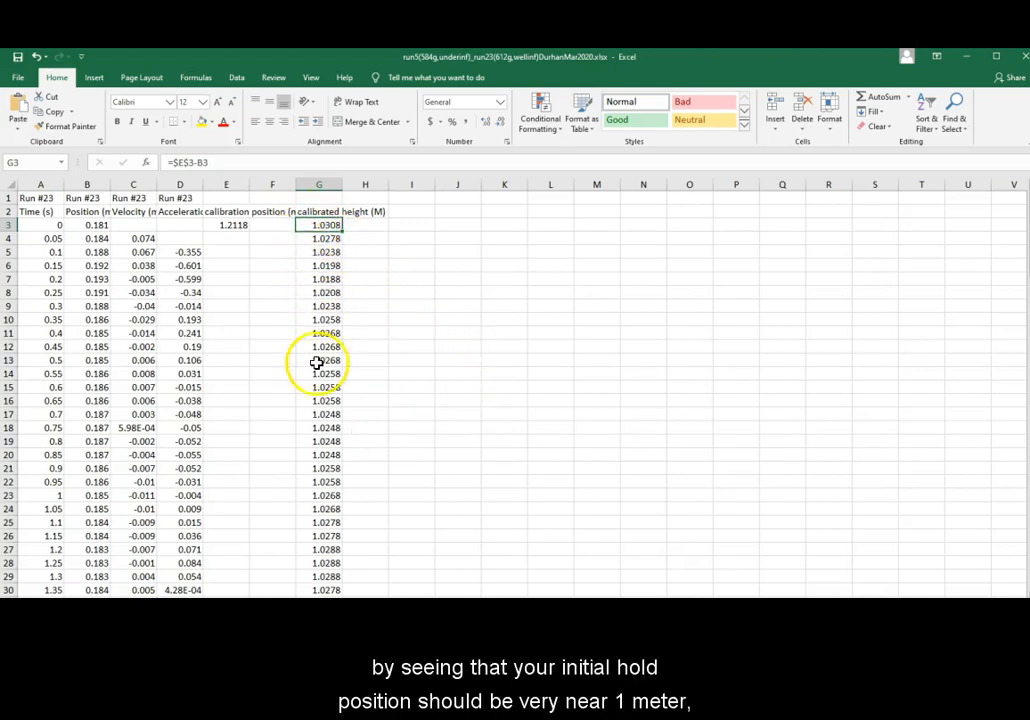
{"action": "scroll", "scroll_direction": "down", "scroll_amount": 3}
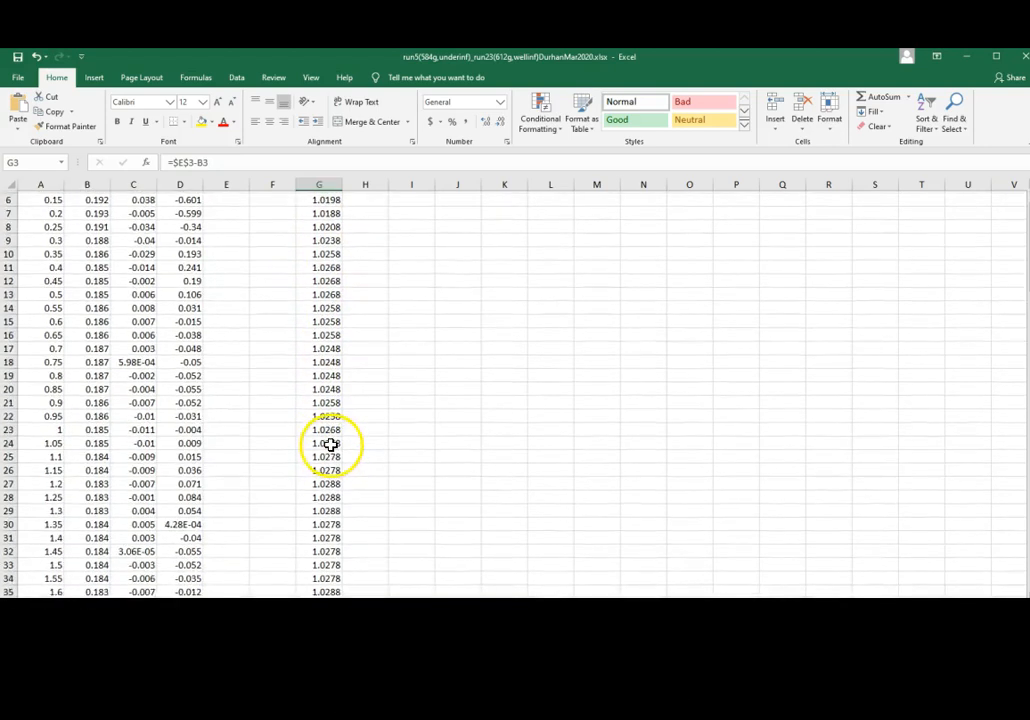
{"action": "scroll", "scroll_direction": "down", "scroll_amount": 3}
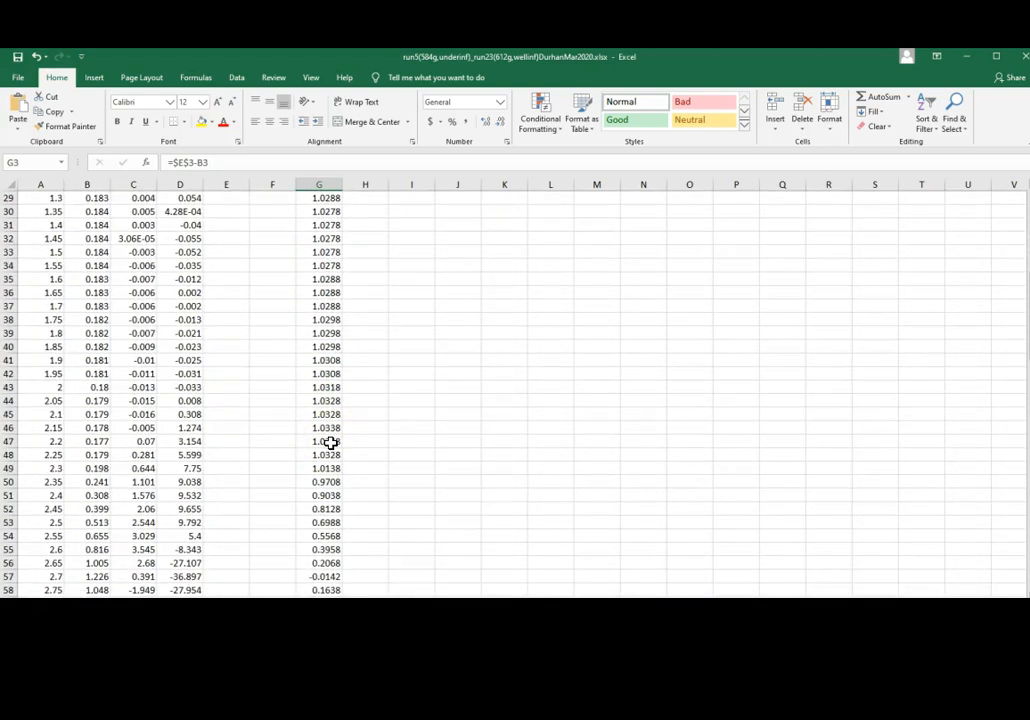
{"action": "scroll", "scroll_direction": "down", "scroll_amount": 3}
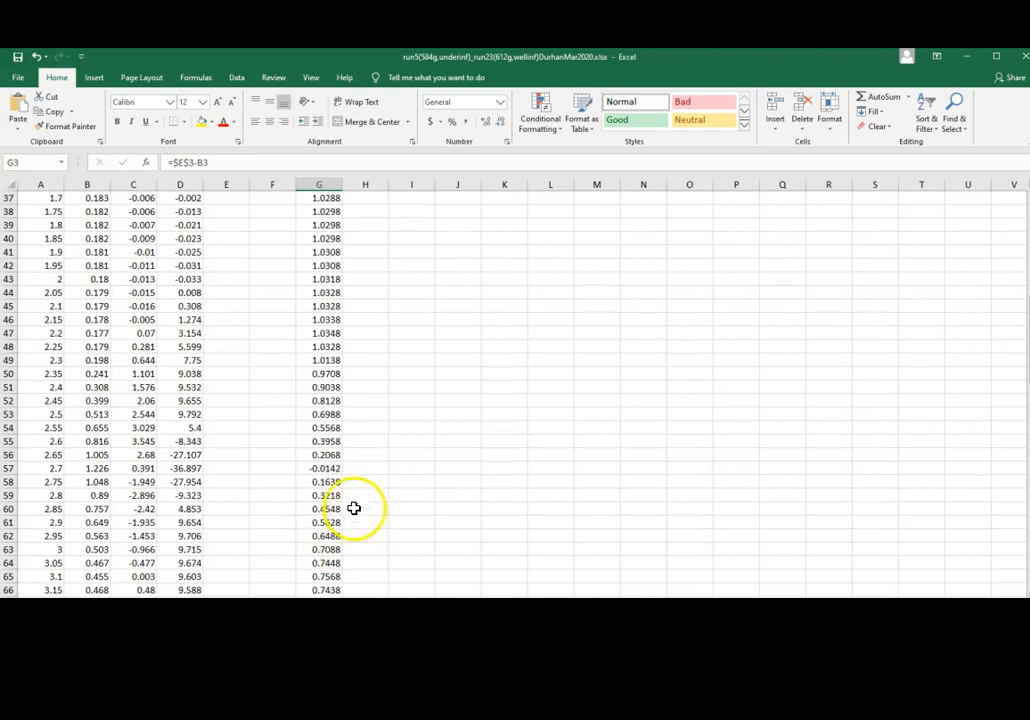
{"action": "left_click", "coordinate": [318, 468]}
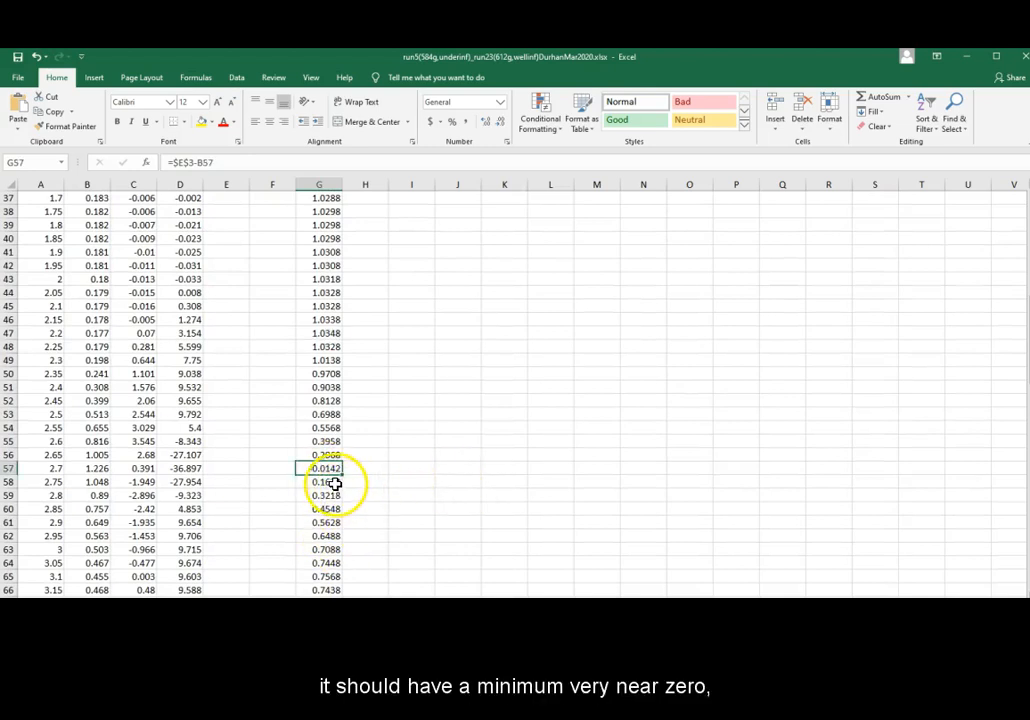
{"action": "scroll", "scroll_direction": "down", "scroll_amount": 3}
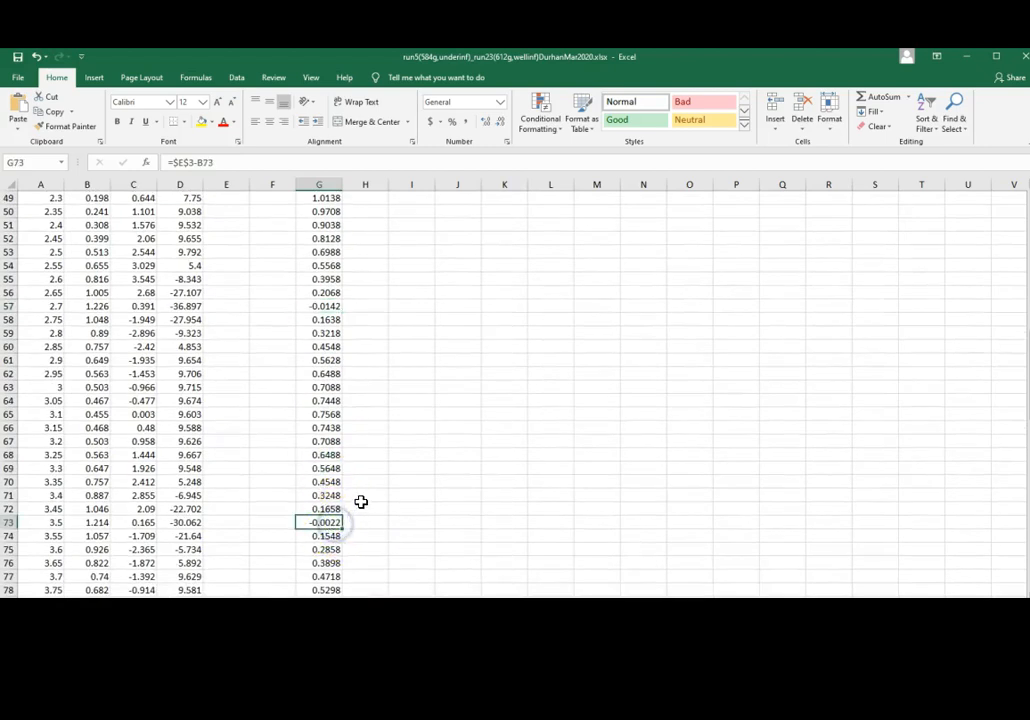
{"action": "scroll", "scroll_direction": "down", "scroll_amount": 3}
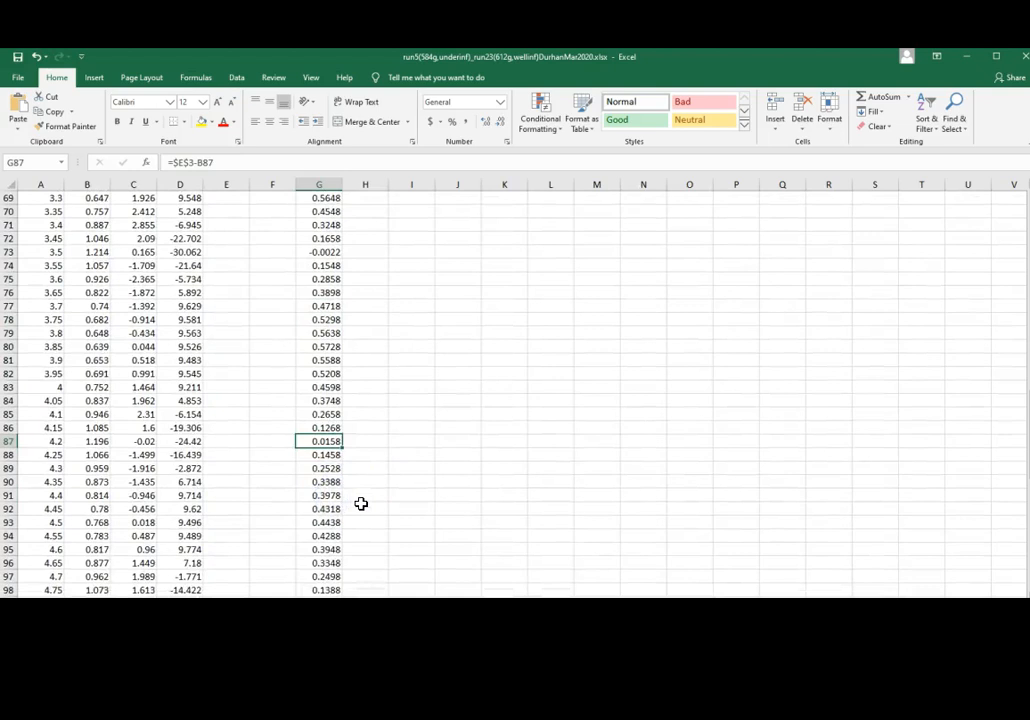
{"action": "scroll", "scroll_direction": "down", "scroll_amount": 3}
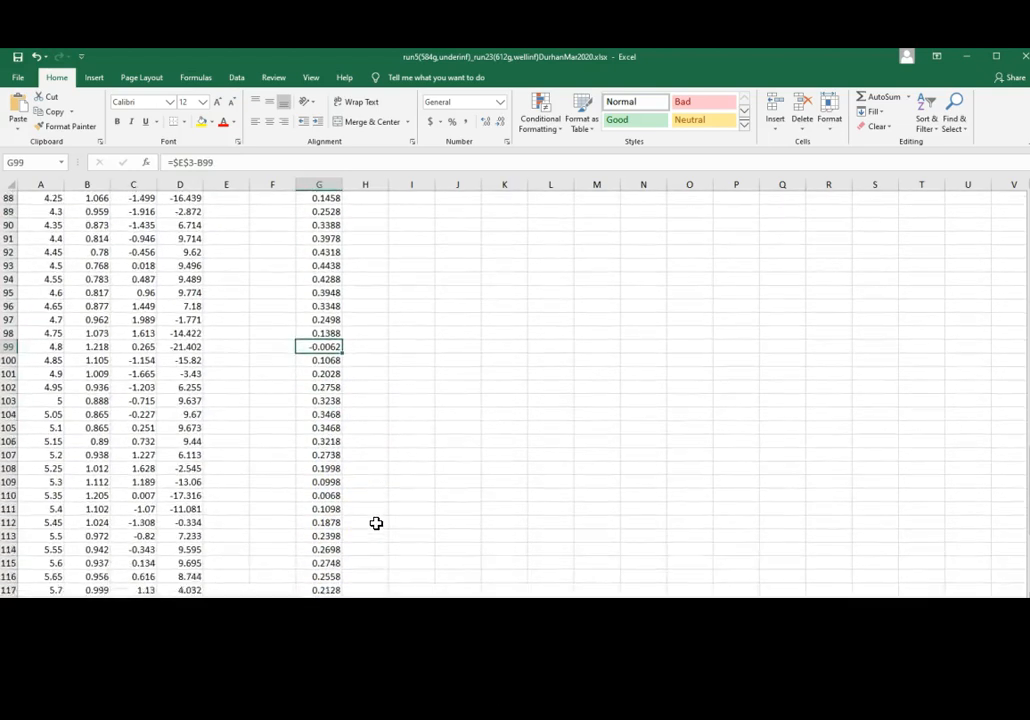
{"action": "scroll", "scroll_direction": "down", "scroll_amount": 3}
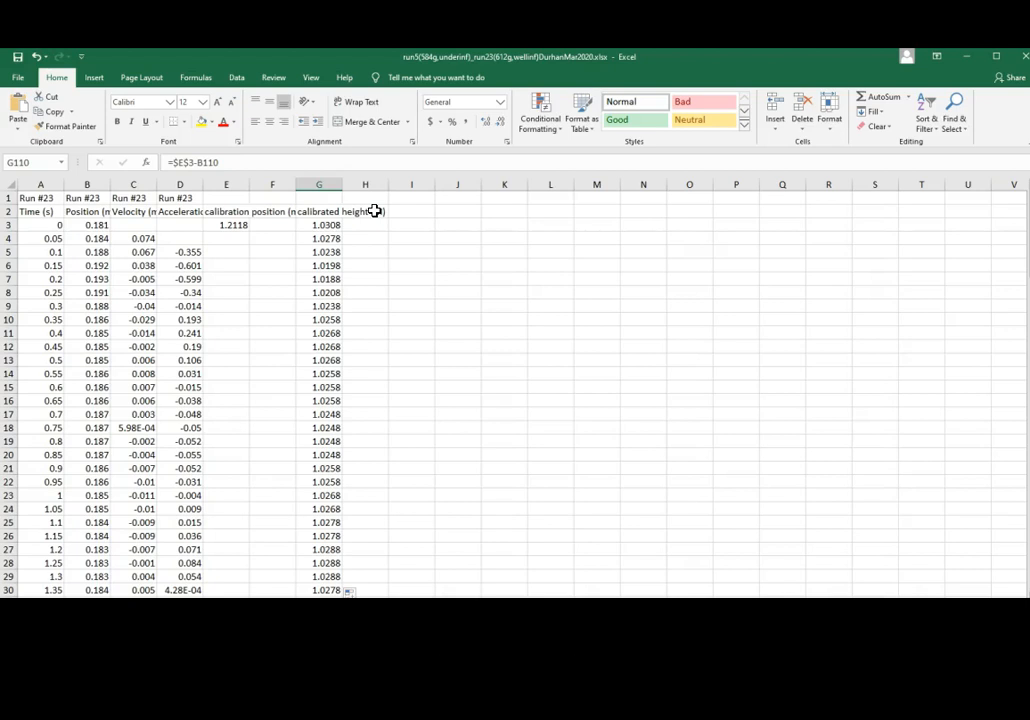
- Head H2 'calibrated velocity (m/s)' and set H3 to =C3
{"action": "left_click", "coordinate": [364, 212]}
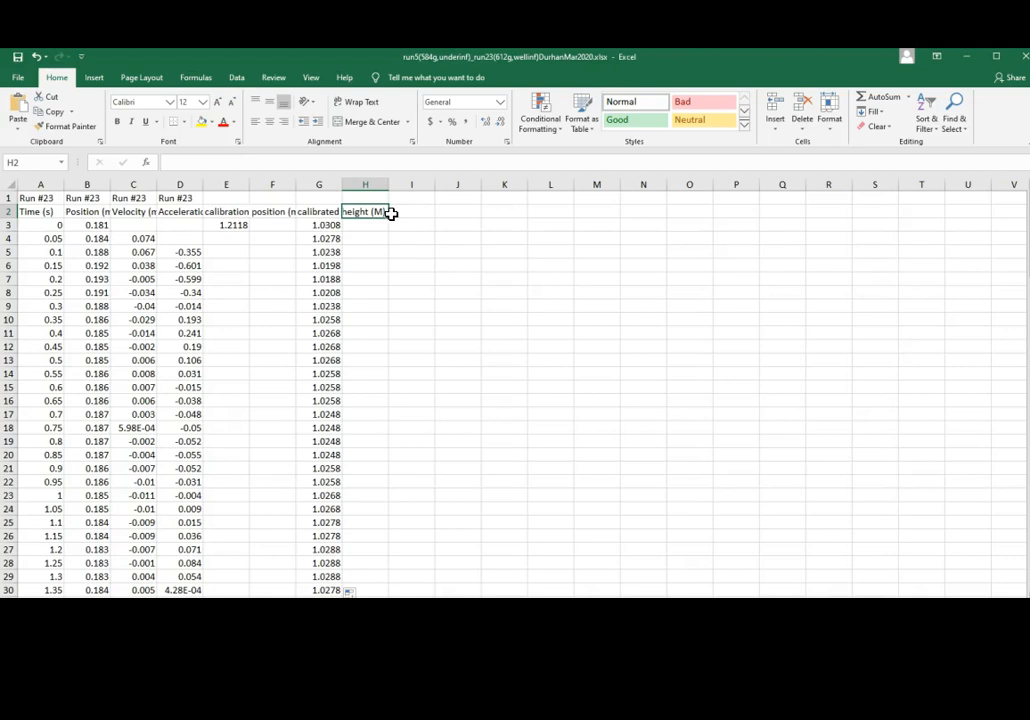
{"action": "type", "text": "calibrated velocity (m/s"}
{"action": "left_click", "coordinate": [364, 224]}
{"action": "type", "text": "=-"}
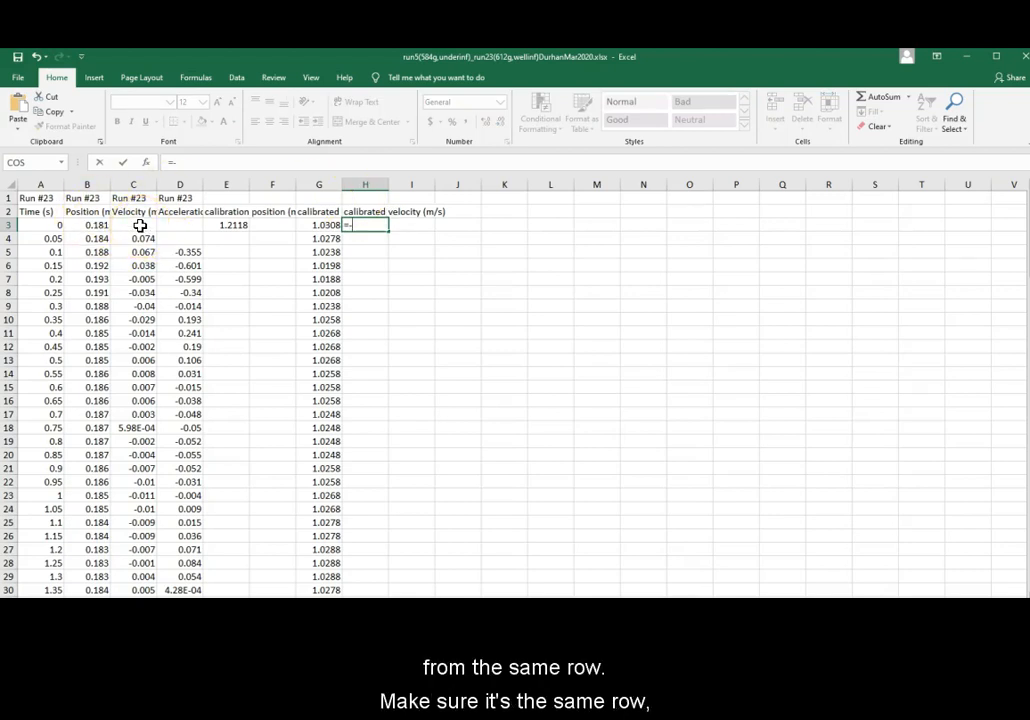
{"action": "left_click", "coordinate": [132, 224]}
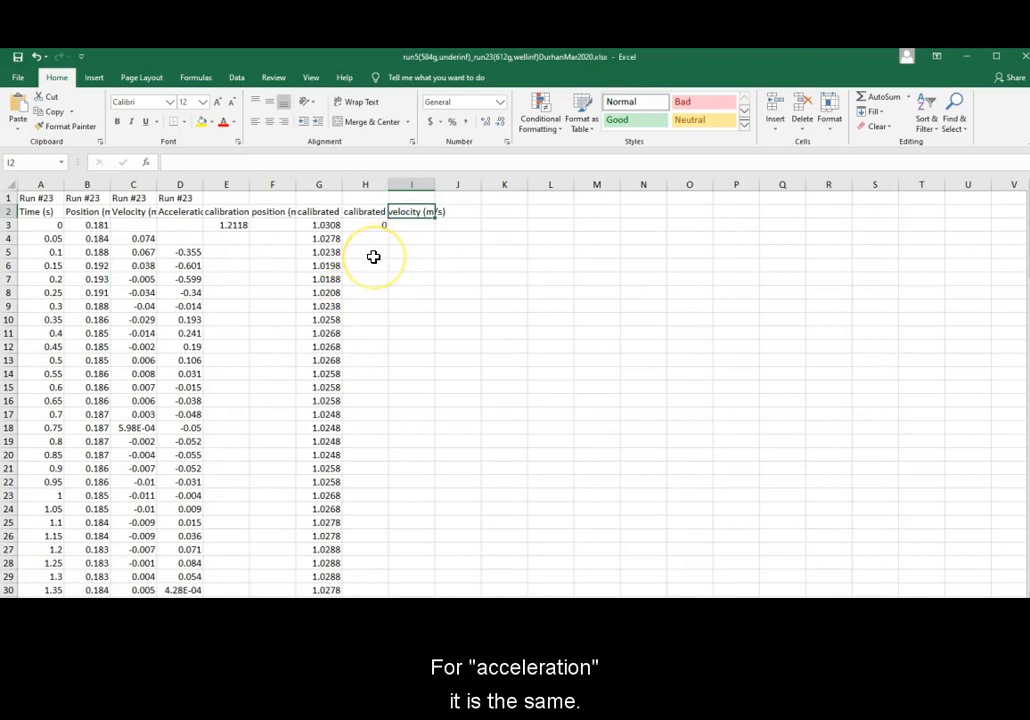
- Head I2 'calibrated acceleration (m/s^2)' and set I3 to =D3
{"action": "type", "text": "calibrated acceleration"}
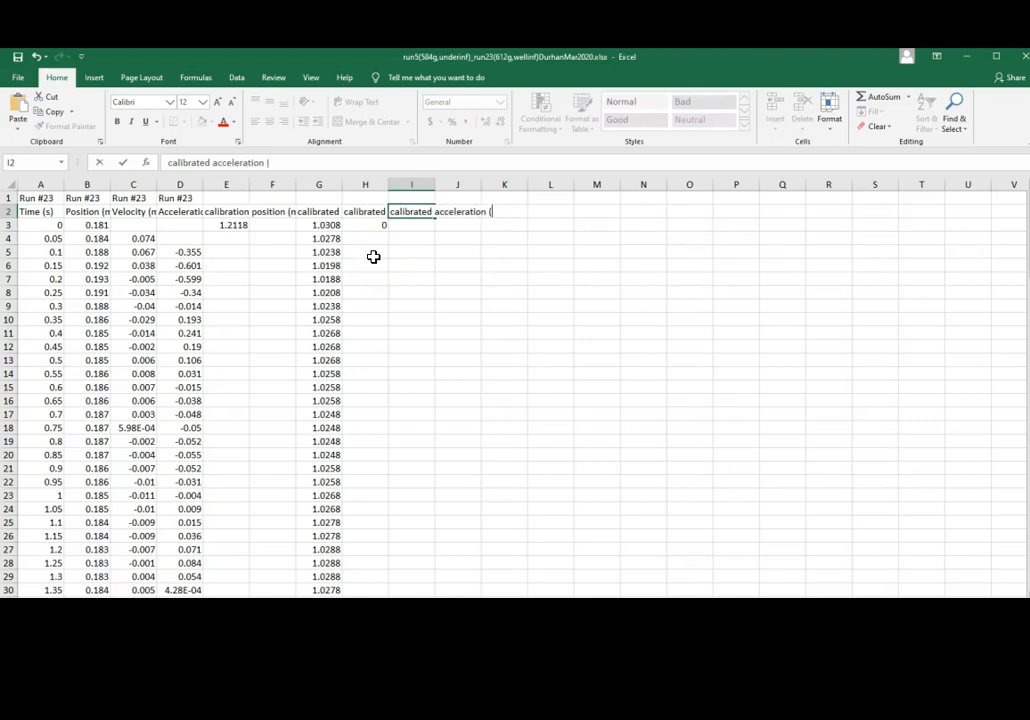
{"action": "type", "text": "(m/s^2)"}
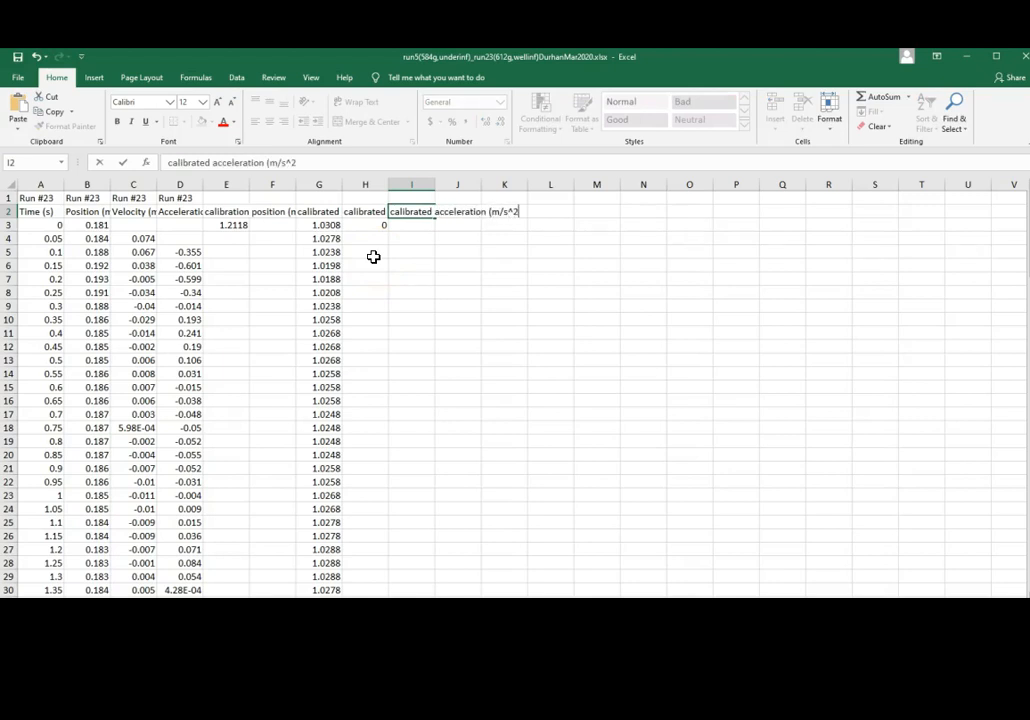
{"action": "key", "text": "Enter"}
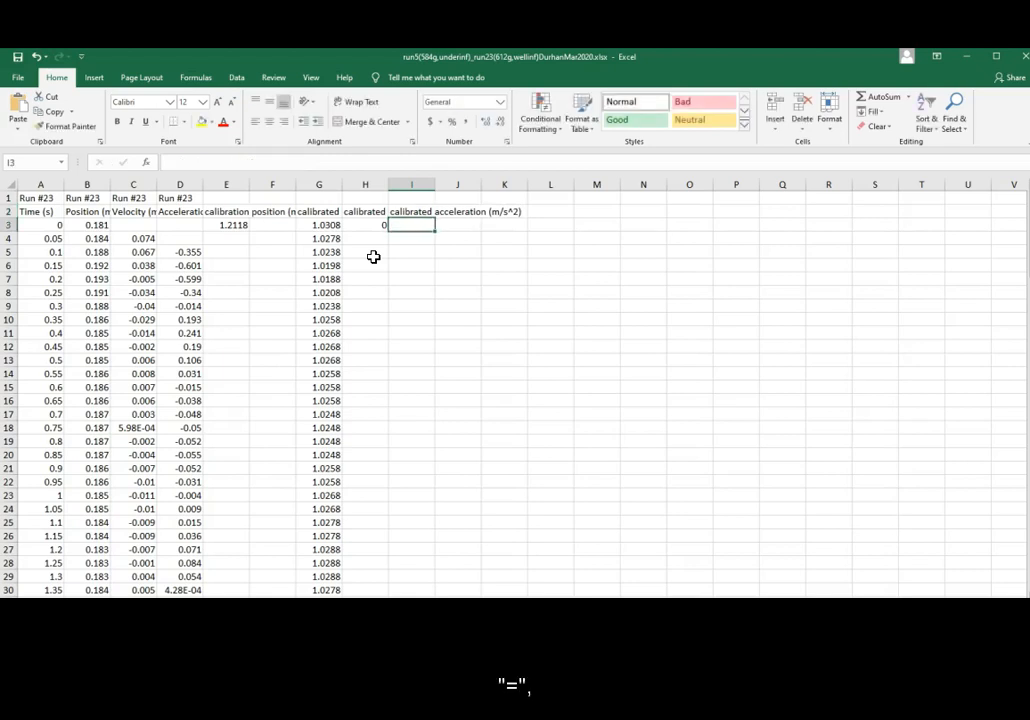
{"action": "type", "text": "="}
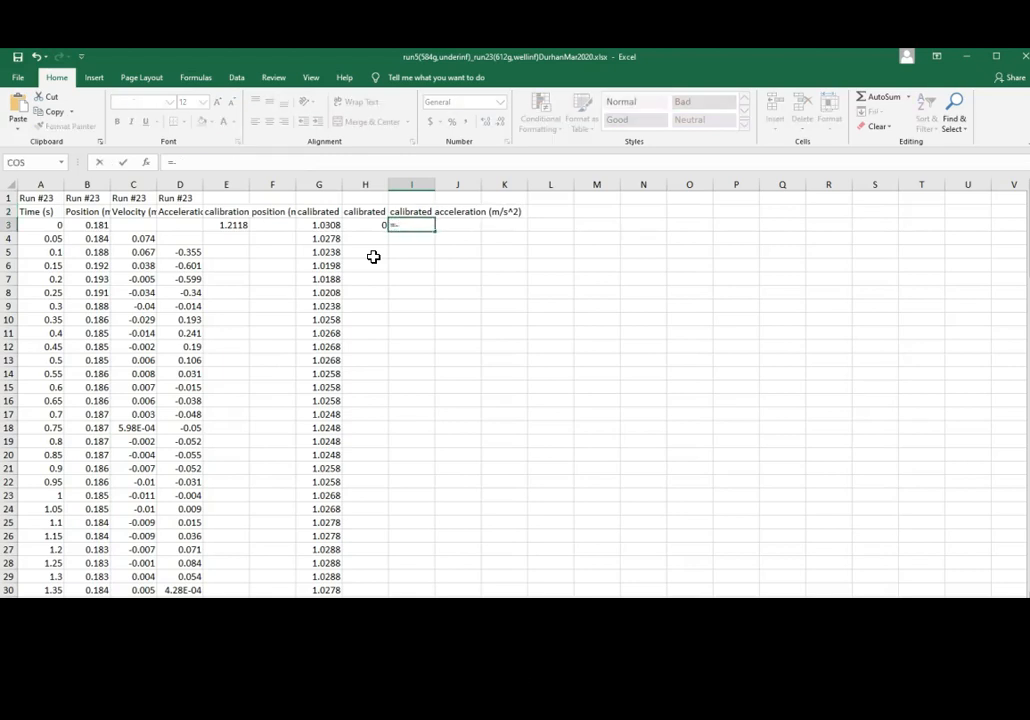
{"action": "left_click", "coordinate": [180, 224]}
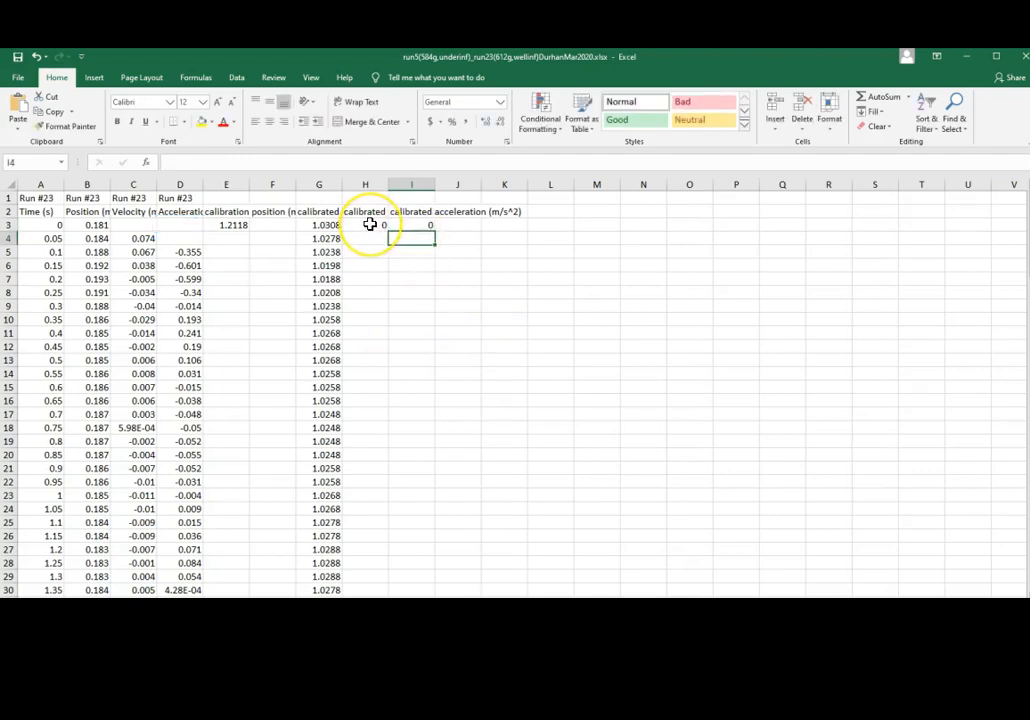
- Fill the velocity and acceleration formulas down columns H and I and spot-check the copies
{"action": "left_click", "coordinate": [364, 224]}
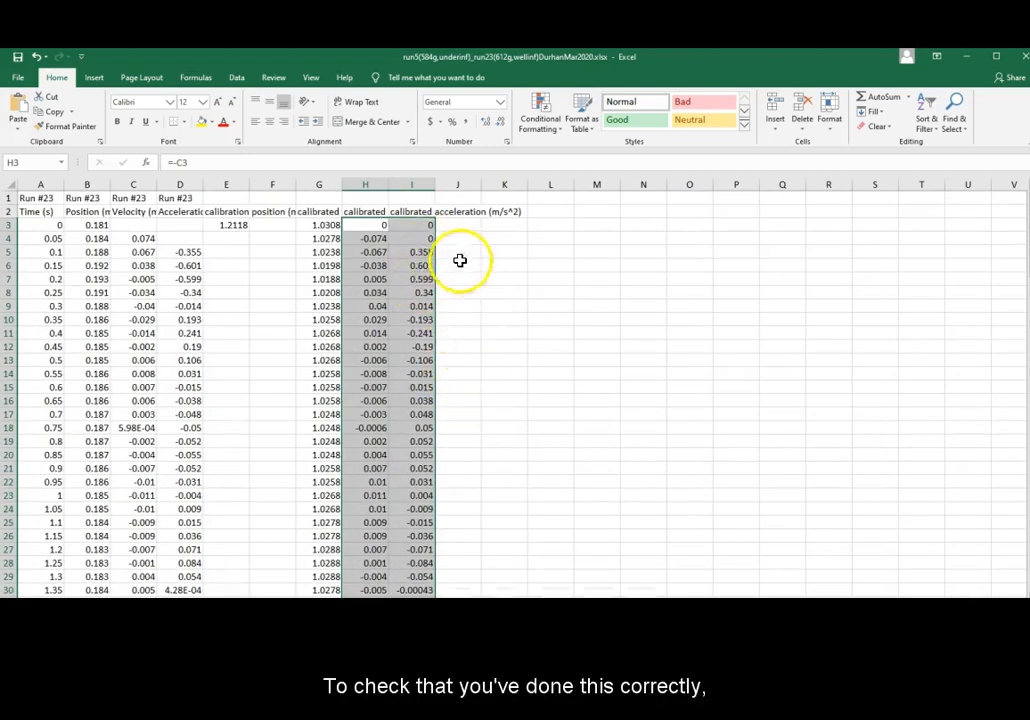
{"action": "left_click", "coordinate": [364, 224]}
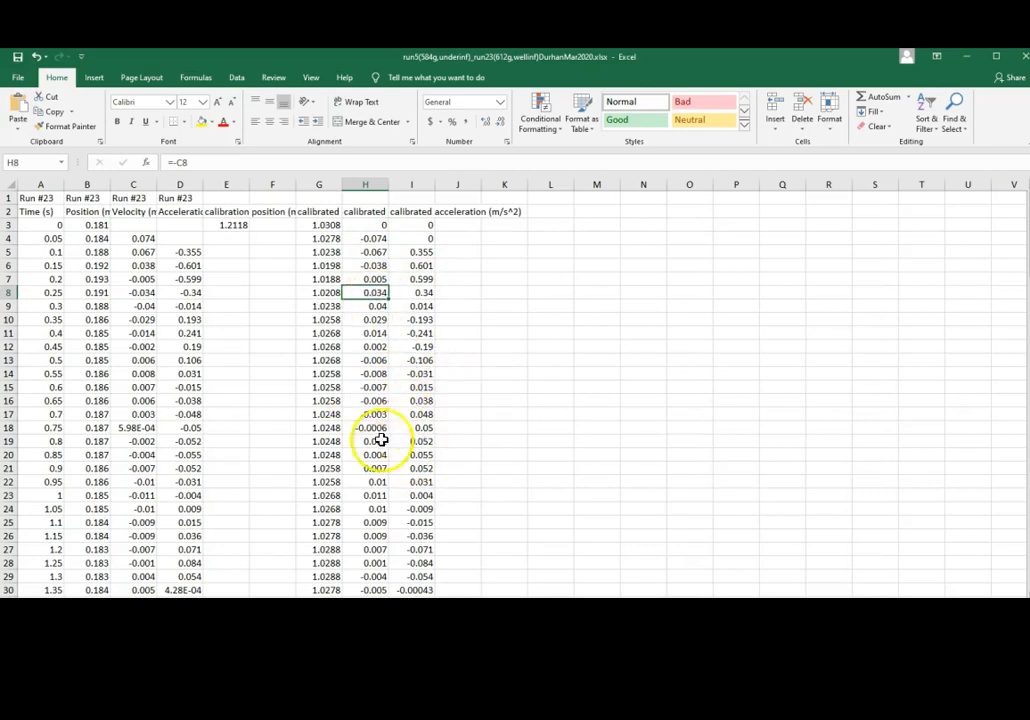
{"action": "left_click", "coordinate": [412, 468]}
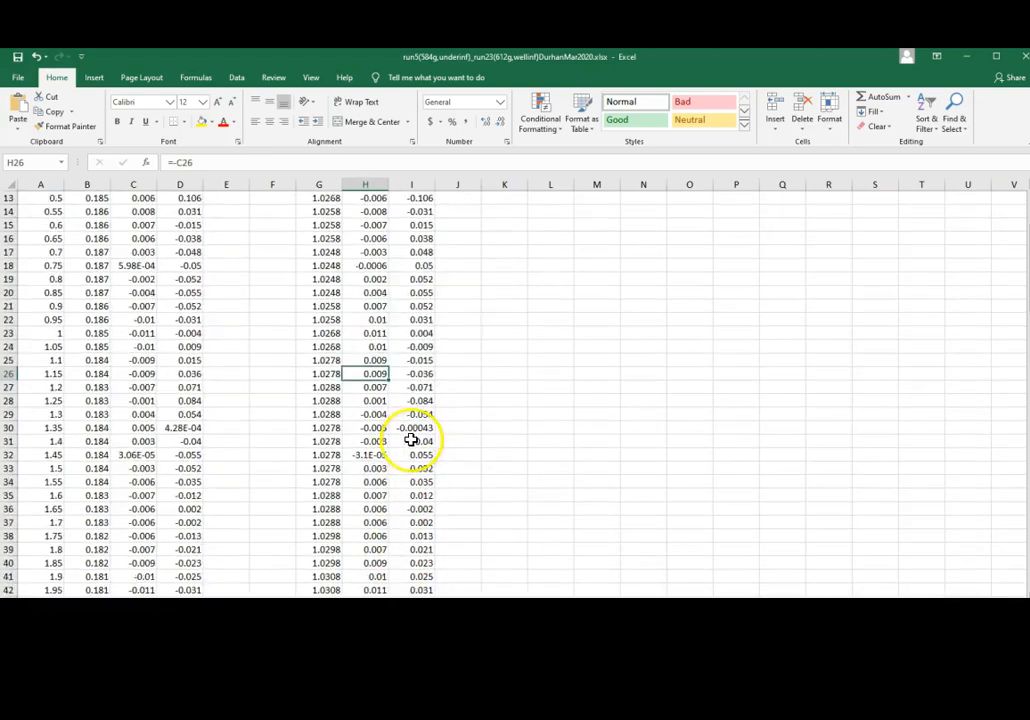
{"action": "scroll", "scroll_direction": "down", "scroll_amount": 3}
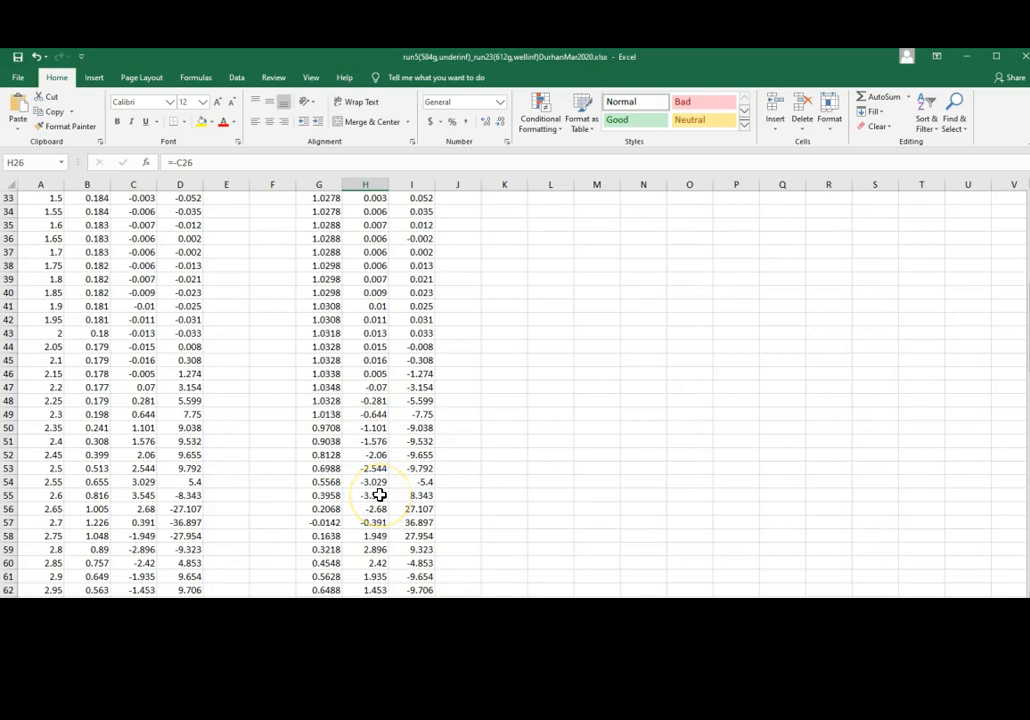
{"action": "scroll", "scroll_direction": "down", "scroll_amount": 3}
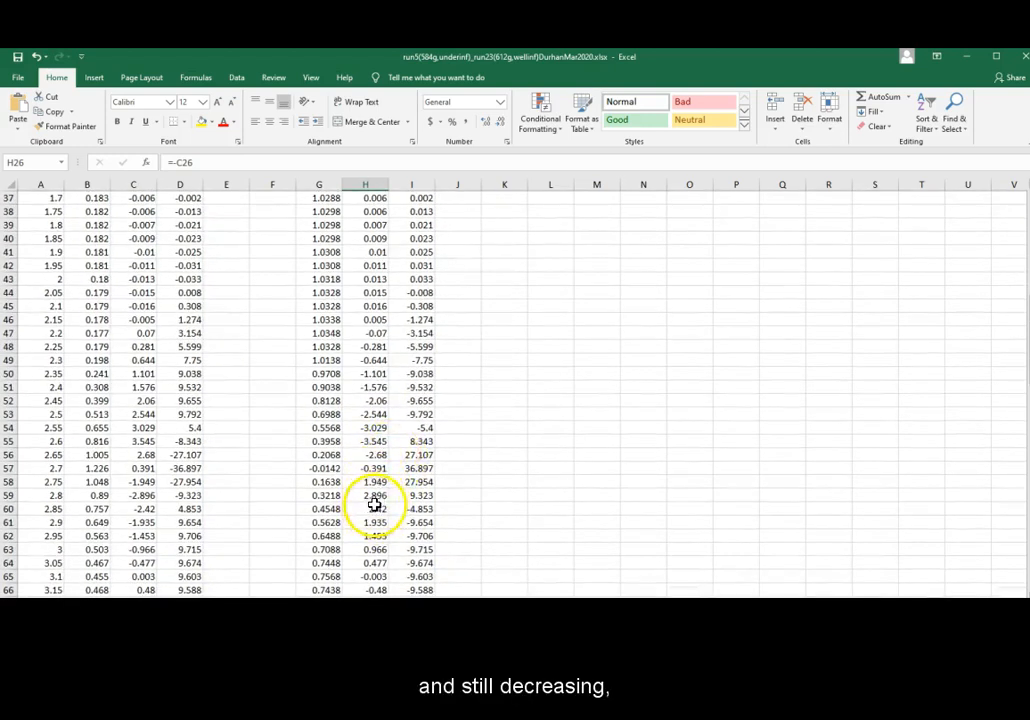
{"action": "mouse_move", "coordinate": [384, 508]}
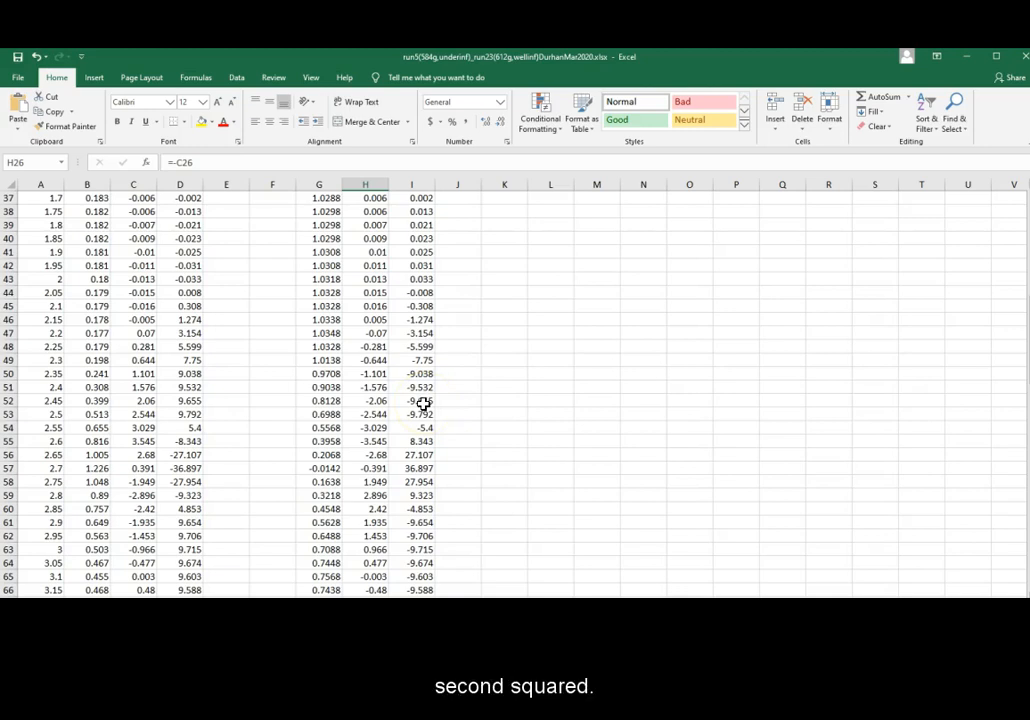
{"action": "left_click", "coordinate": [412, 468]}
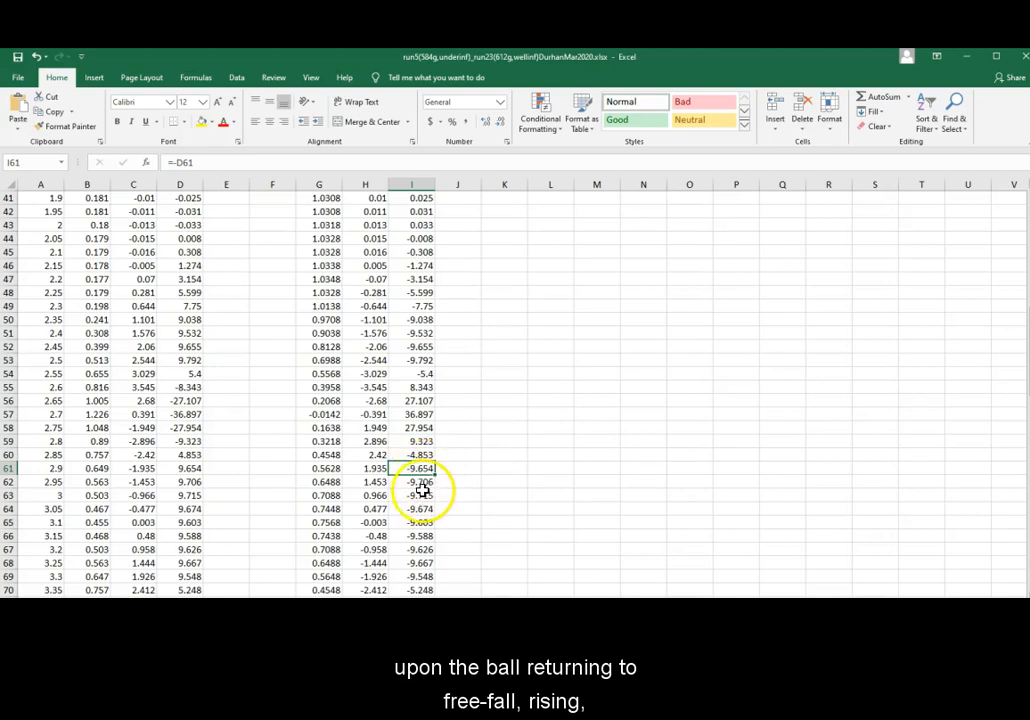
{"action": "scroll", "scroll_direction": "down", "scroll_amount": 3}
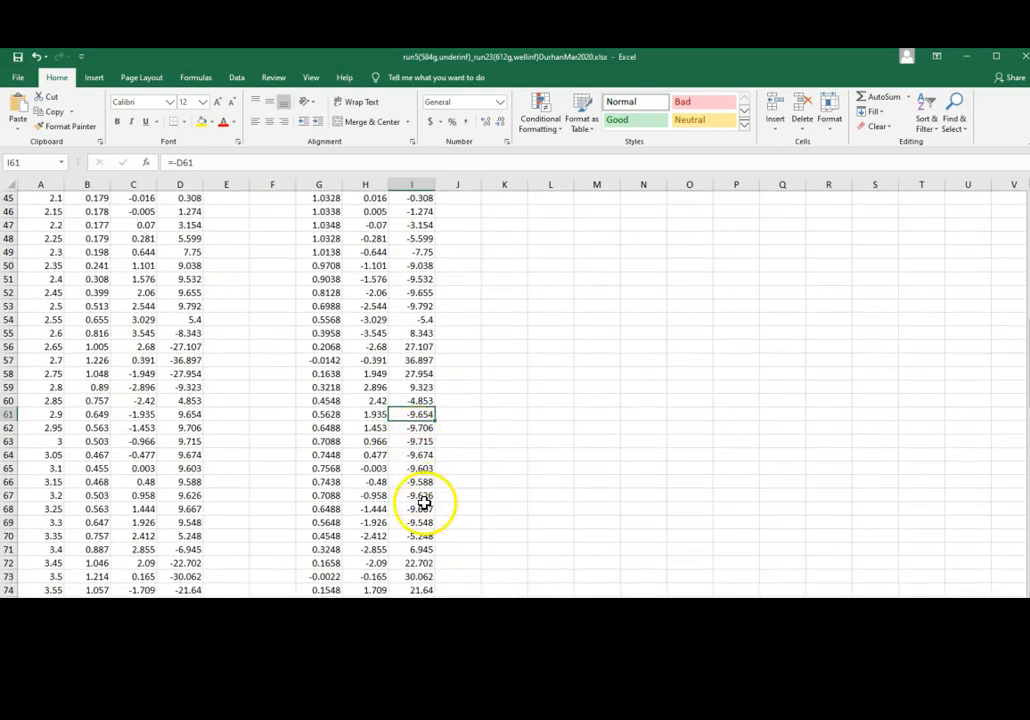
{"action": "left_click", "coordinate": [412, 492]}
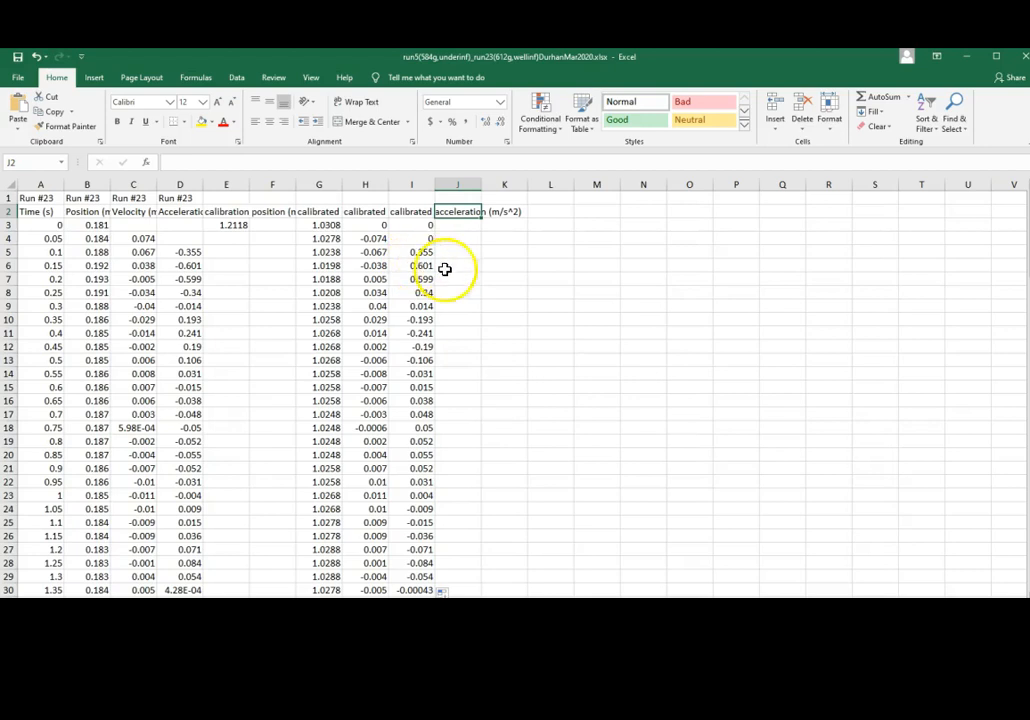
- Head column J 'KE (J)' and enter =0.5*0.612*H3^2 in its first data row
{"action": "type", "text": "KE (J"}
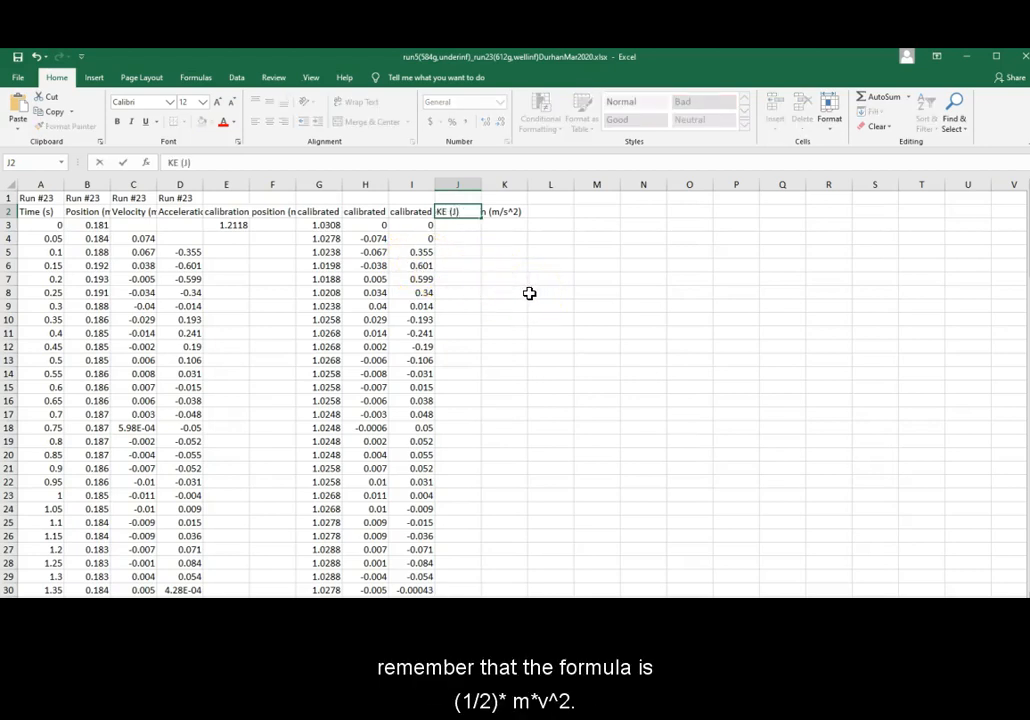
{"action": "left_click", "coordinate": [456, 224]}
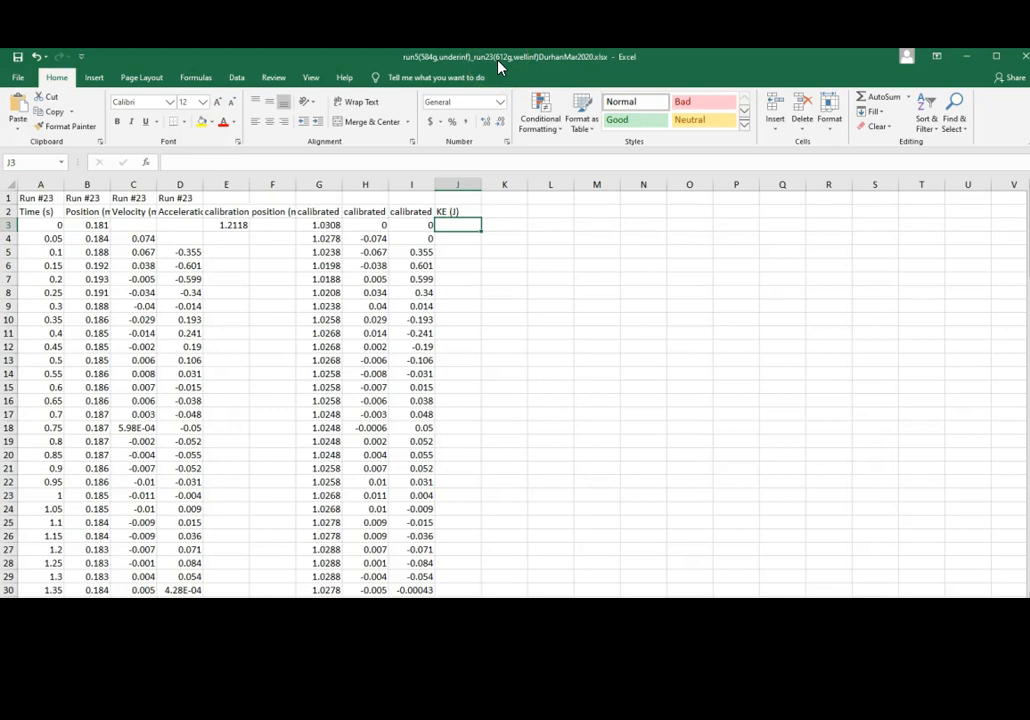
{"action": "type", "text": "=0.5*"}
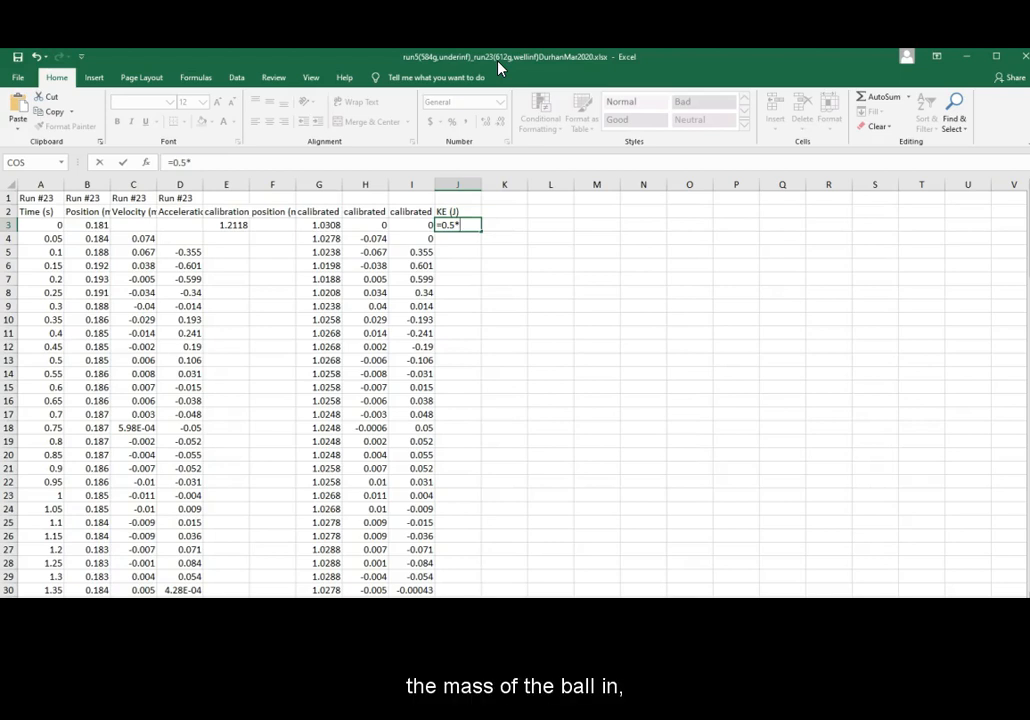
{"action": "type", "text": "0.612"}
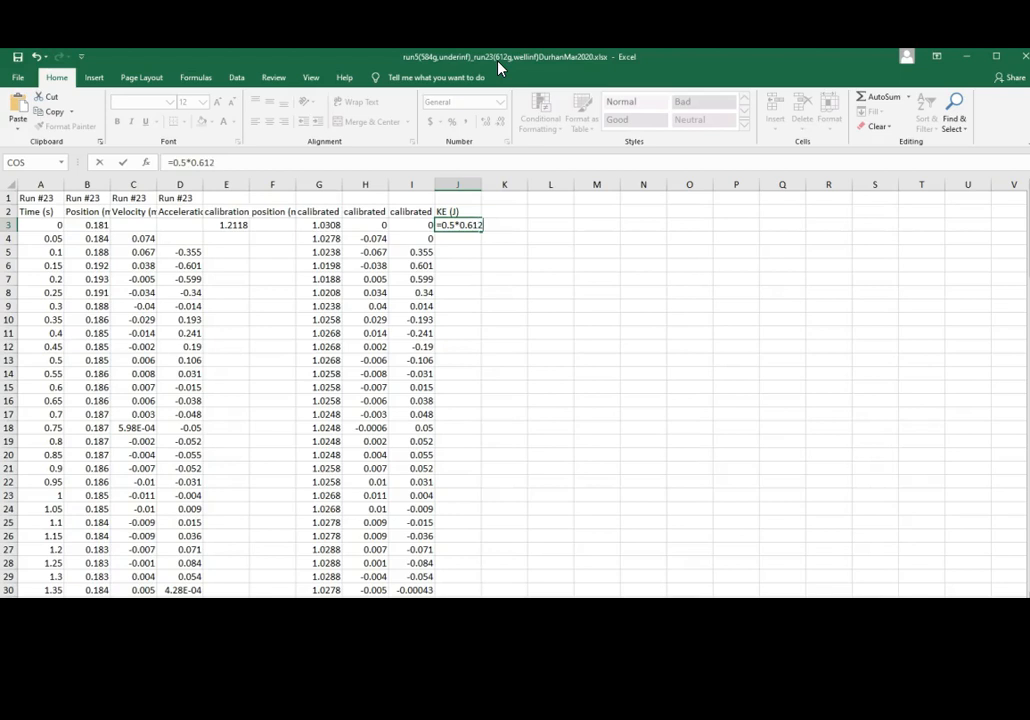
{"action": "type", "text": "*"}
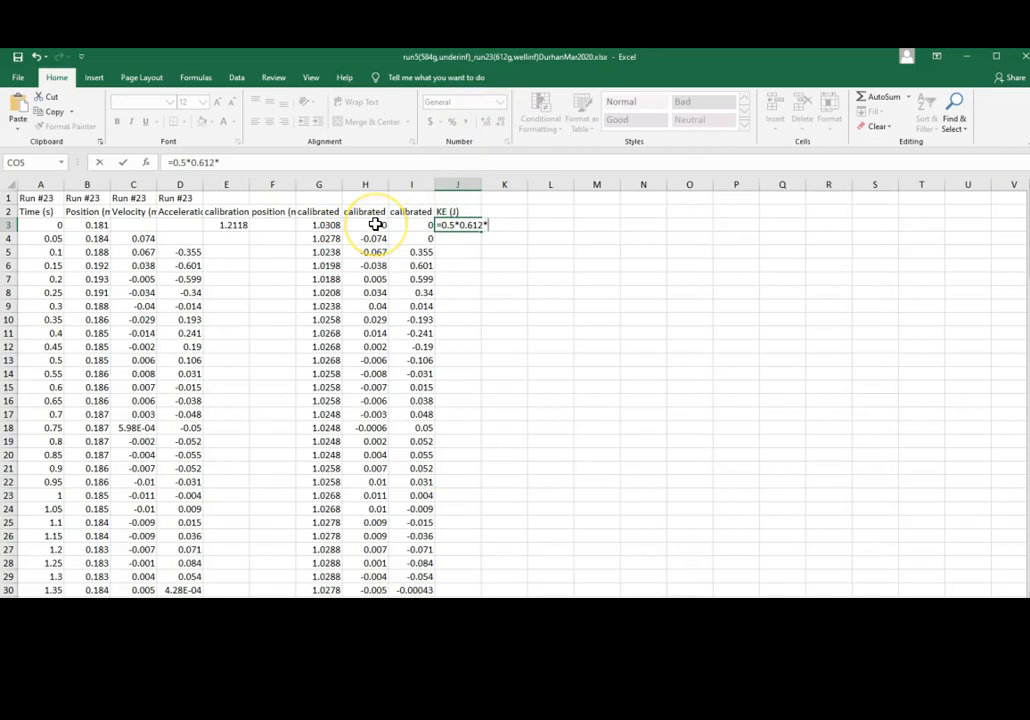
{"action": "left_click", "coordinate": [364, 224]}
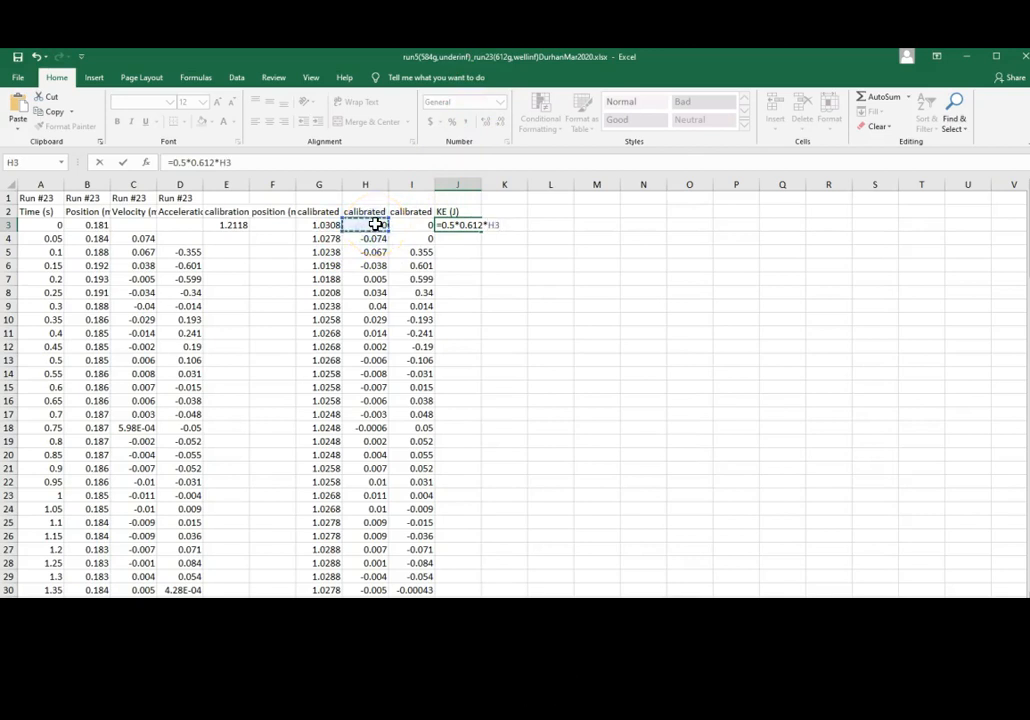
{"action": "type", "text": "^2"}
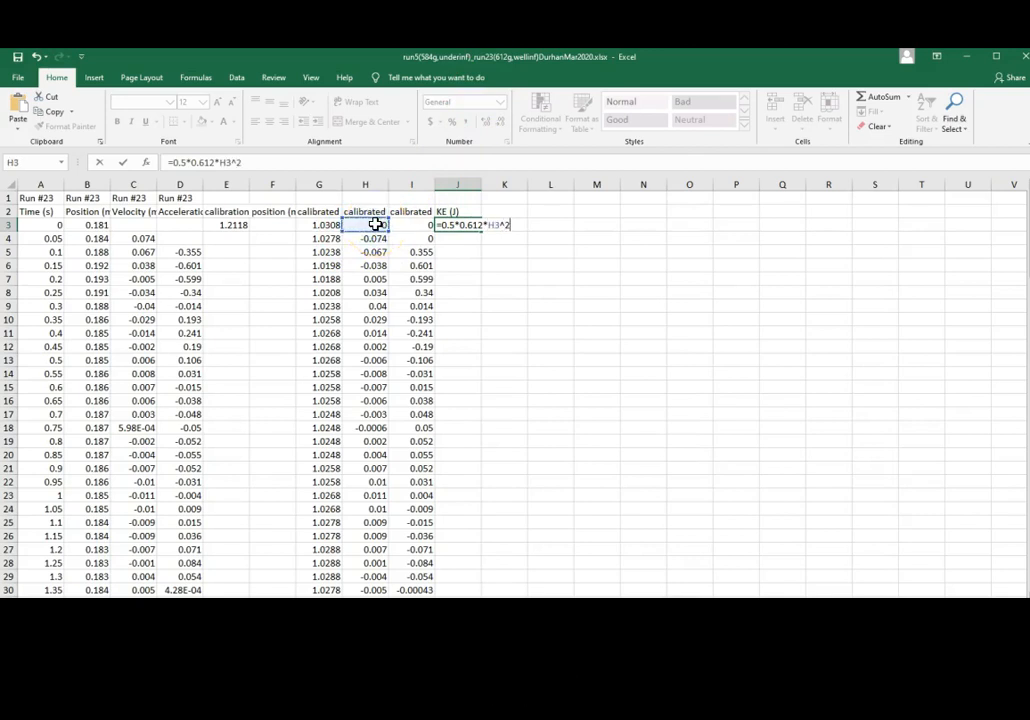
{"action": "key", "text": "Enter"}
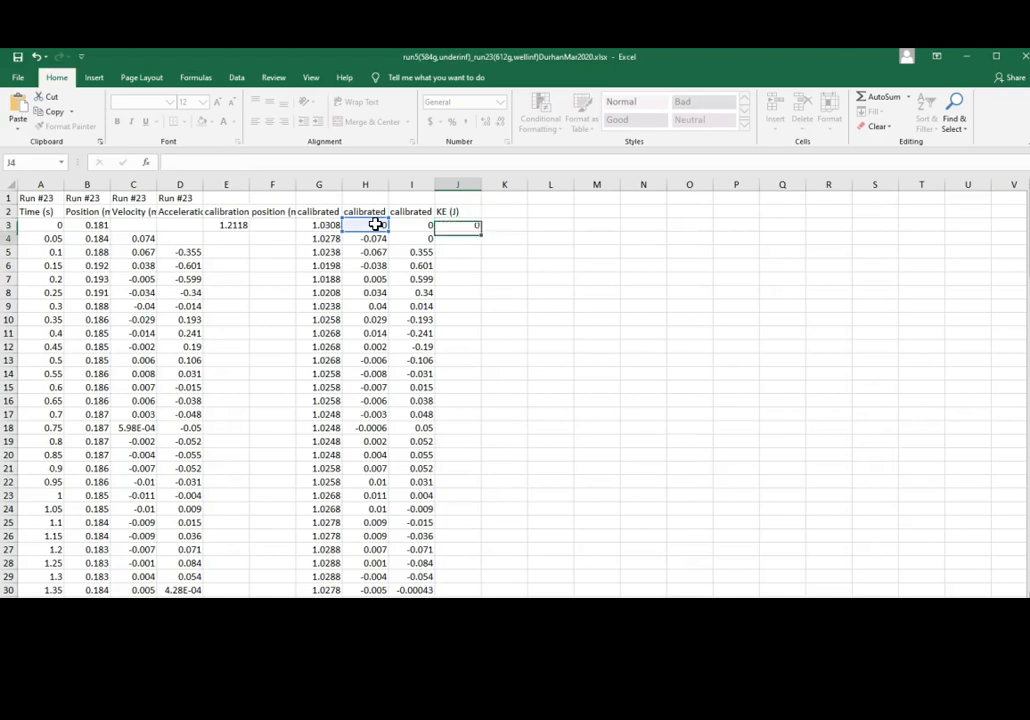
{"action": "left_click", "coordinate": [458, 238]}
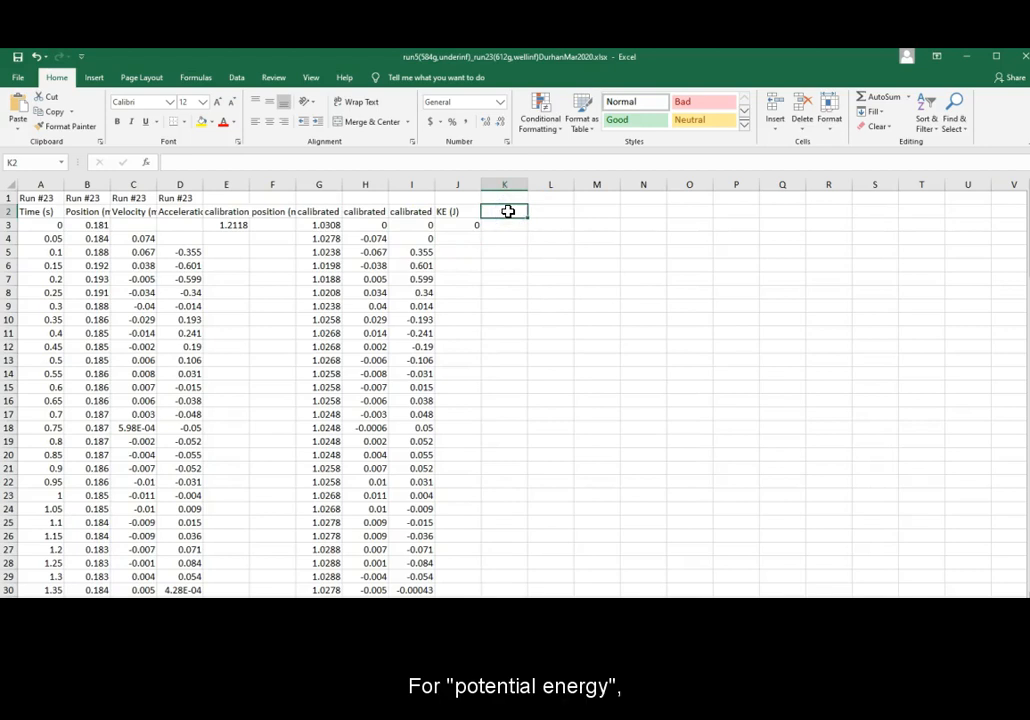
- Head column K 'PE (J)' and enter =0.612*9.8*G3 in its first data row
{"action": "type", "text": "PE (J"}
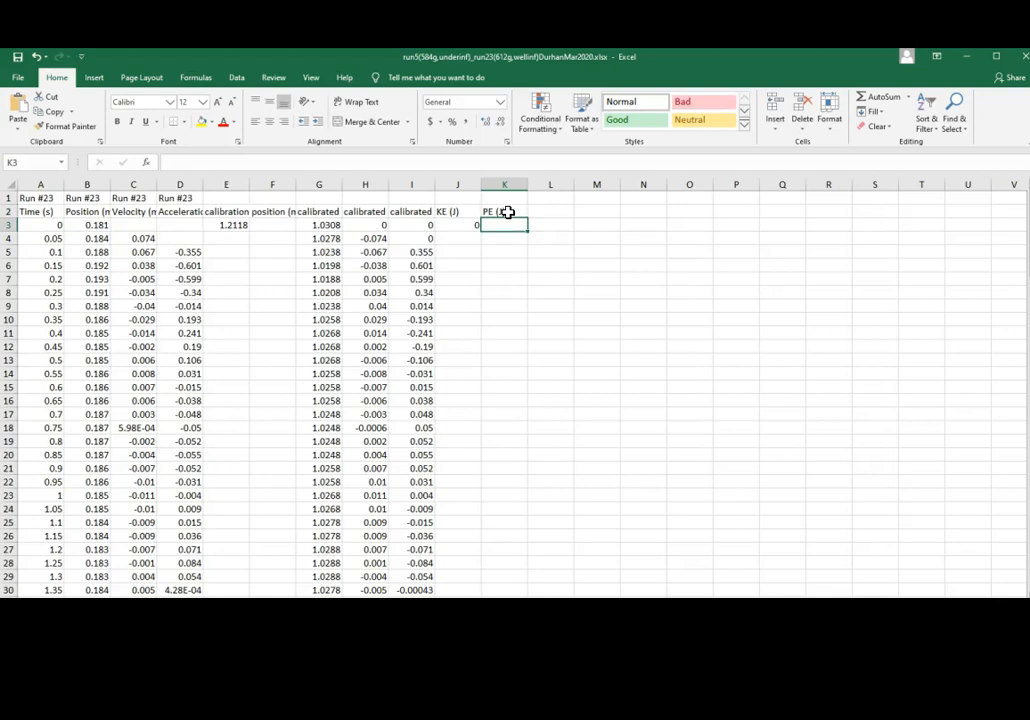
{"action": "type", "text": "=0.6"}
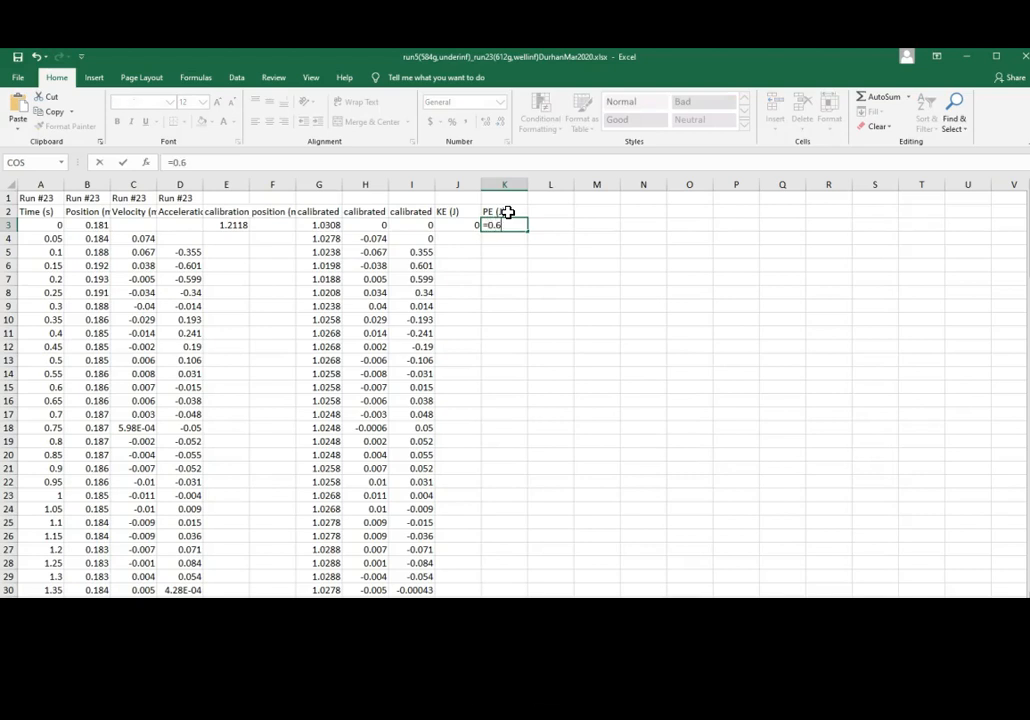
{"action": "type", "text": "12"}
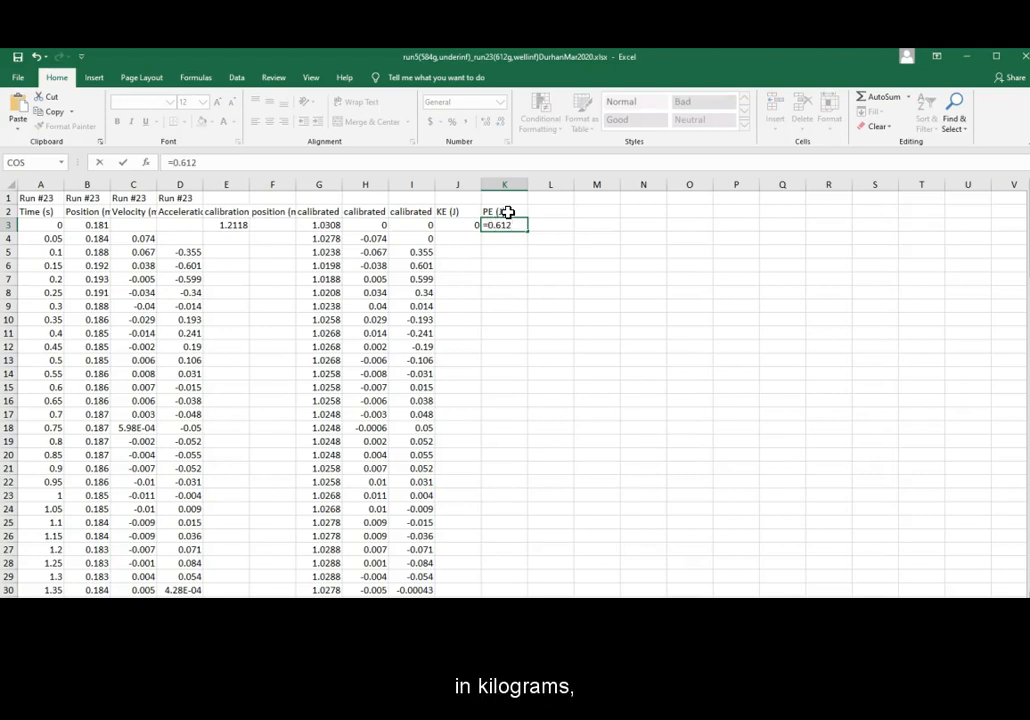
{"action": "type", "text": "*9."}
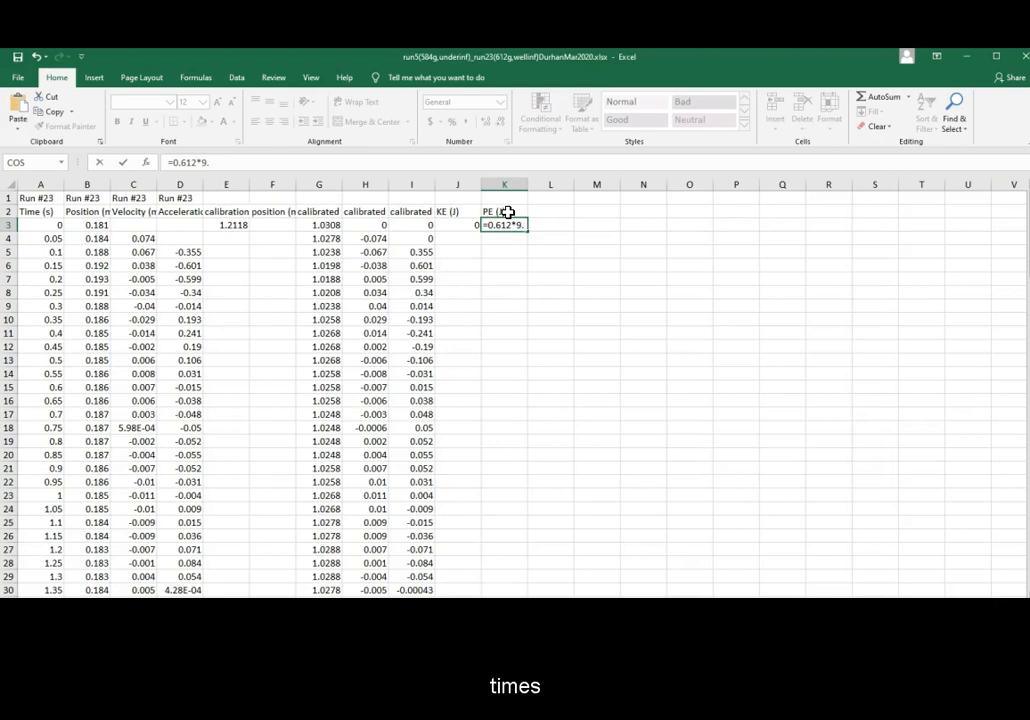
{"action": "type", "text": "8*"}
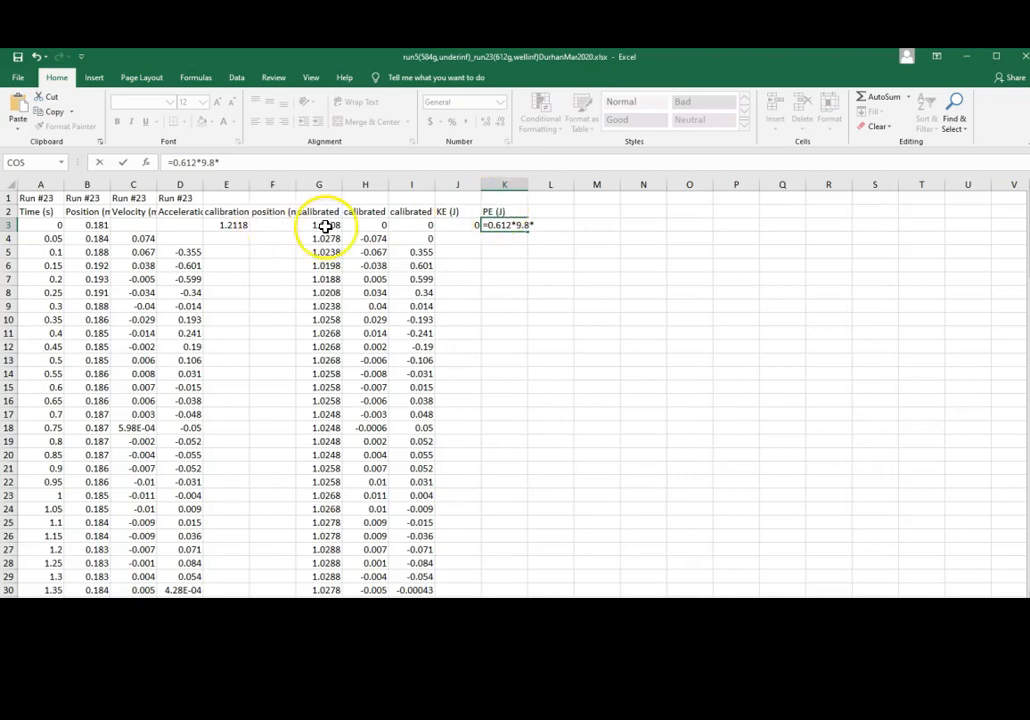
{"action": "left_click", "coordinate": [320, 224]}
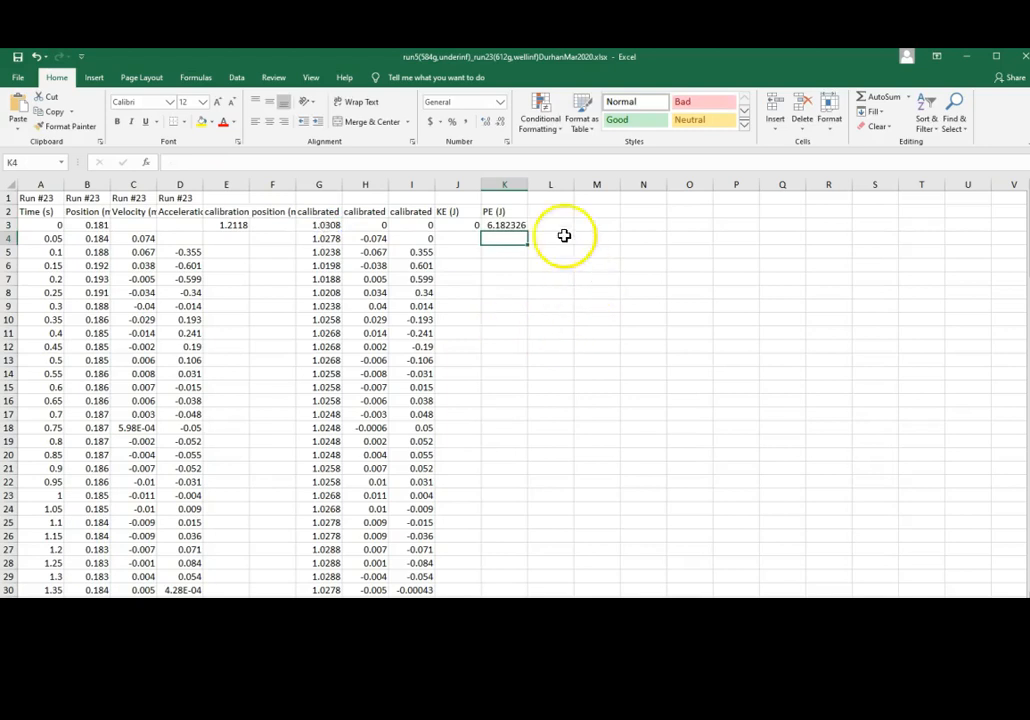
{"action": "left_click", "coordinate": [550, 212]}
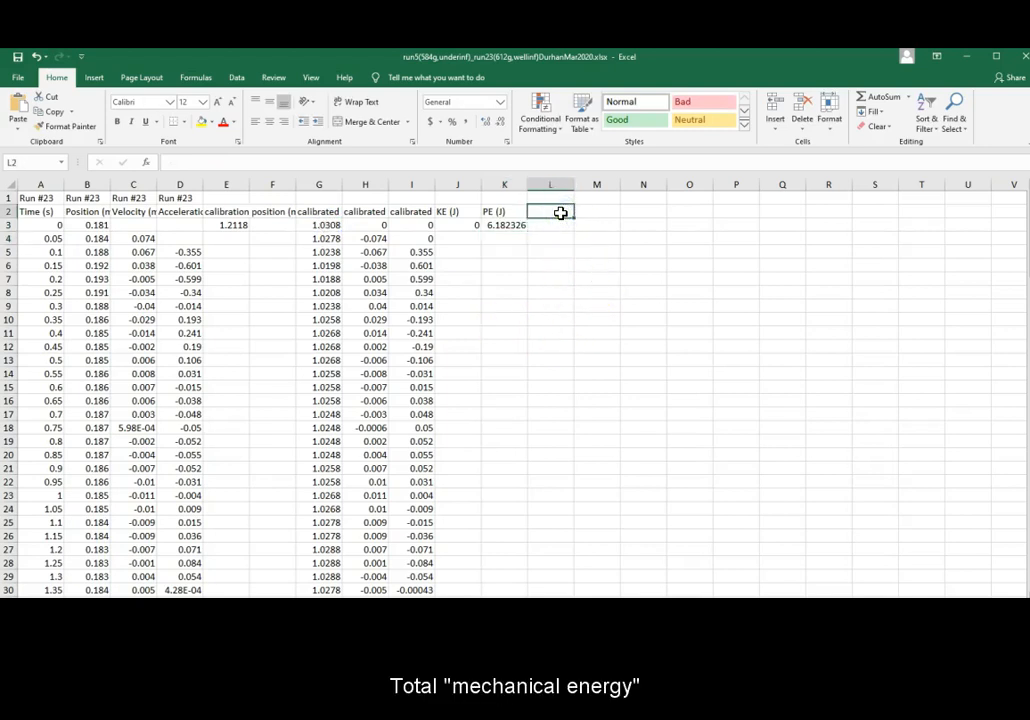
- Head column L 'E (J)' and enter =J3+K3 to sum kinetic and potential energy
{"action": "type", "text": "E (J"}
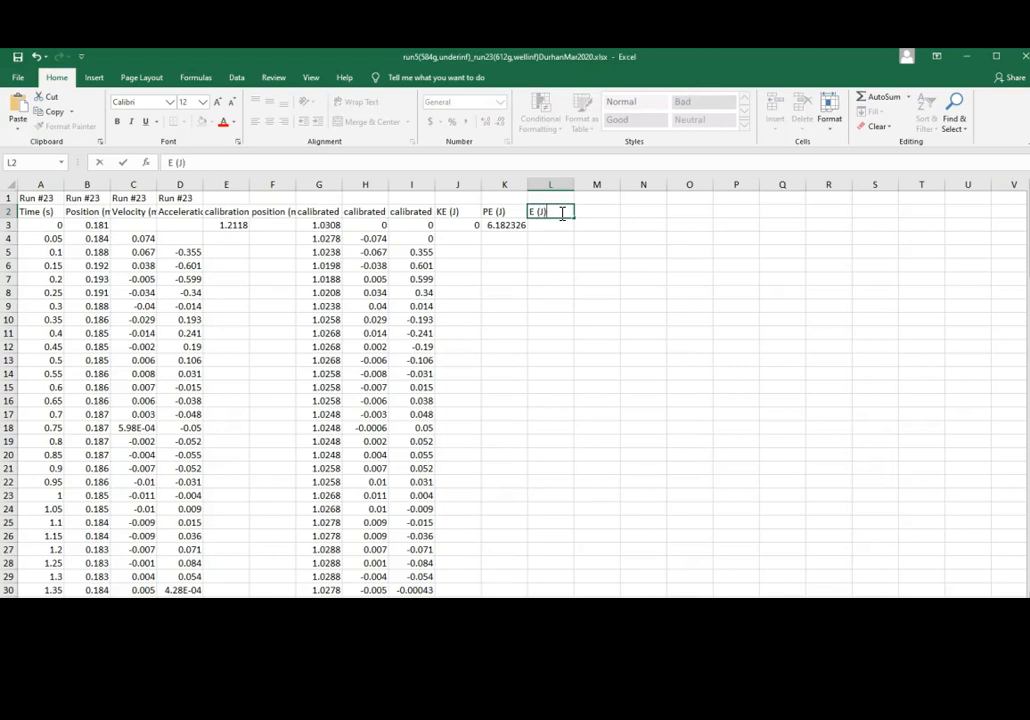
{"action": "left_click", "coordinate": [552, 224]}
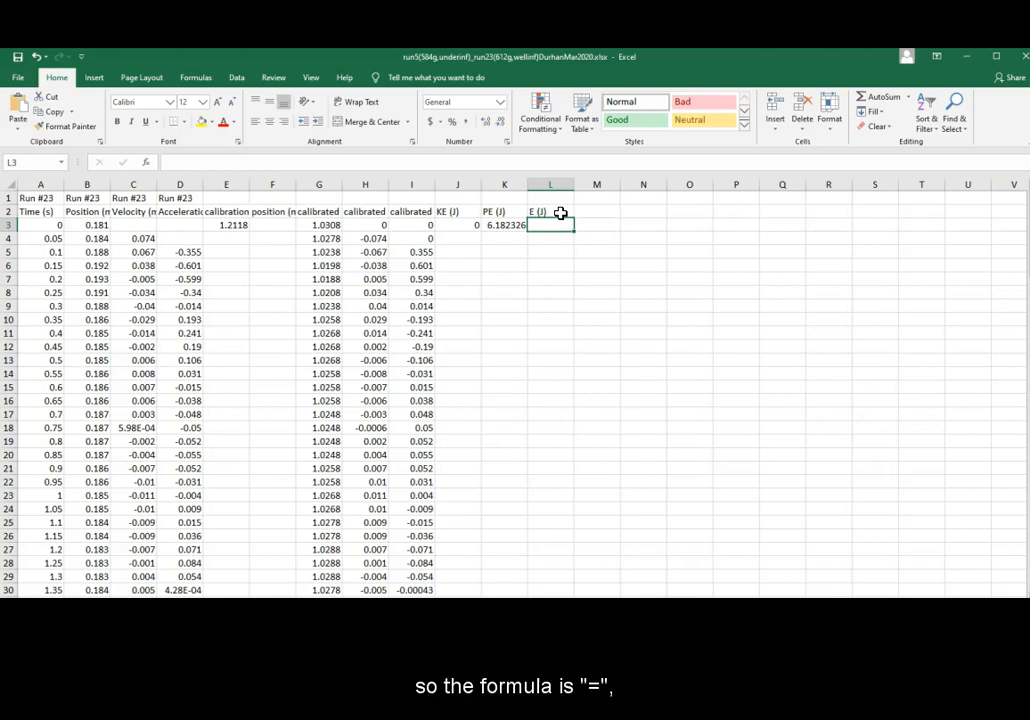
{"action": "type", "text": "="}
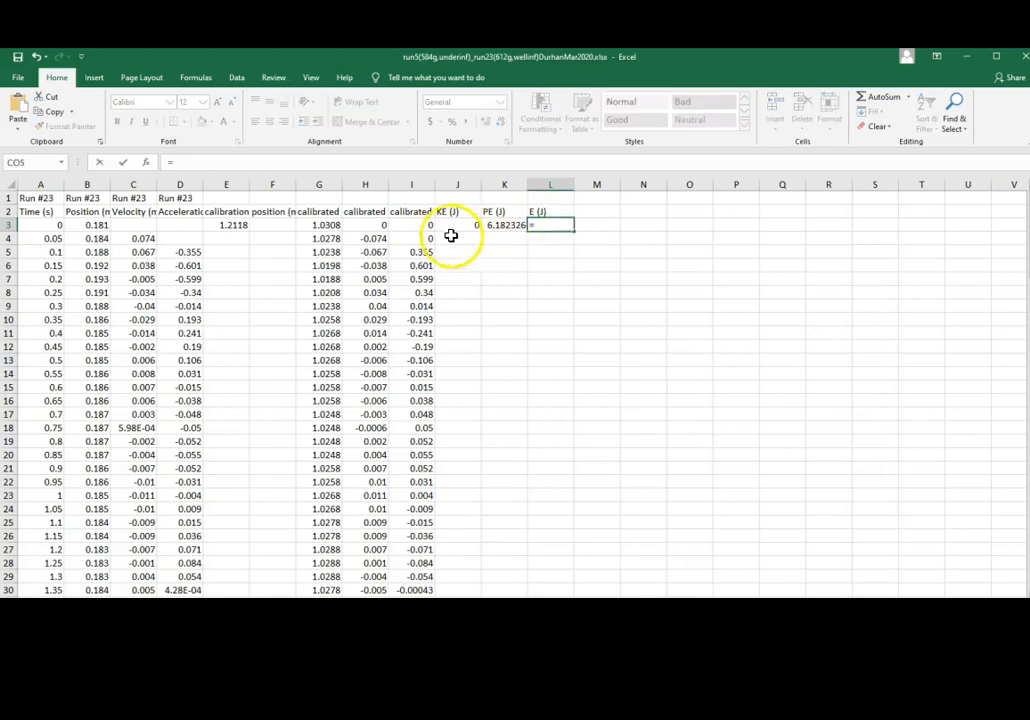
{"action": "left_click", "coordinate": [456, 224]}
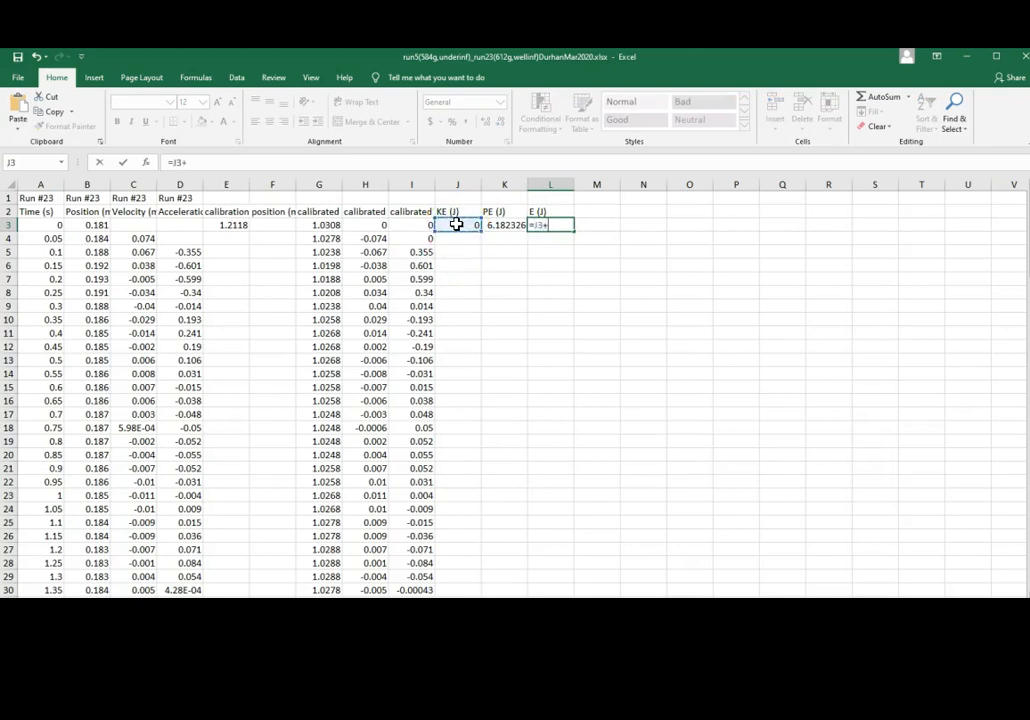
{"action": "left_click", "coordinate": [504, 224]}
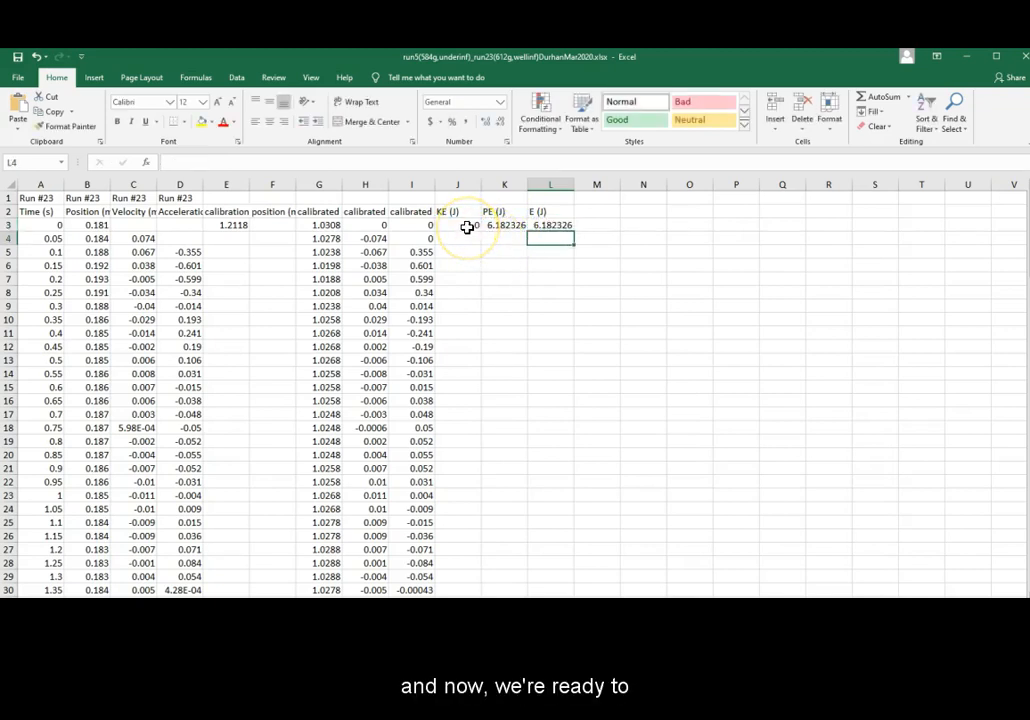
- Fill the KE, PE and total-energy formulas from J3:L3 down to row 136
{"action": "left_click_drag", "start_coordinate": [458, 224], "coordinate": [520, 224]}
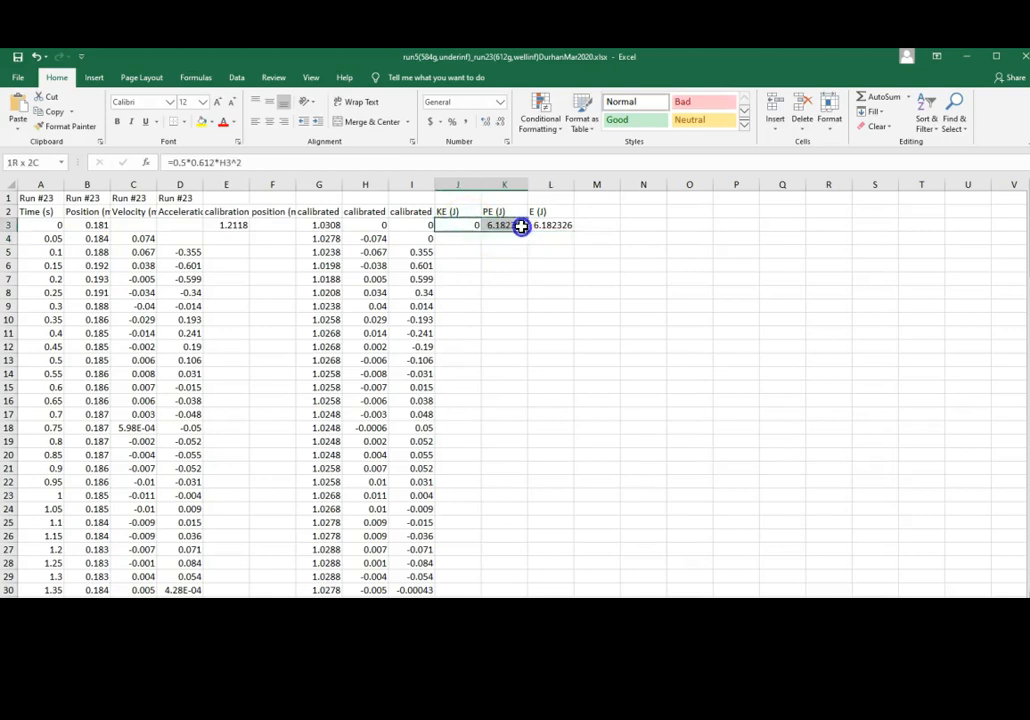
{"action": "left_click_drag", "start_coordinate": [504, 224], "coordinate": [550, 224]}
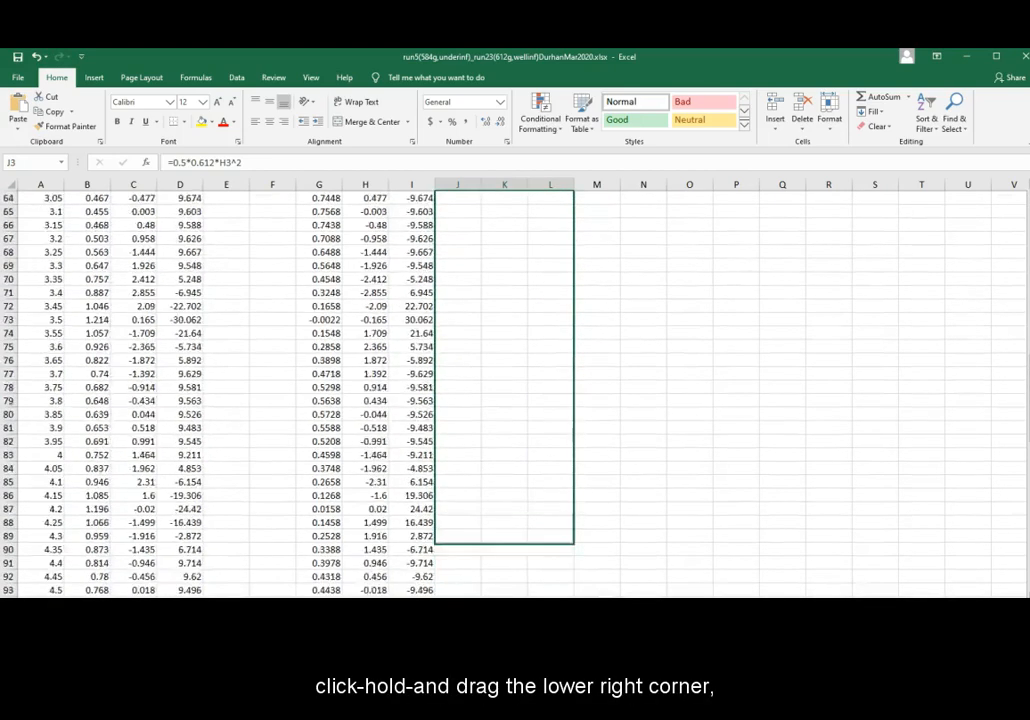
{"action": "left_click_drag", "start_coordinate": [572, 544], "coordinate": [554, 552]}
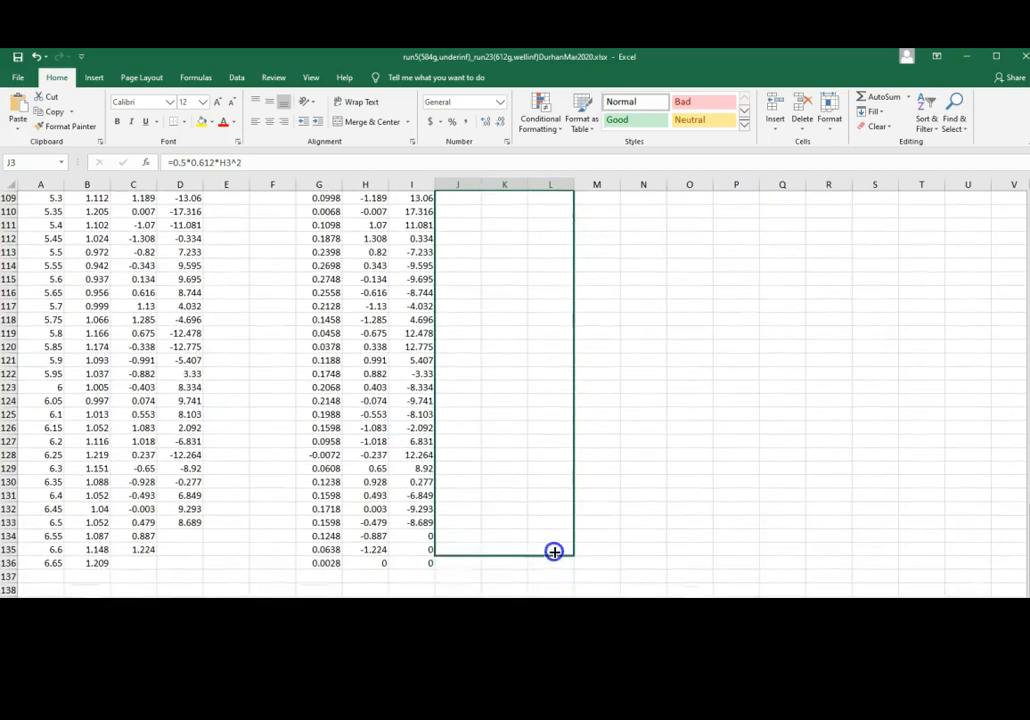